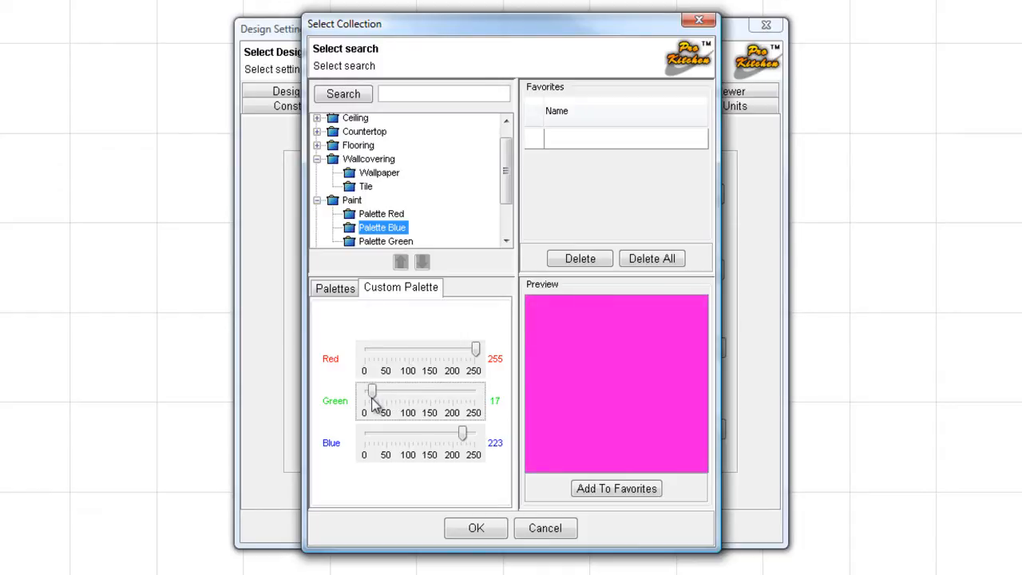
Mix the custom wall covering colour to R196 G213 B212 on the custom palette
{"action": "left_click_drag", "start_coordinate": [371, 391], "coordinate": [458, 391]}
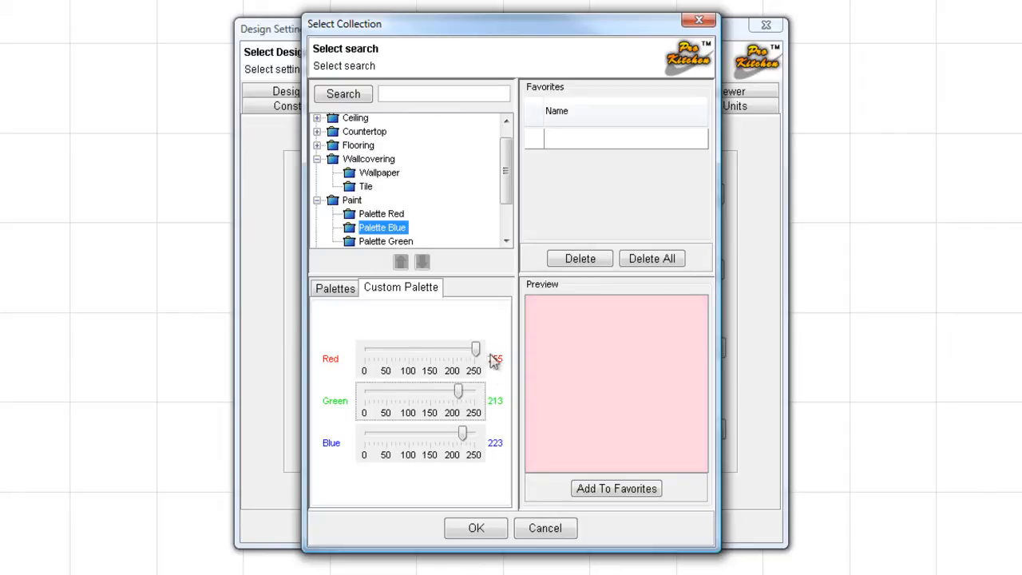
{"action": "left_click_drag", "start_coordinate": [476, 345], "coordinate": [438, 352]}
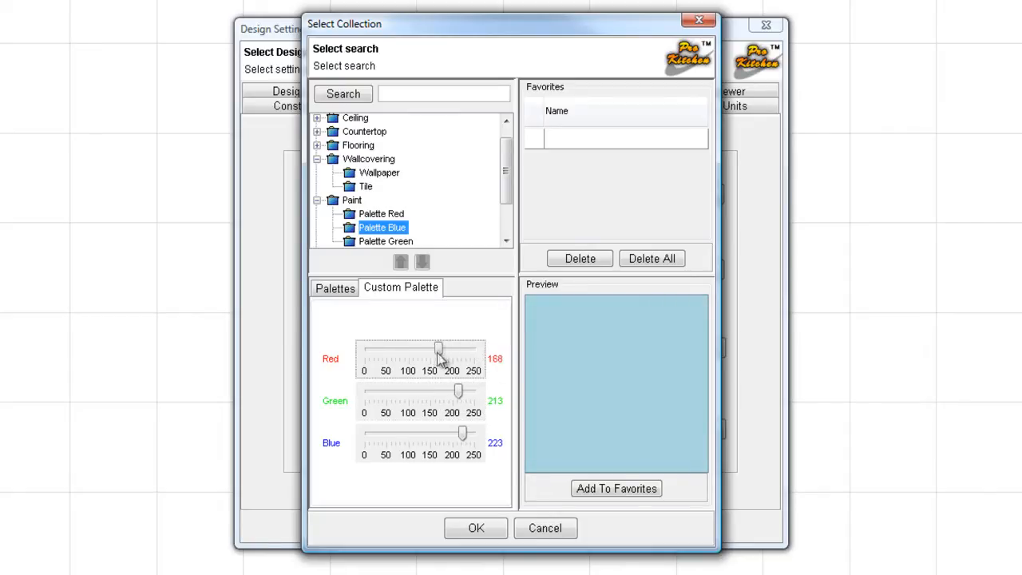
{"action": "left_click_drag", "start_coordinate": [437, 350], "coordinate": [453, 349]}
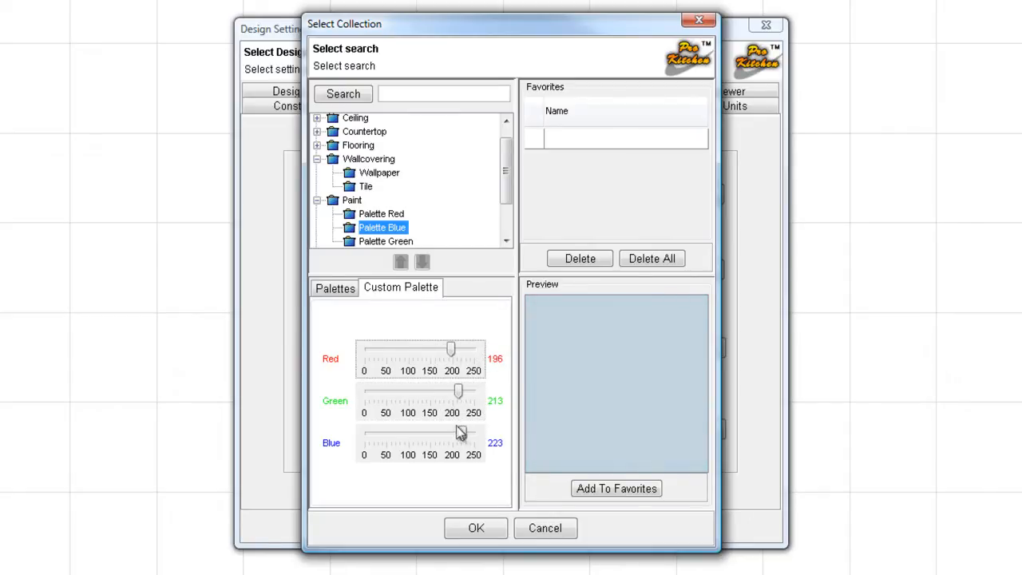
{"action": "left_click_drag", "start_coordinate": [463, 431], "coordinate": [460, 437]}
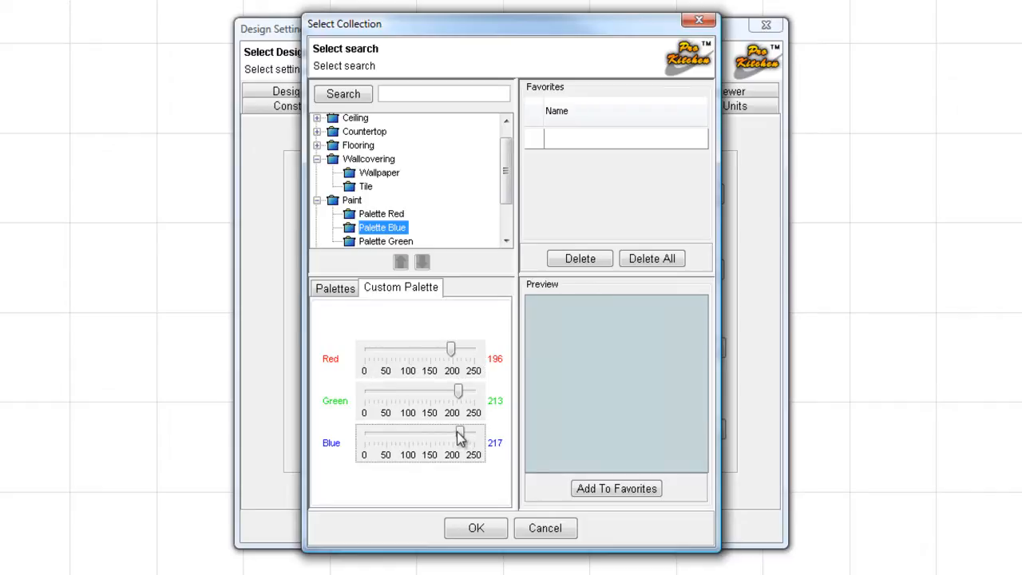
{"action": "left_click_drag", "start_coordinate": [459, 438], "coordinate": [457, 438]}
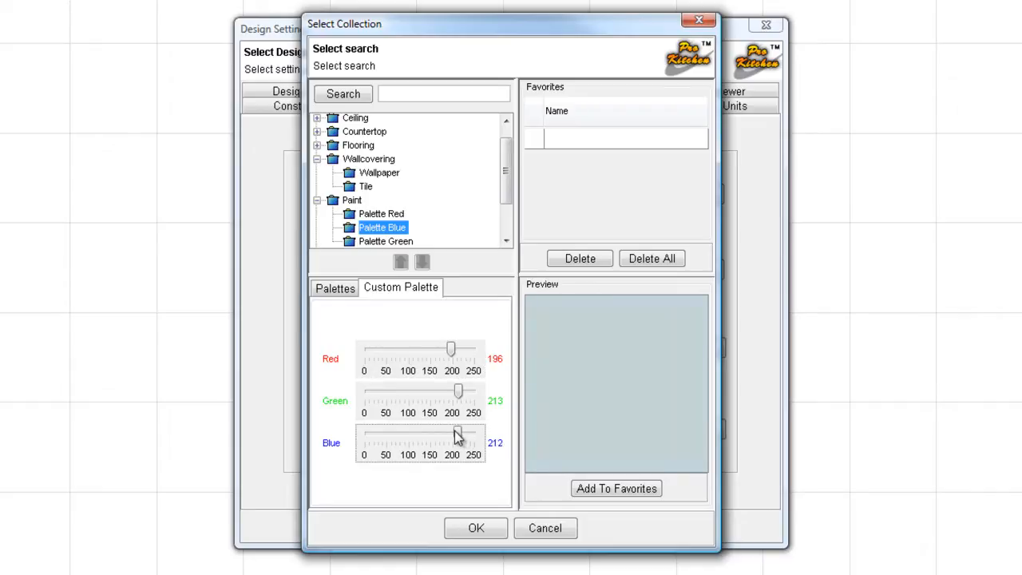
{"action": "mouse_move", "coordinate": [597, 410]}
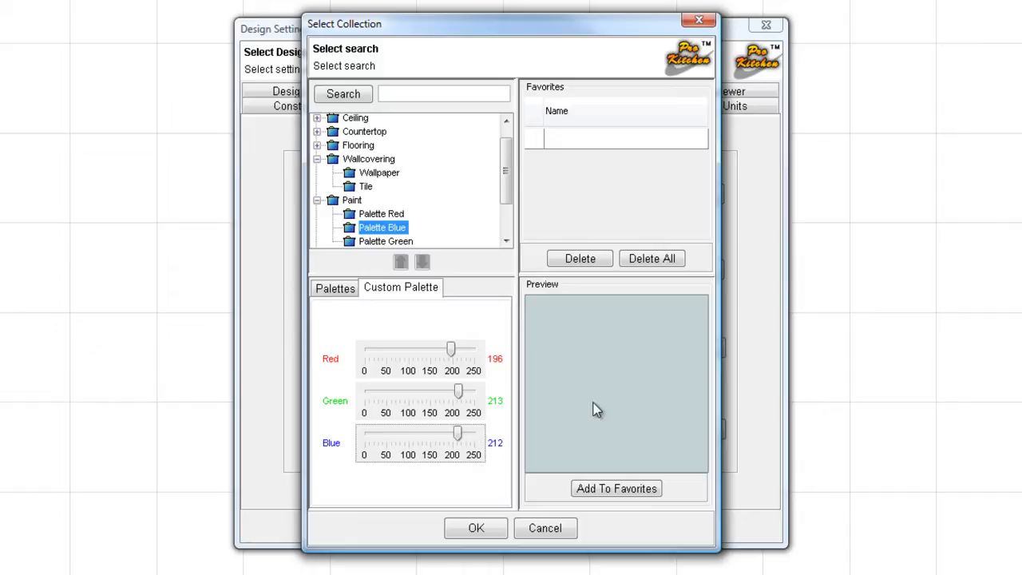
Save the pale blue-grey colour as a favourite and apply it as the wall covering
{"action": "left_click", "coordinate": [616, 488]}
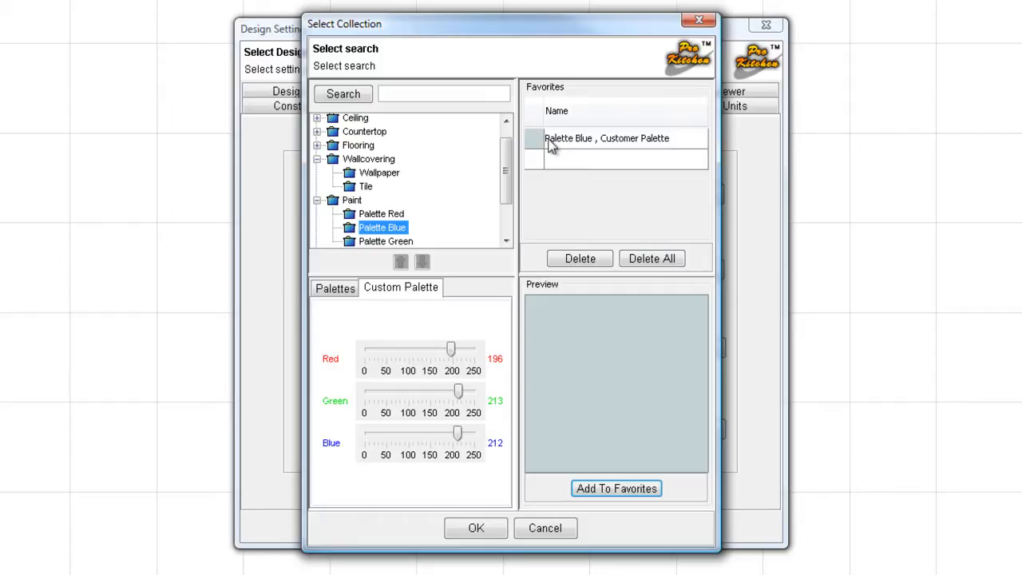
{"action": "left_click", "coordinate": [335, 289]}
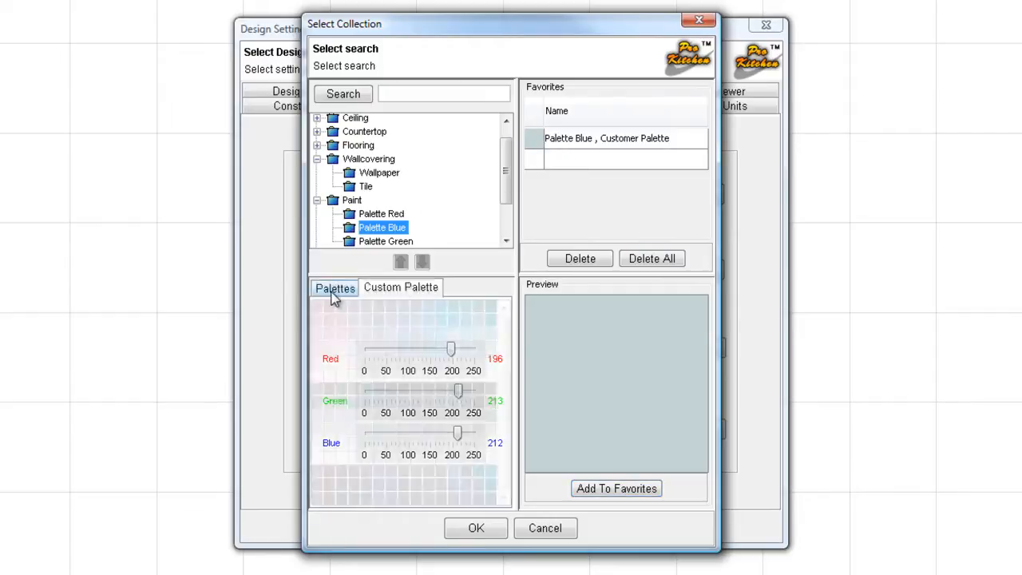
{"action": "left_click", "coordinate": [334, 289]}
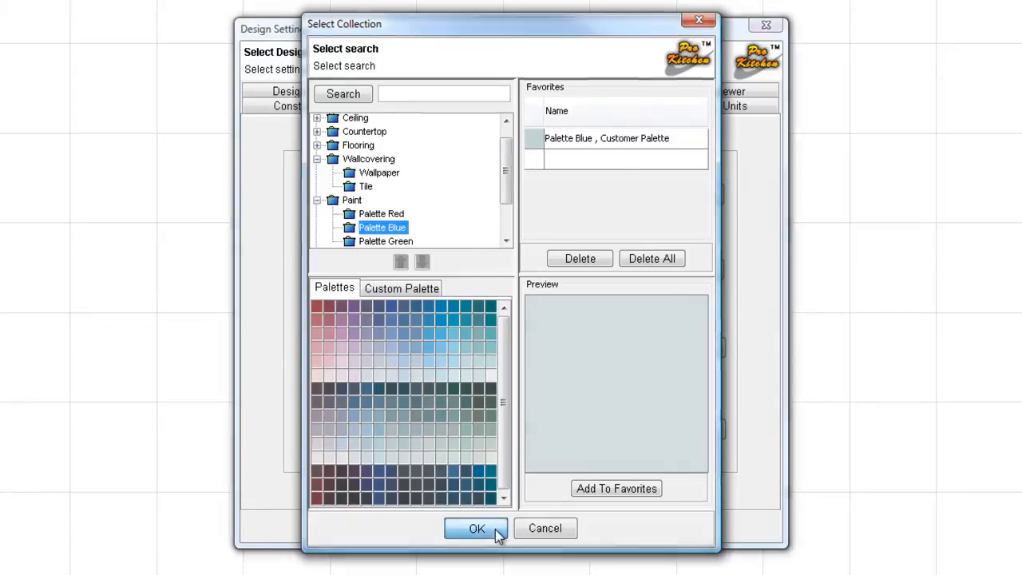
{"action": "left_click", "coordinate": [476, 528]}
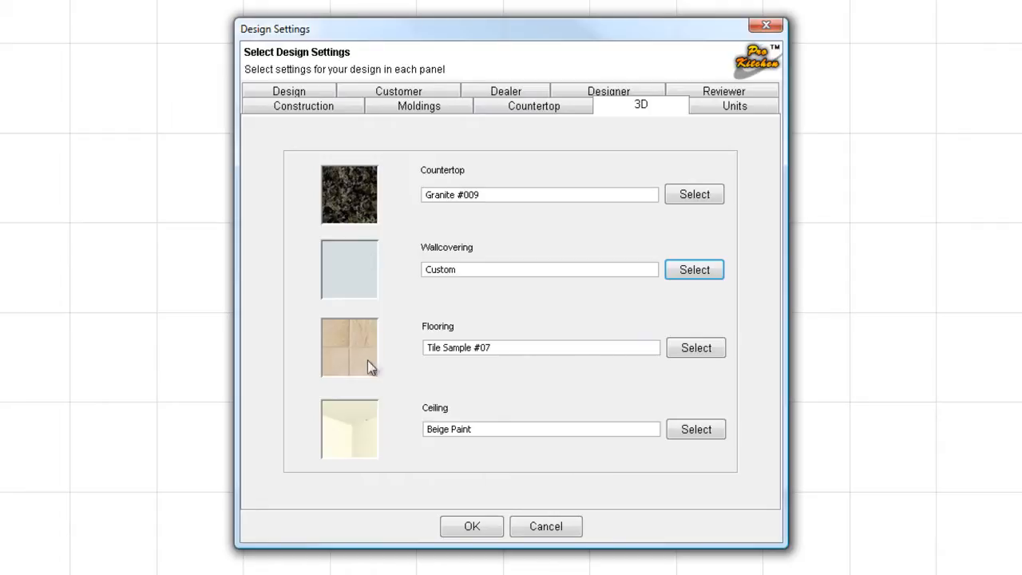
Change the flooring to Tile Sample #05 from the Tiles collection
{"action": "left_click", "coordinate": [696, 347]}
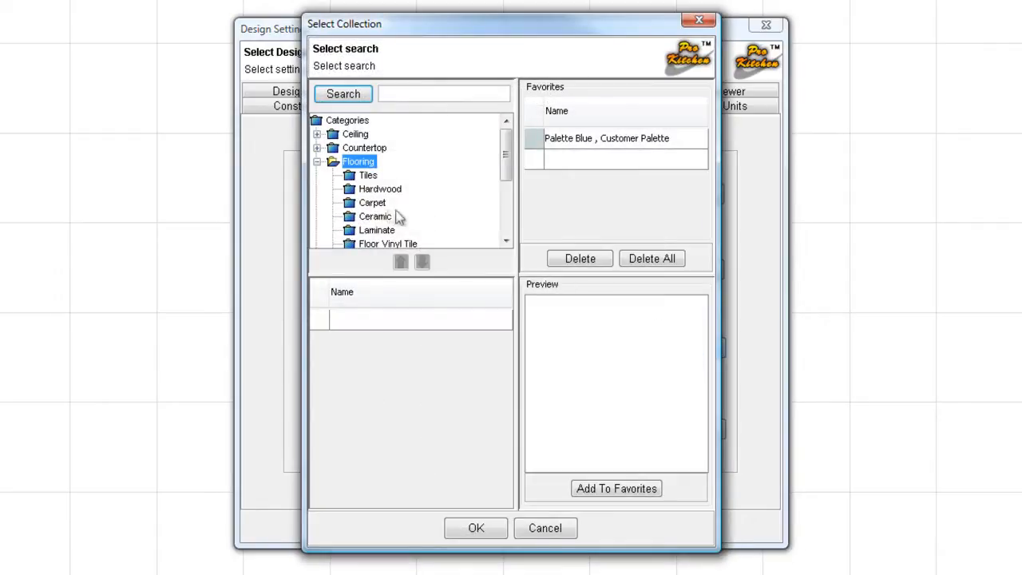
{"action": "mouse_move", "coordinate": [348, 179]}
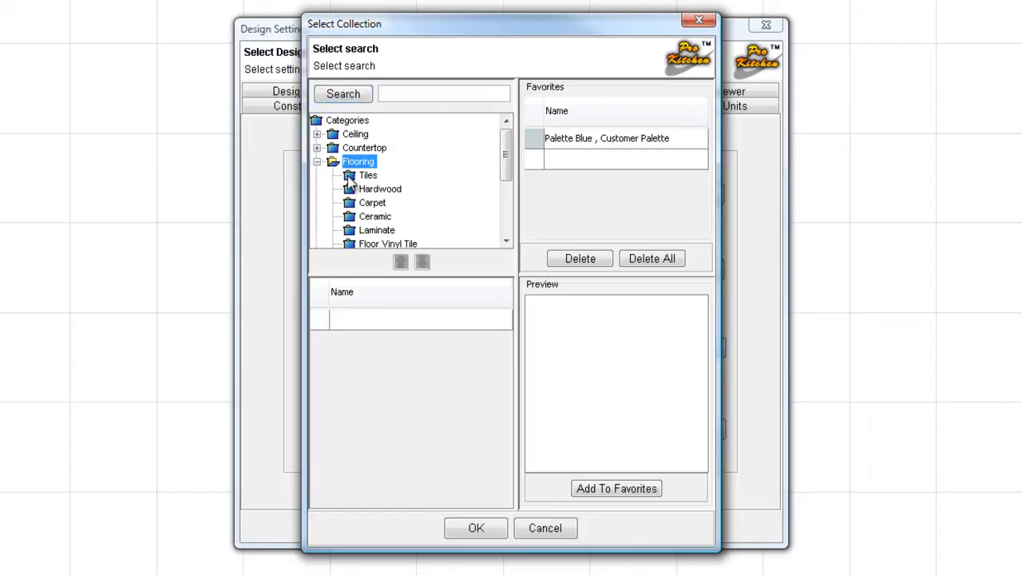
{"action": "left_click", "coordinate": [368, 175]}
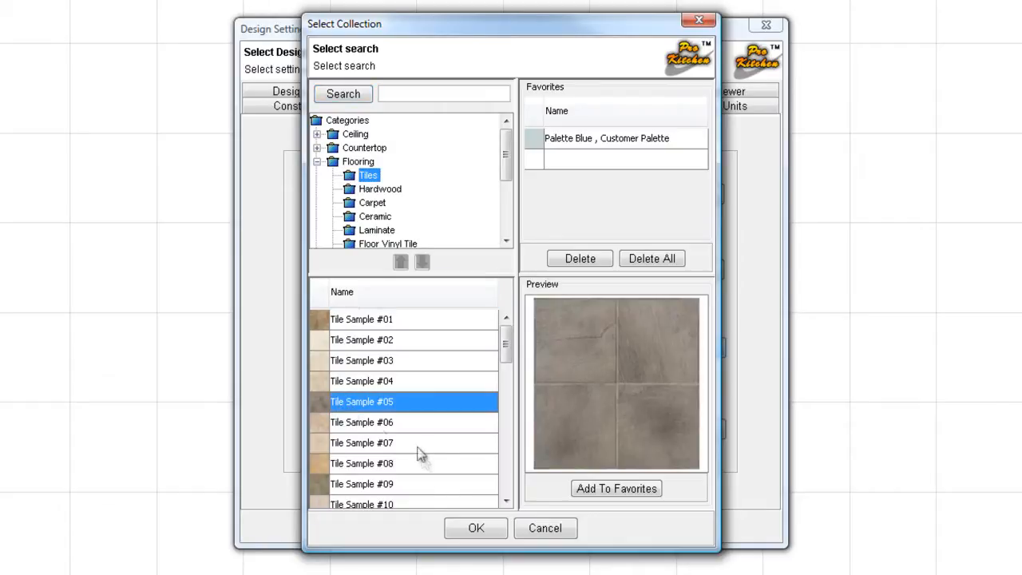
{"action": "left_click", "coordinate": [476, 528]}
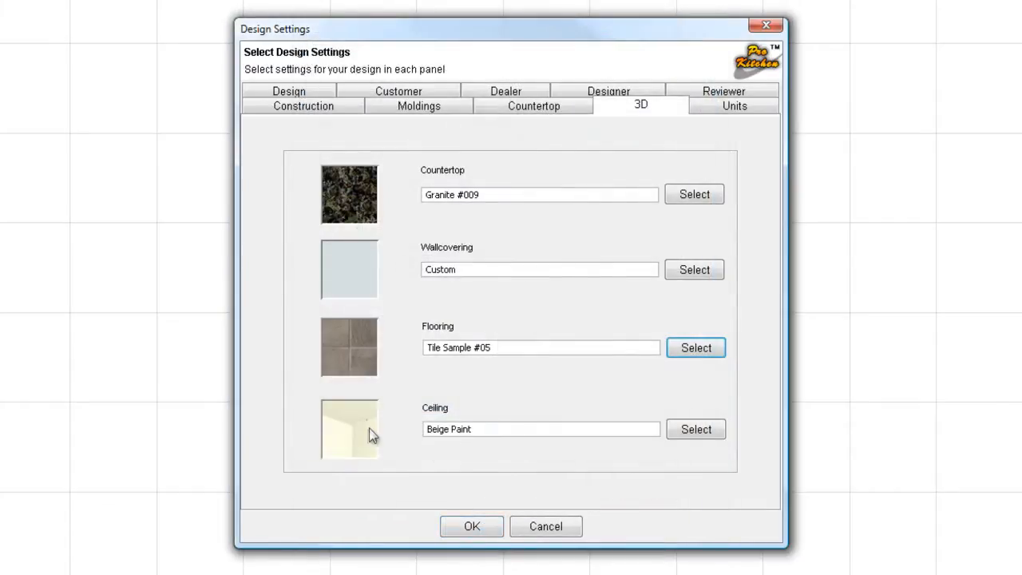
{"action": "mouse_move", "coordinate": [403, 442]}
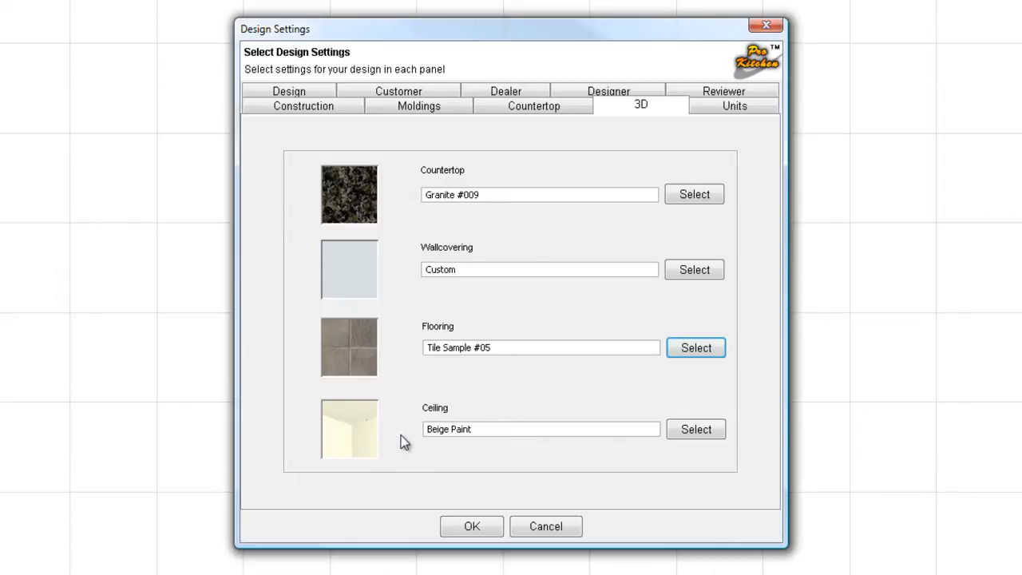
{"action": "mouse_move", "coordinate": [413, 424]}
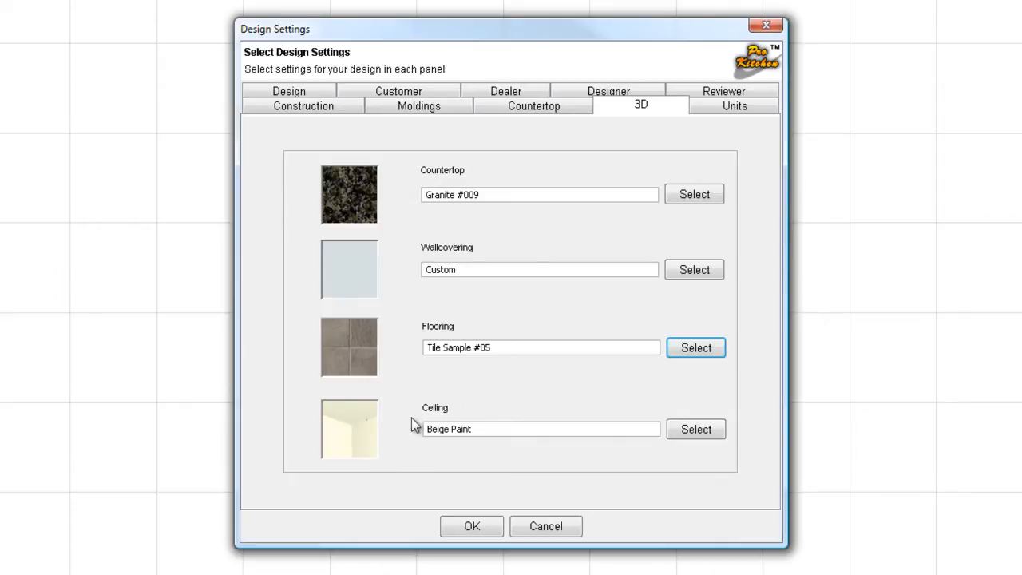
{"action": "mouse_move", "coordinate": [472, 418]}
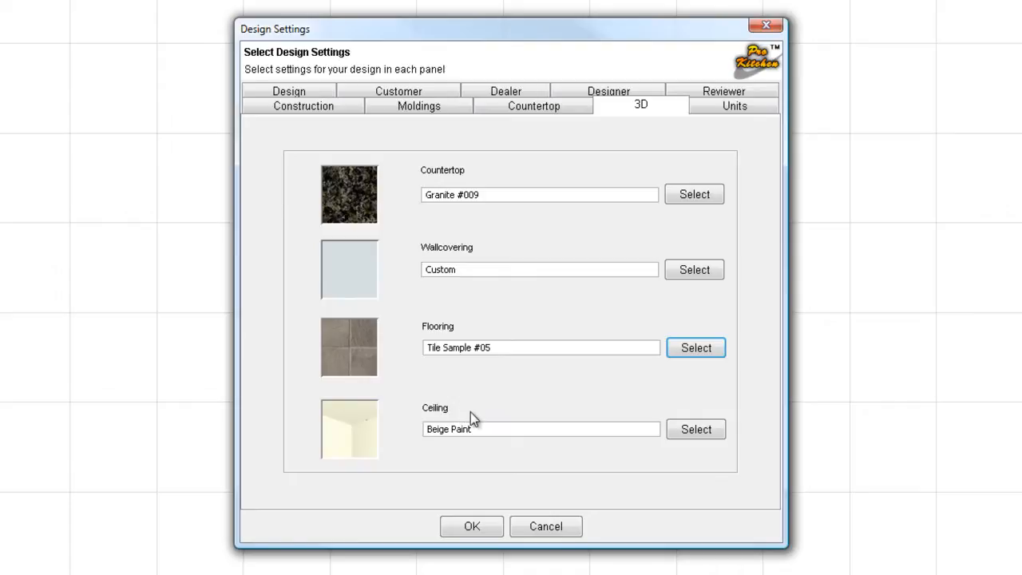
{"action": "mouse_move", "coordinate": [387, 429]}
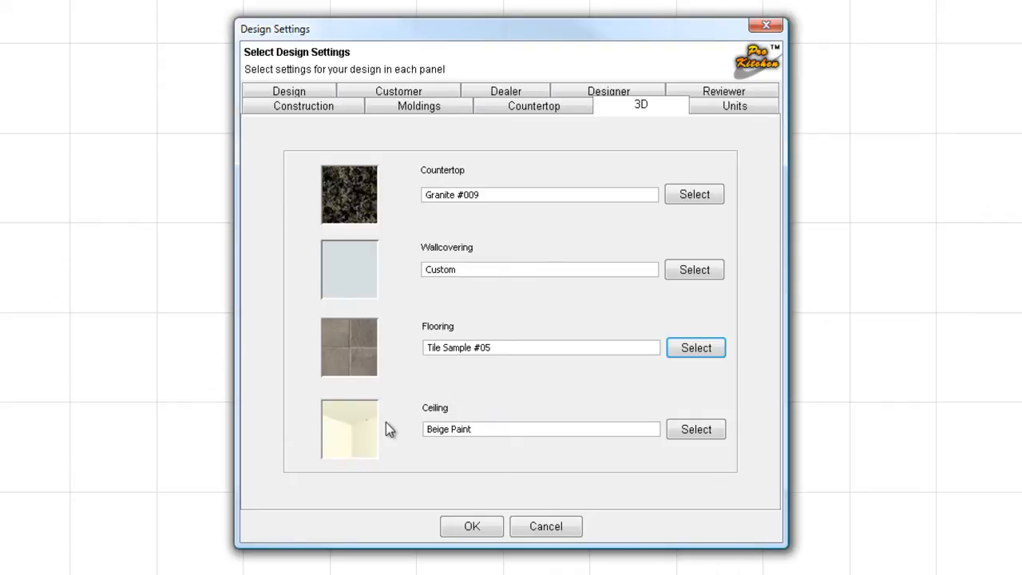
{"action": "mouse_move", "coordinate": [399, 423]}
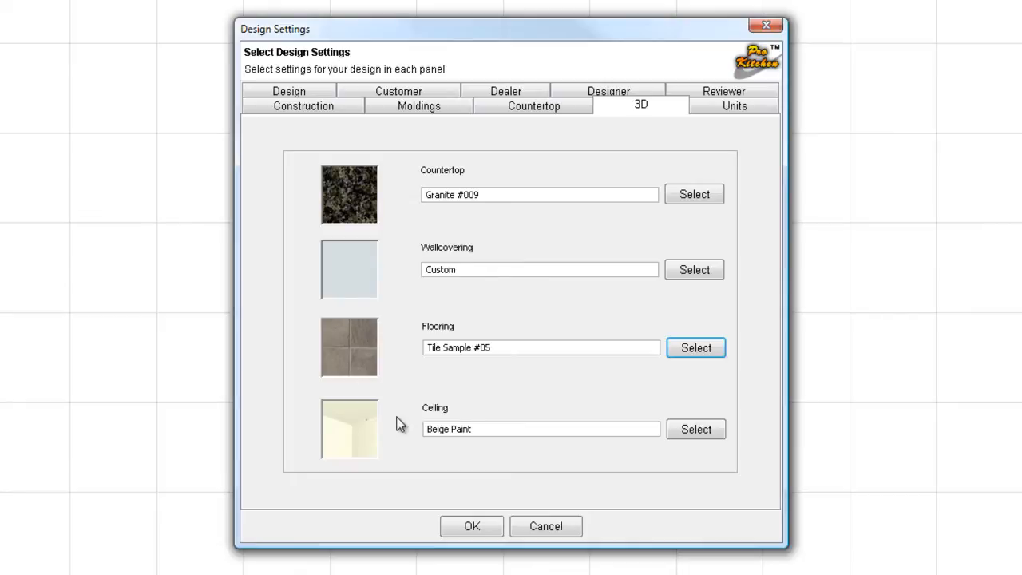
{"action": "left_click", "coordinate": [733, 105]}
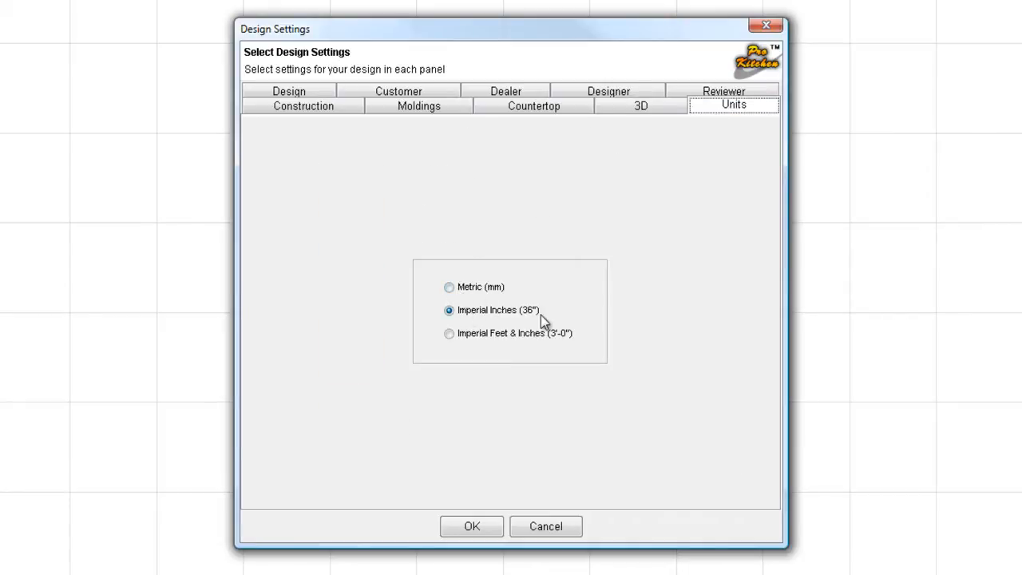
{"action": "mouse_move", "coordinate": [549, 350]}
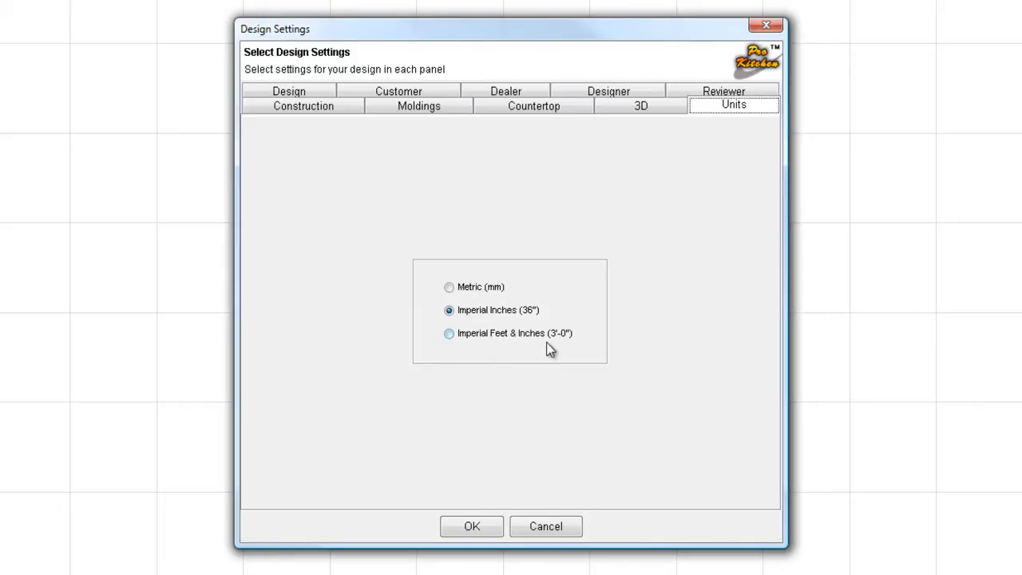
{"action": "mouse_move", "coordinate": [503, 318]}
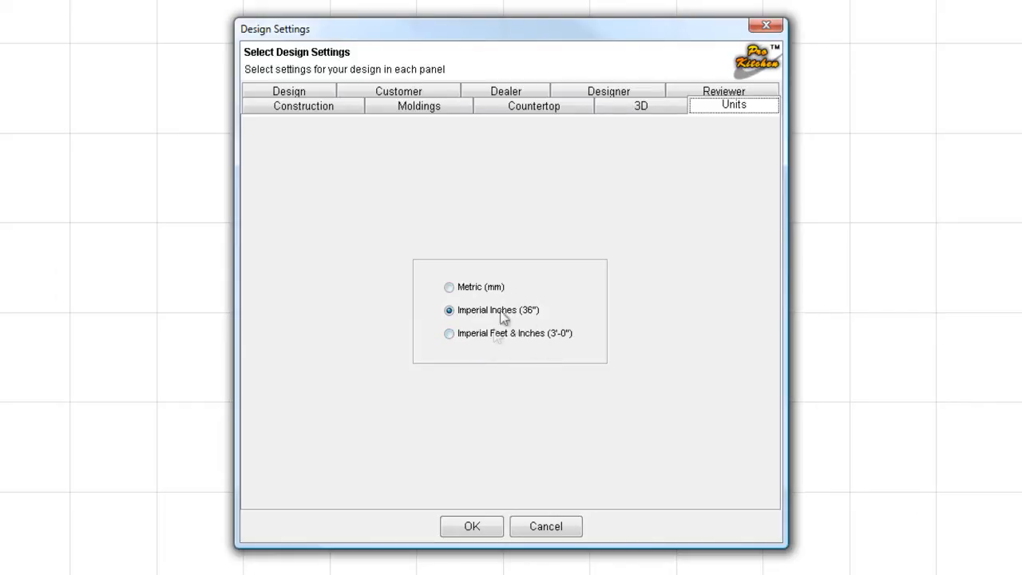
{"action": "mouse_move", "coordinate": [471, 383]}
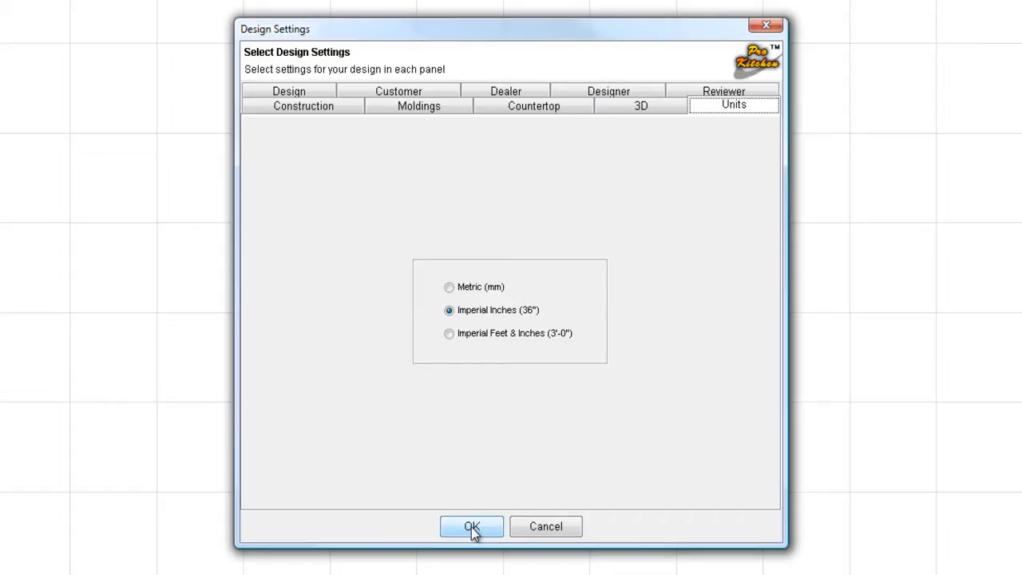
Save the design settings with Imperial Inches, overwriting the existing settings file
{"action": "left_click", "coordinate": [471, 526]}
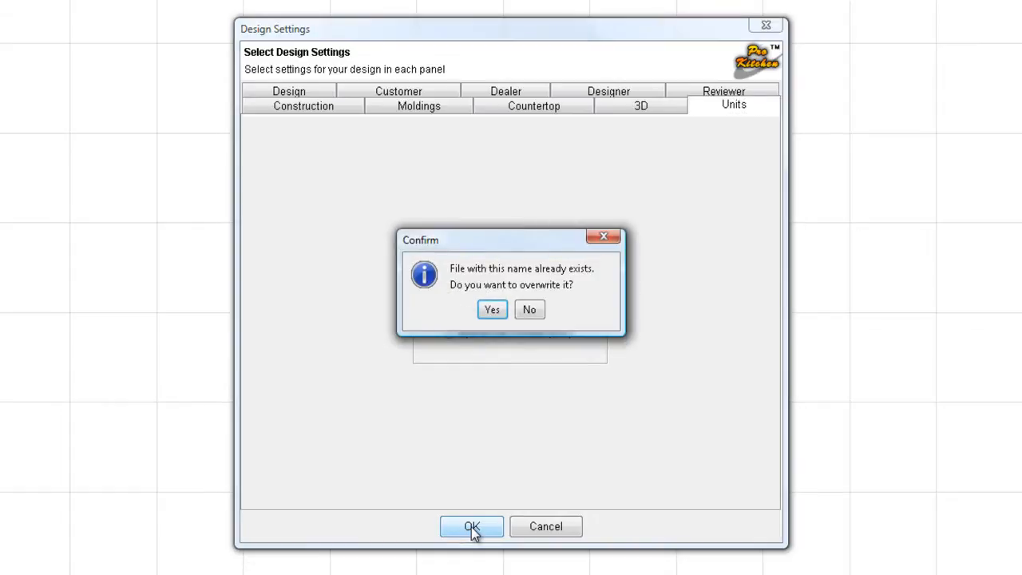
{"action": "mouse_move", "coordinate": [530, 310]}
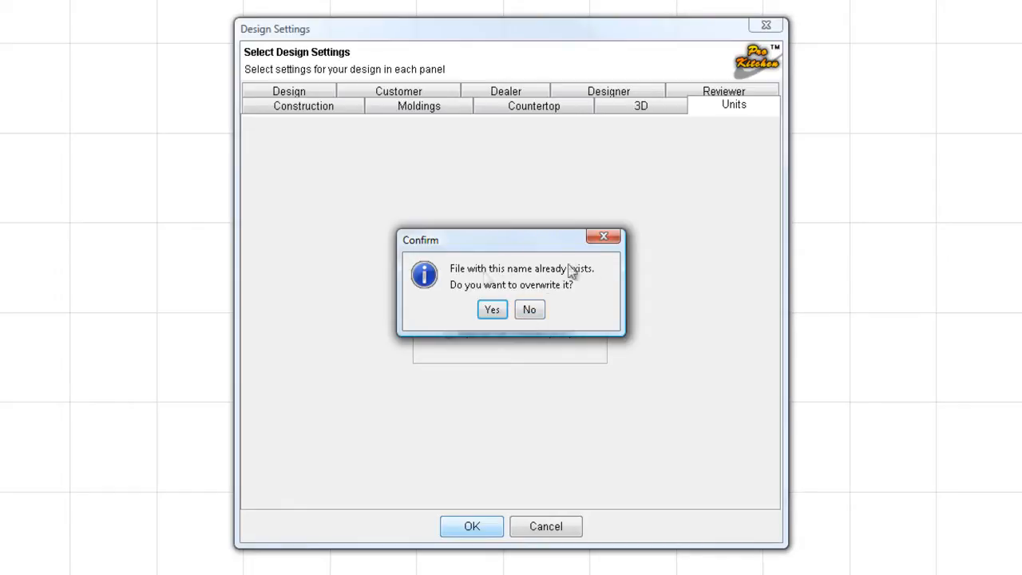
{"action": "mouse_move", "coordinate": [511, 287]}
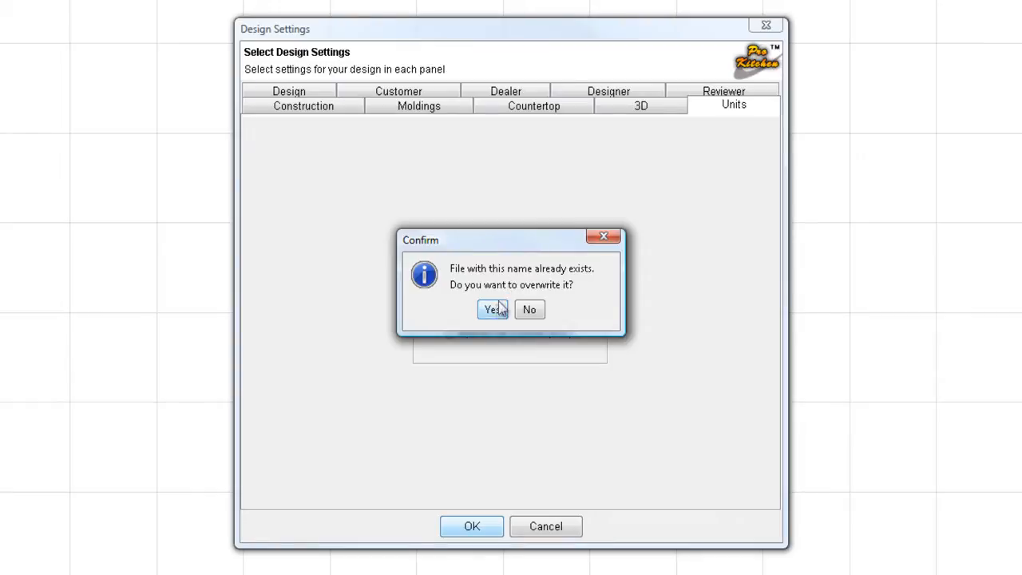
{"action": "left_click", "coordinate": [492, 310]}
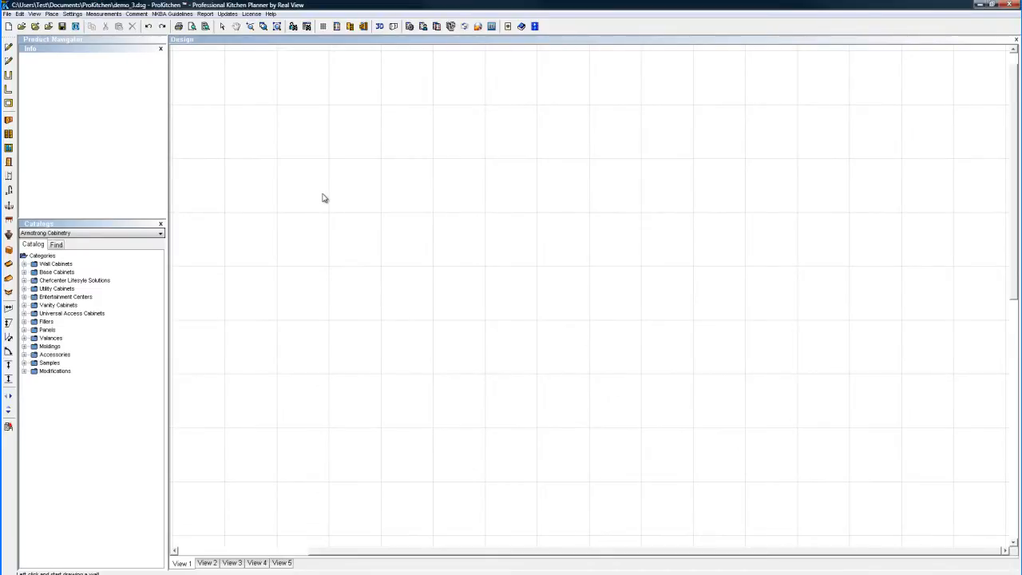
{"action": "mouse_move", "coordinate": [323, 424]}
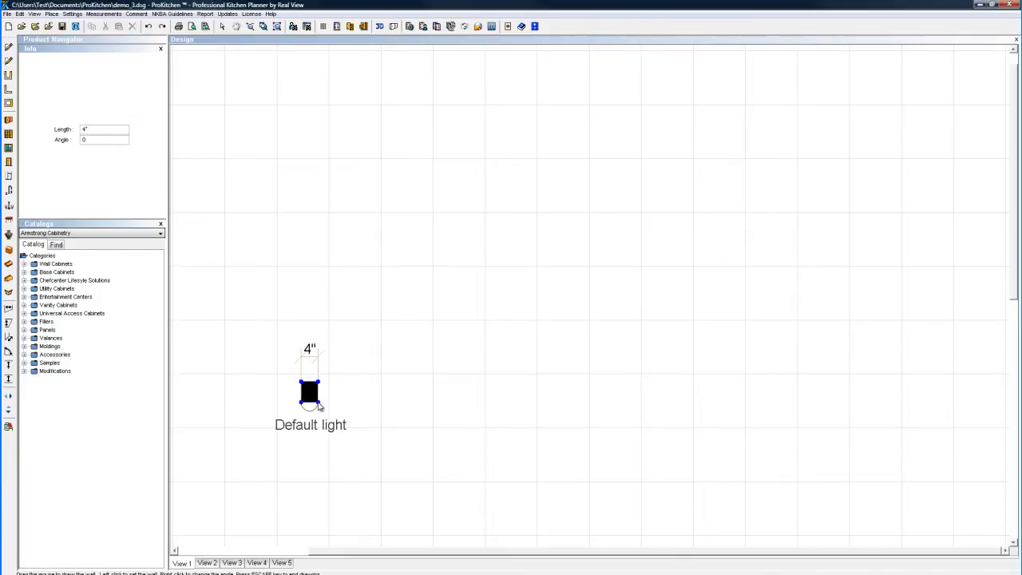
Start a short horizontal wall on the grid, then discard it leaving the plan empty
{"action": "left_click_drag", "start_coordinate": [310, 391], "coordinate": [351, 391]}
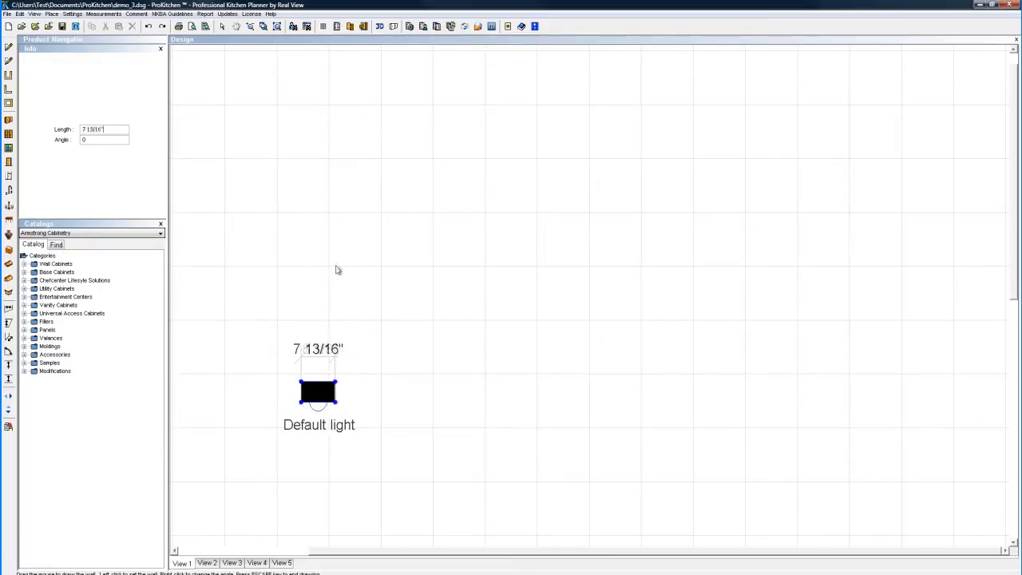
{"action": "left_click_drag", "start_coordinate": [336, 392], "coordinate": [427, 391]}
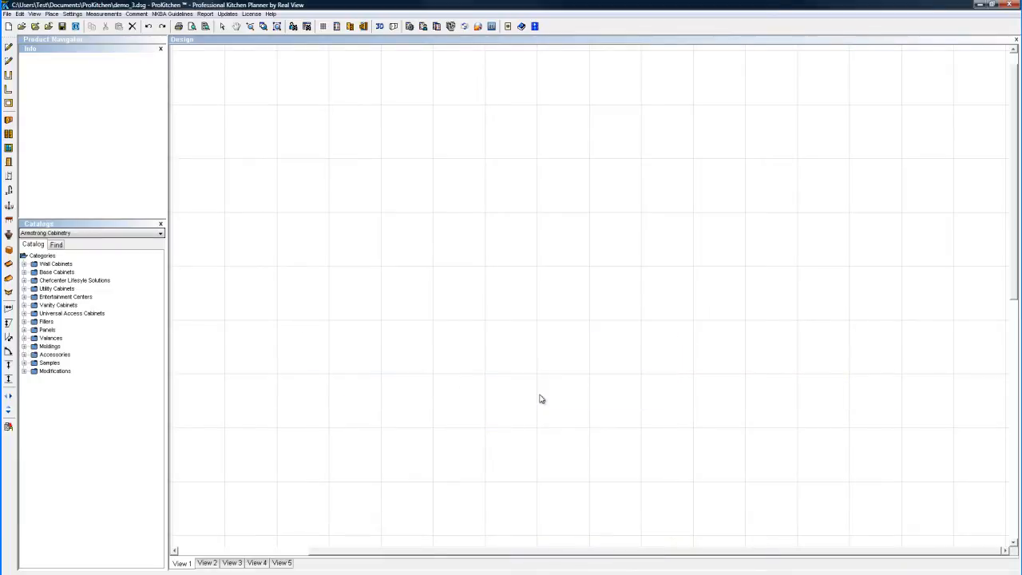
{"action": "mouse_move", "coordinate": [448, 277]}
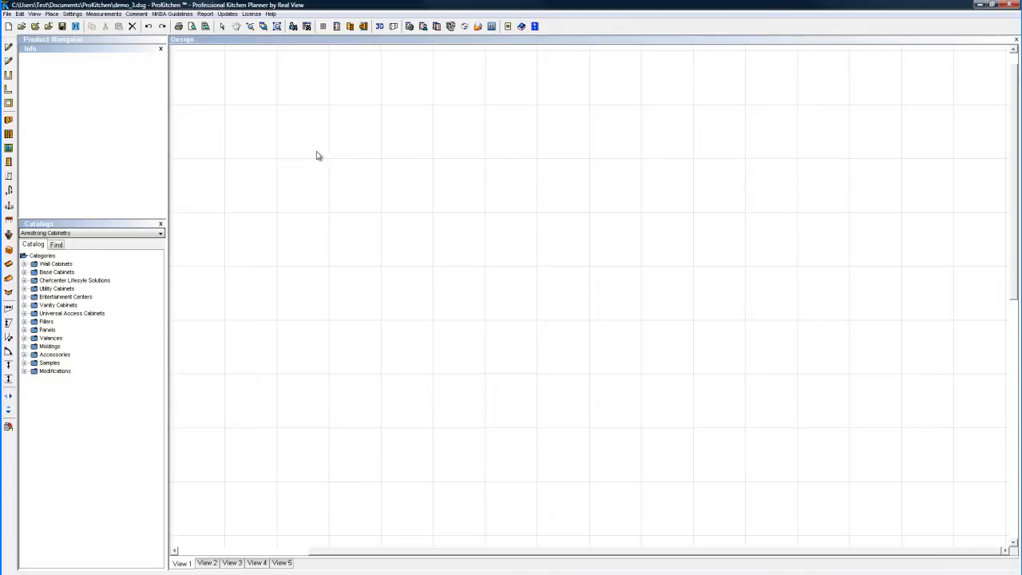
{"action": "mouse_move", "coordinate": [402, 232]}
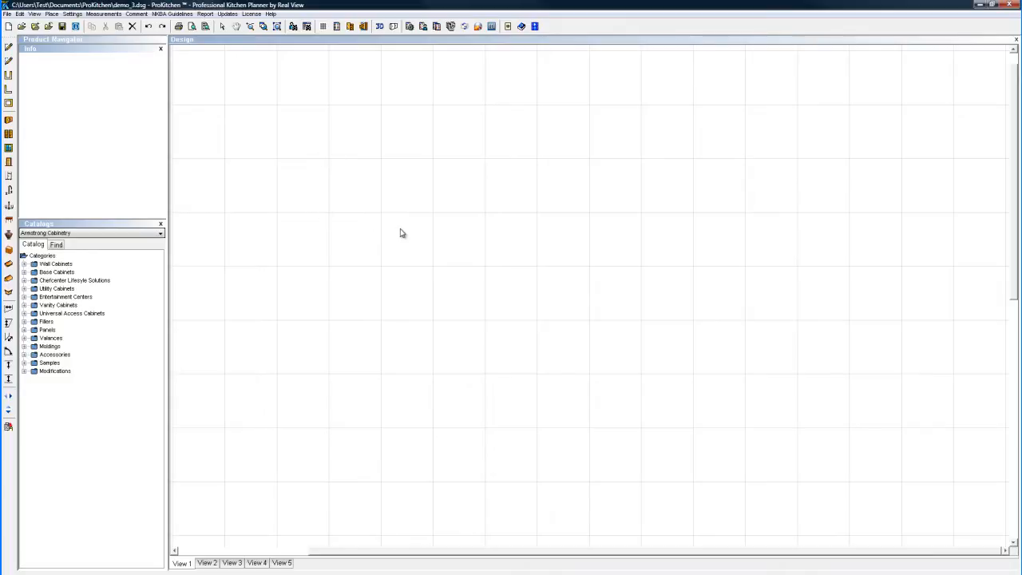
{"action": "mouse_move", "coordinate": [138, 399]}
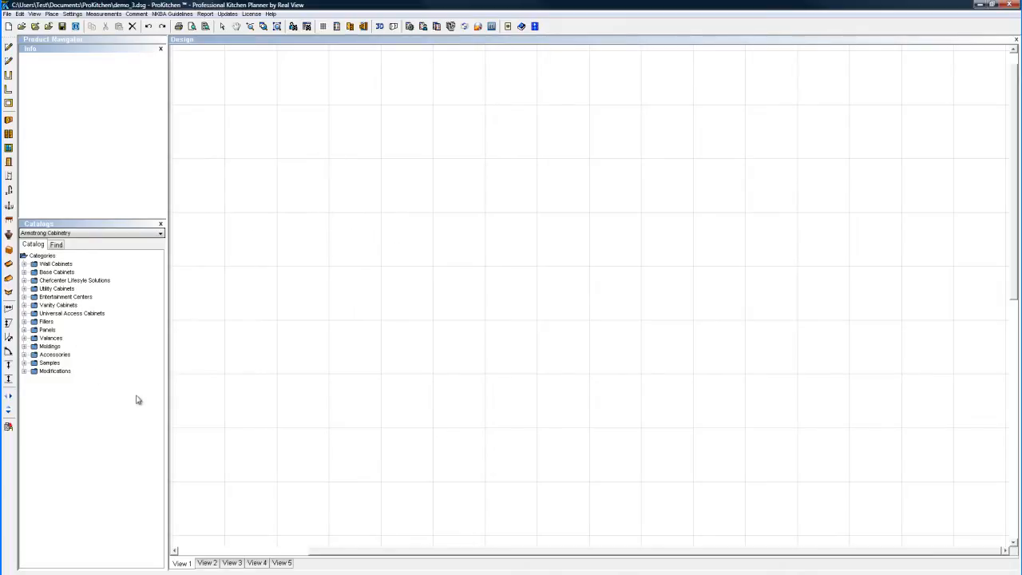
{"action": "mouse_move", "coordinate": [359, 265]}
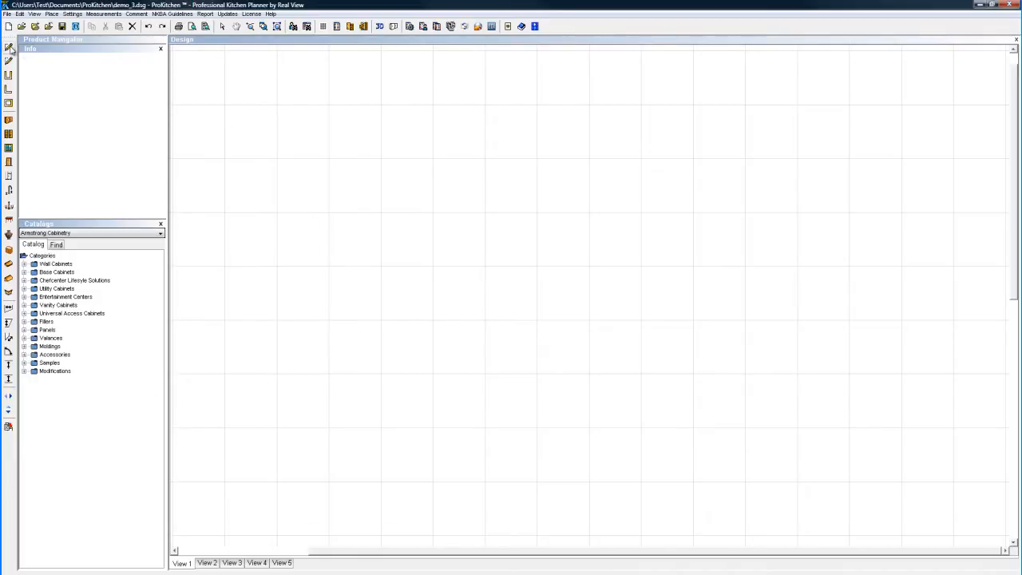
{"action": "mouse_move", "coordinate": [9, 48]}
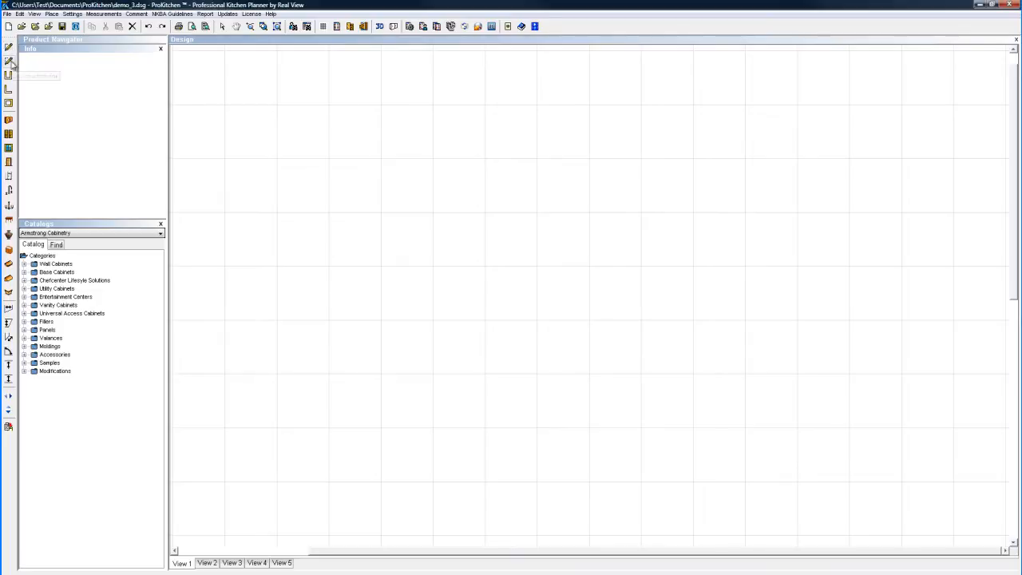
{"action": "mouse_move", "coordinate": [9, 74]}
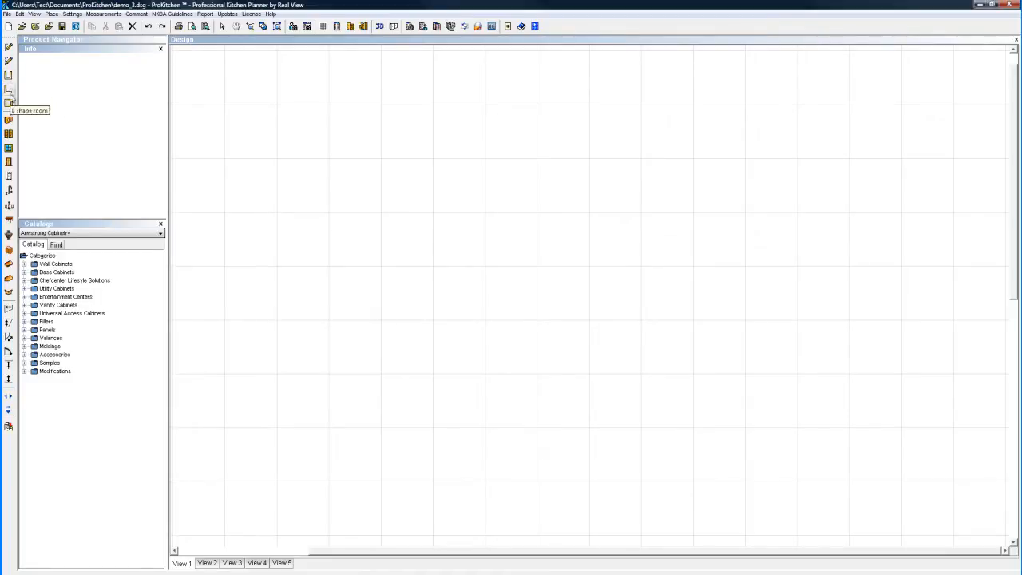
Choose a U-shaped room layout open at the bottom
{"action": "left_click", "coordinate": [9, 90]}
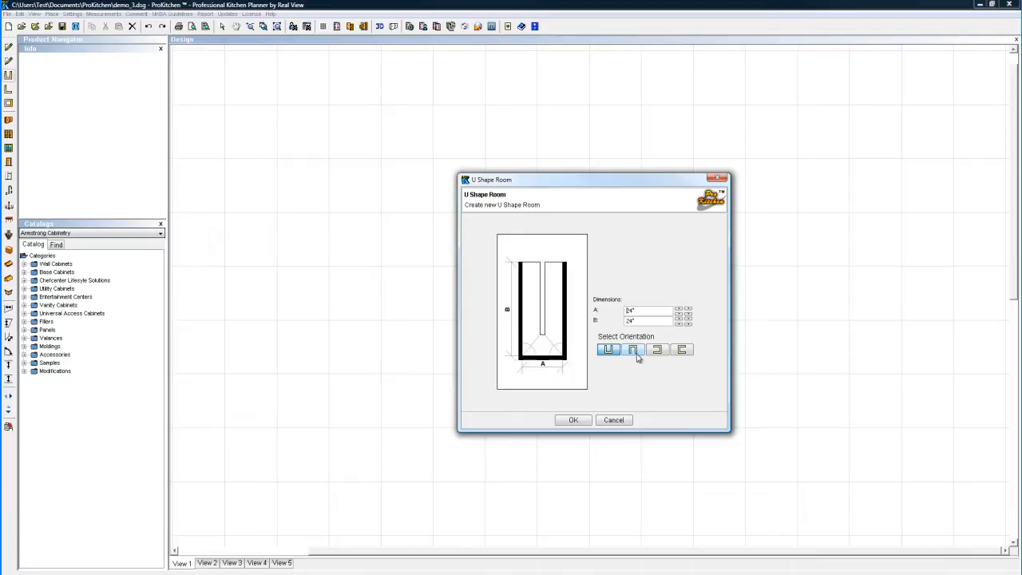
{"action": "left_click", "coordinate": [656, 350]}
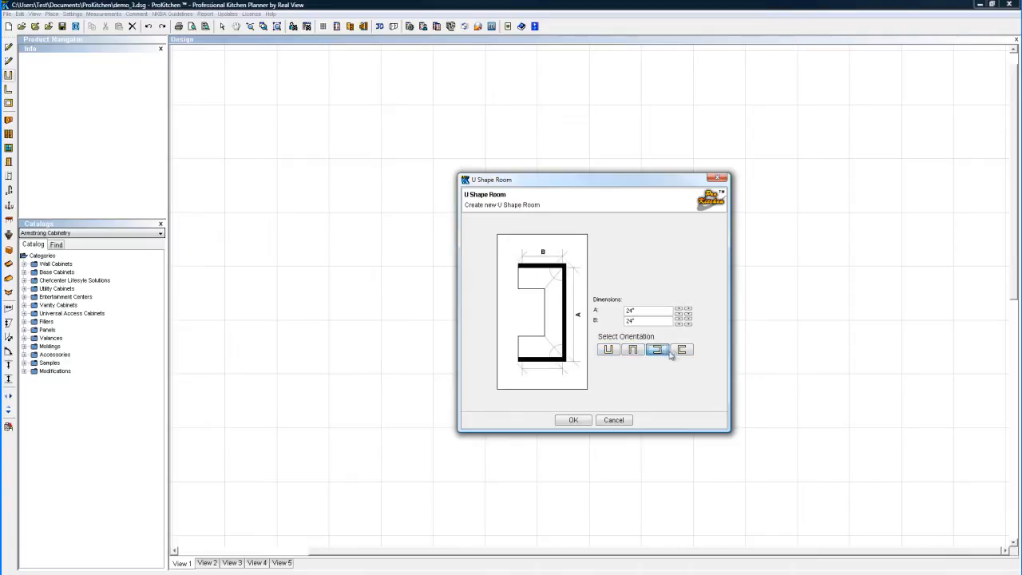
{"action": "left_click", "coordinate": [608, 350]}
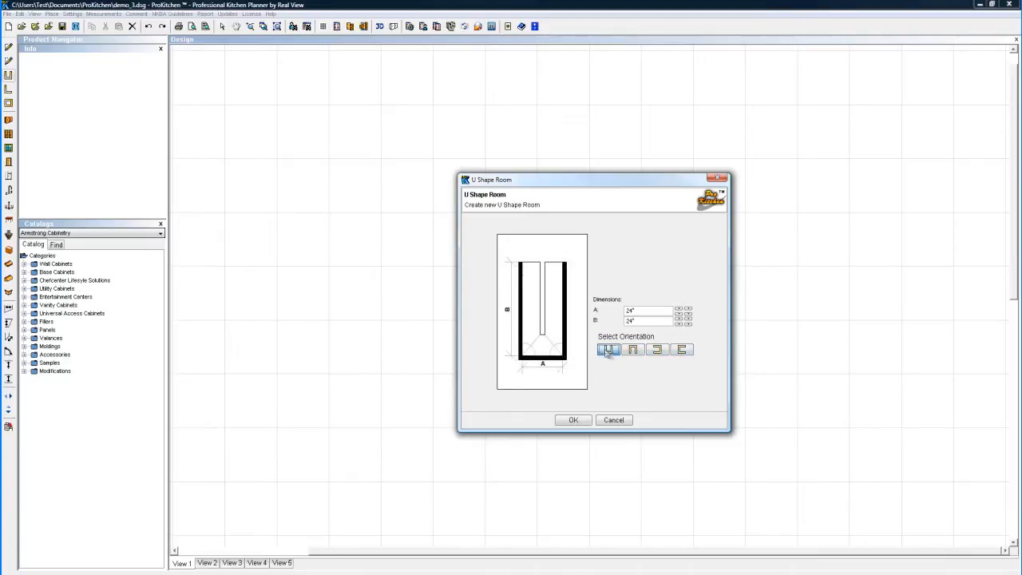
{"action": "left_click", "coordinate": [632, 349]}
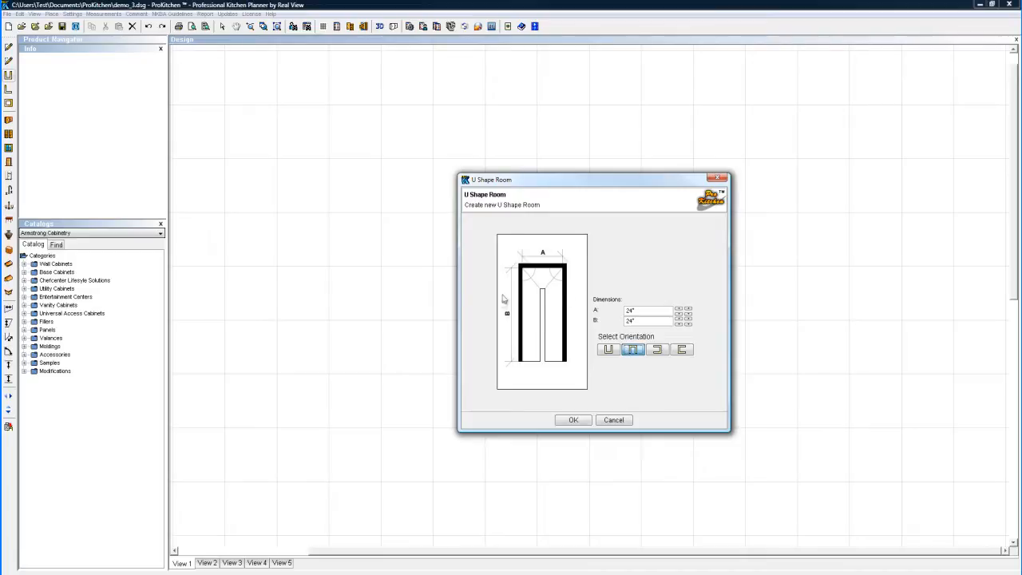
{"action": "mouse_move", "coordinate": [534, 310]}
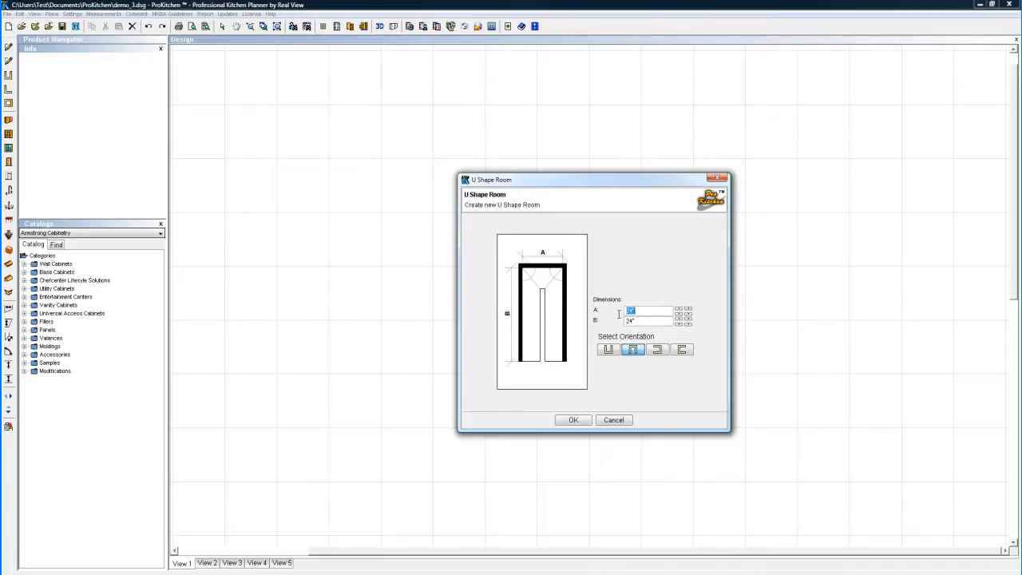
Create the U-shaped room with A 140 inches and B 96 inches
{"action": "type", "text": "140"}
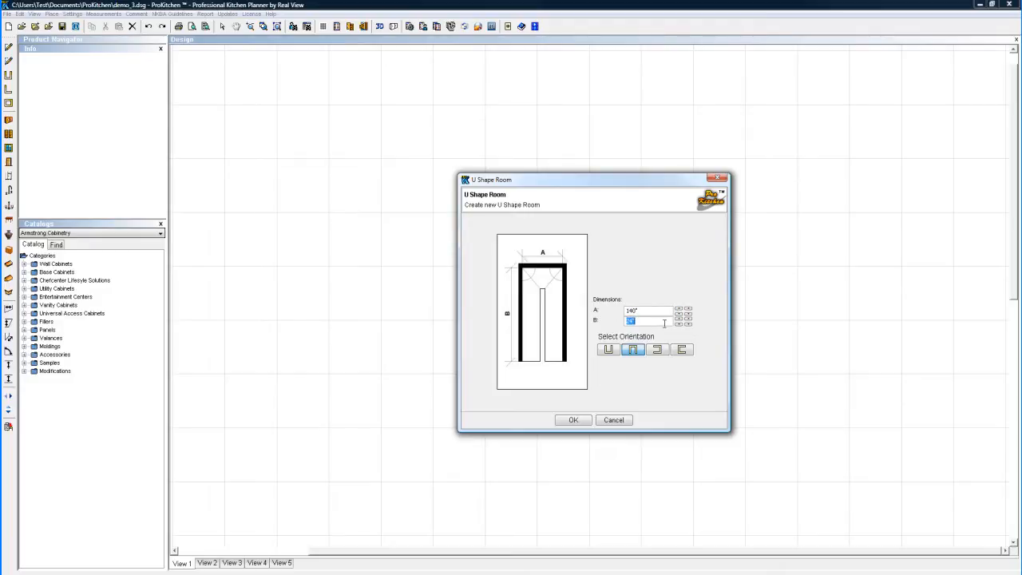
{"action": "type", "text": "96"}
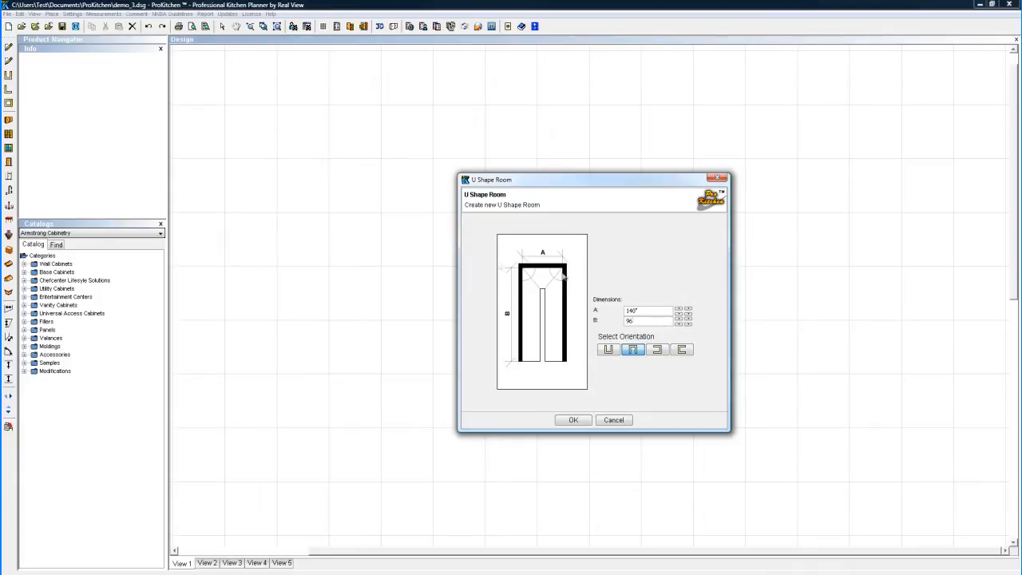
{"action": "left_click", "coordinate": [572, 419]}
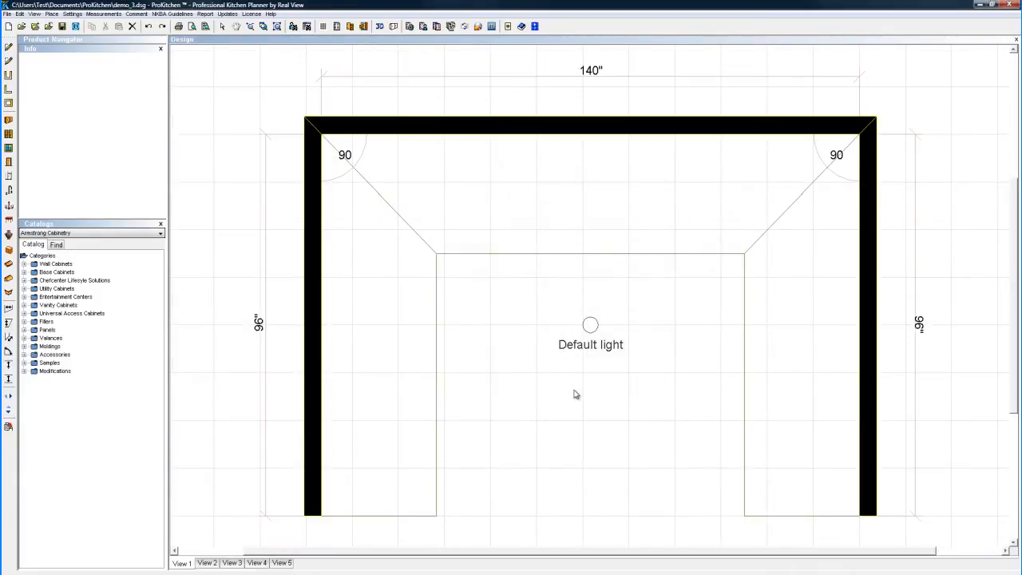
{"action": "mouse_move", "coordinate": [349, 356]}
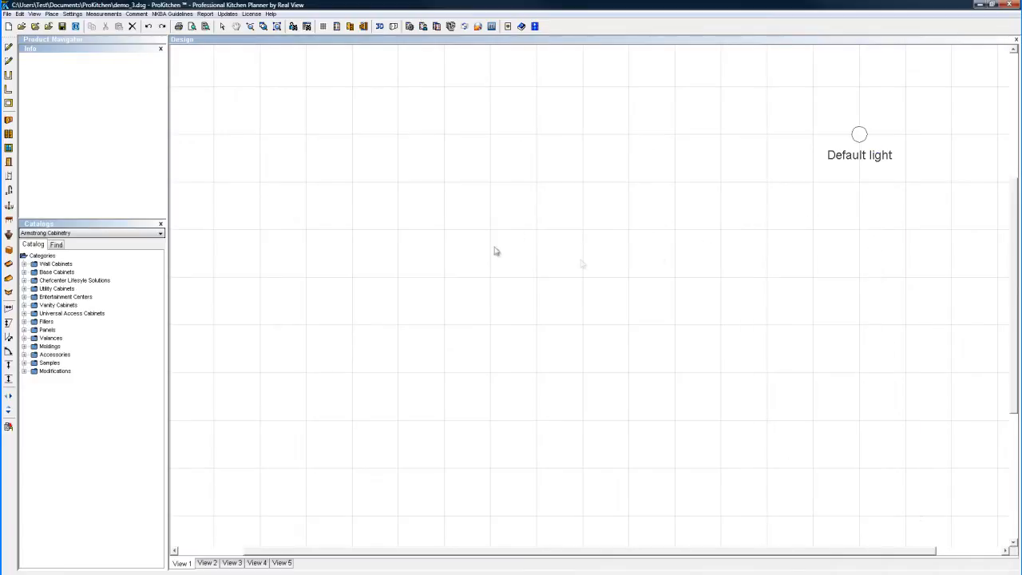
{"action": "mouse_move", "coordinate": [787, 185]}
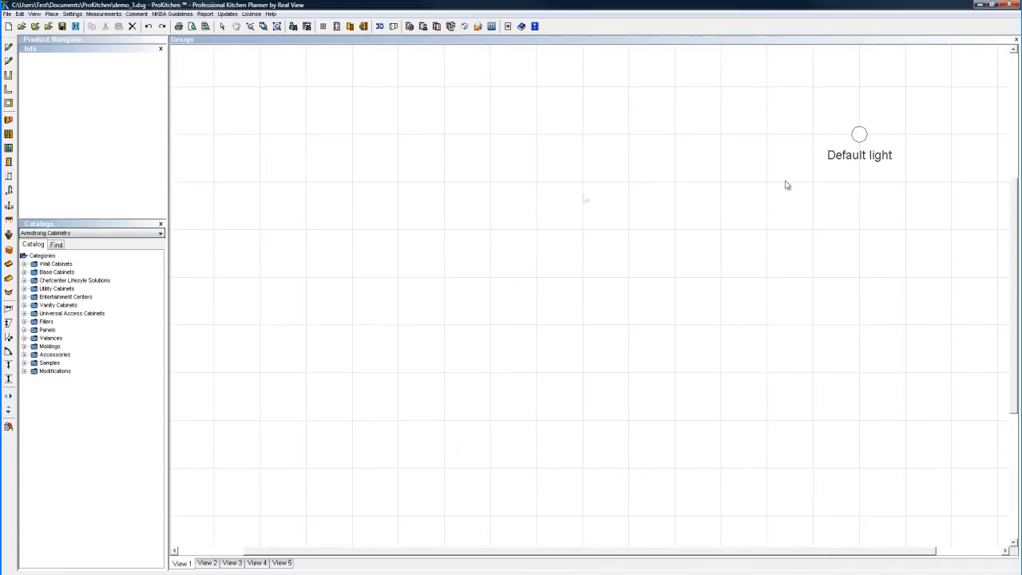
{"action": "mouse_move", "coordinate": [376, 303]}
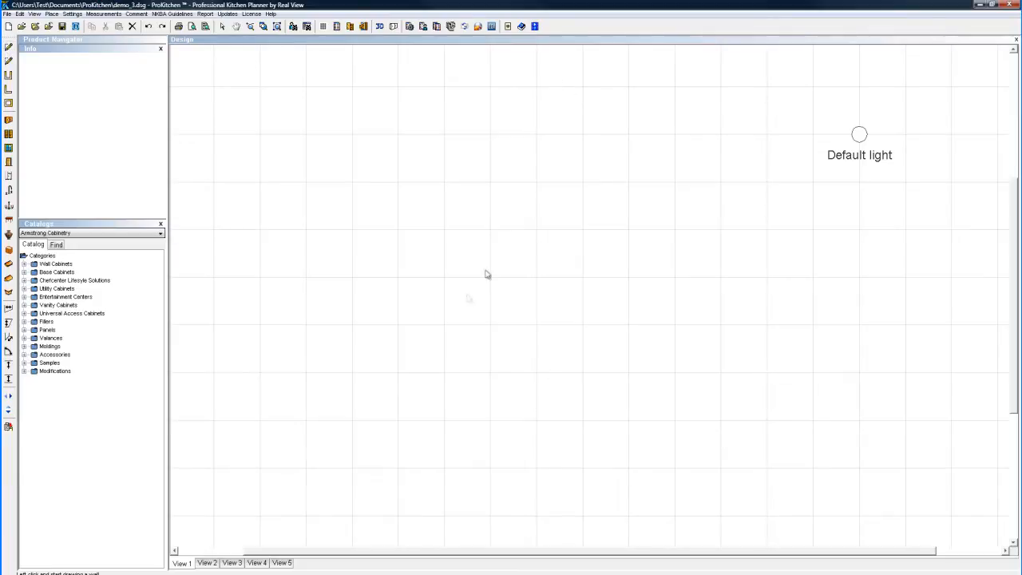
{"action": "mouse_move", "coordinate": [361, 458]}
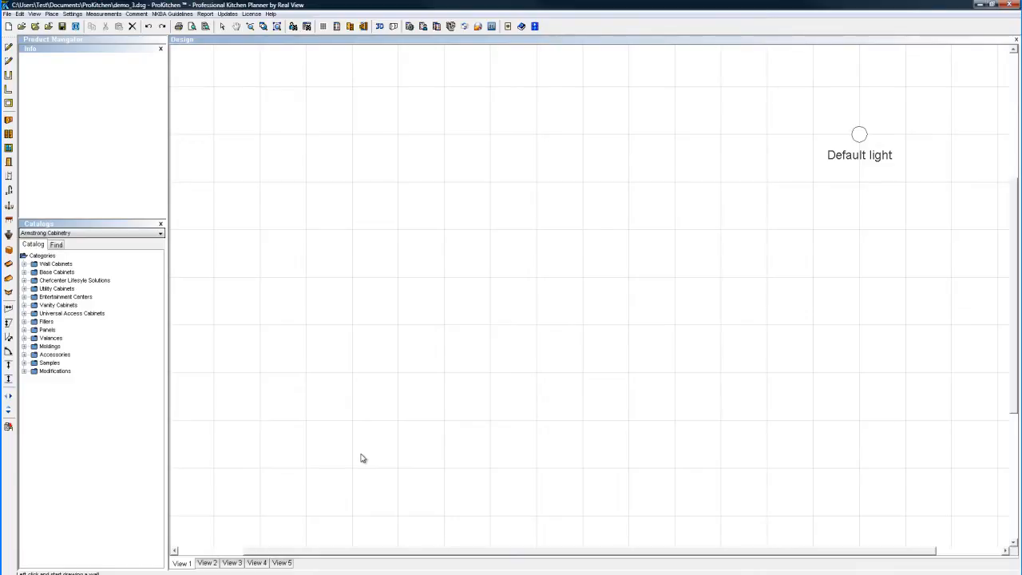
{"action": "mouse_move", "coordinate": [340, 510]}
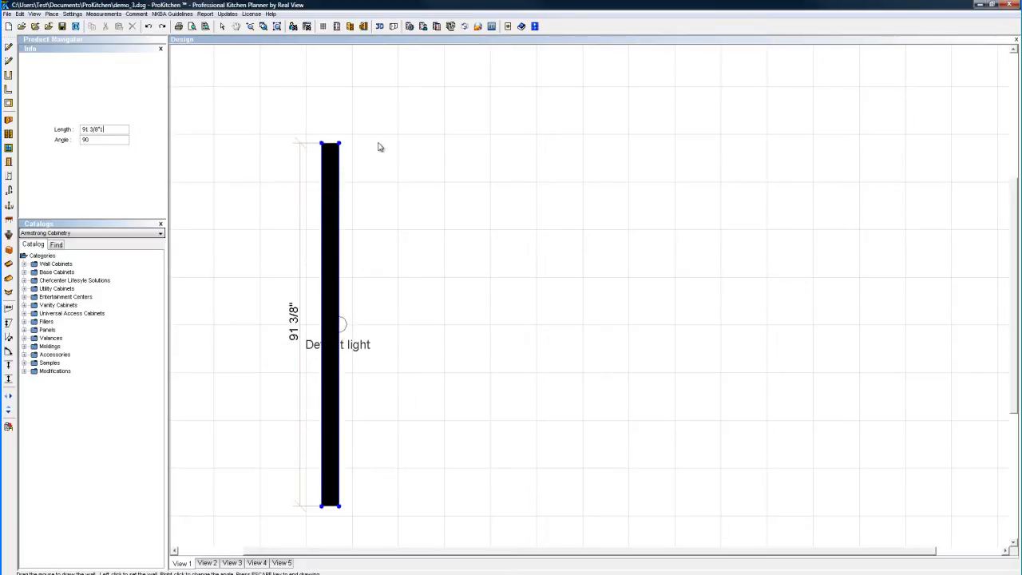
Set the vertical wall length to 130 inches in the Info panel and start the next wall
{"action": "type", "text": "130"}
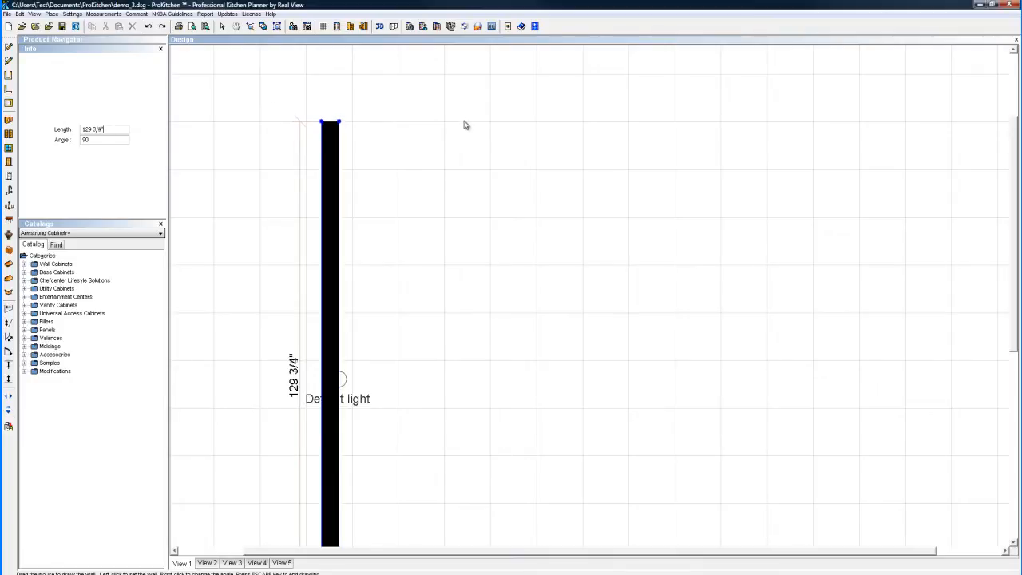
{"action": "type", "text": "129 7/8\""}
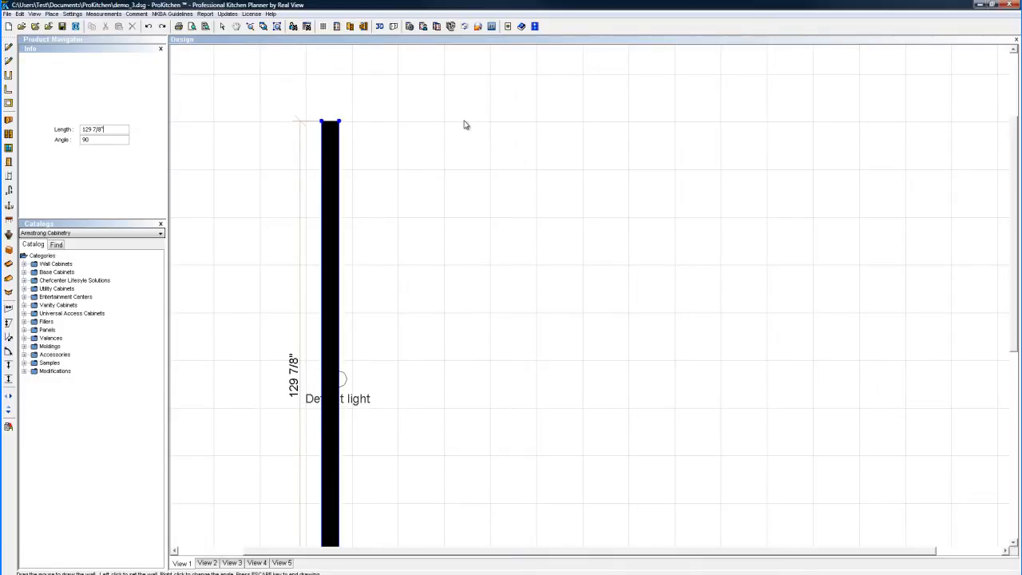
{"action": "type", "text": "130\""}
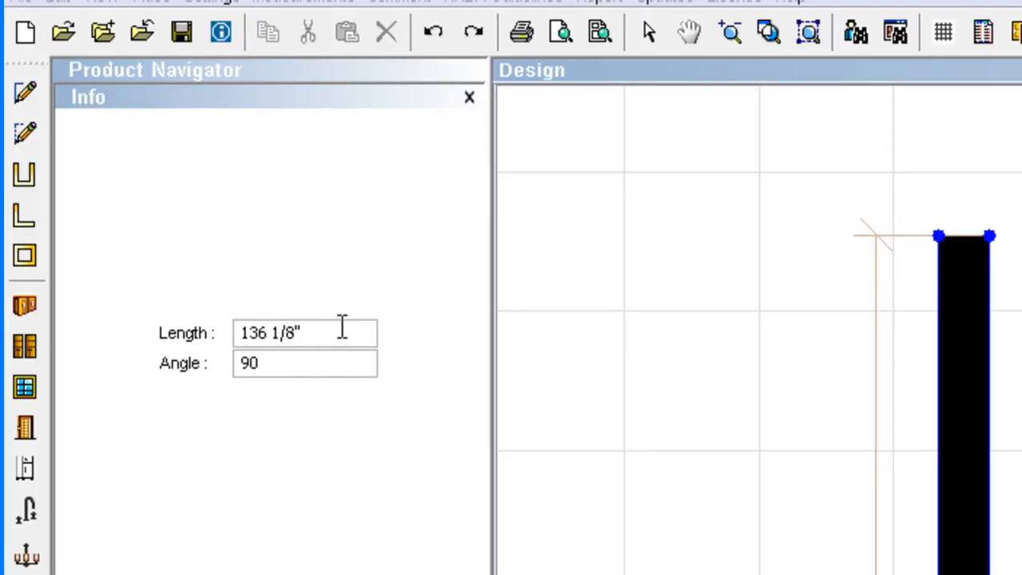
{"action": "type", "text": "122\""}
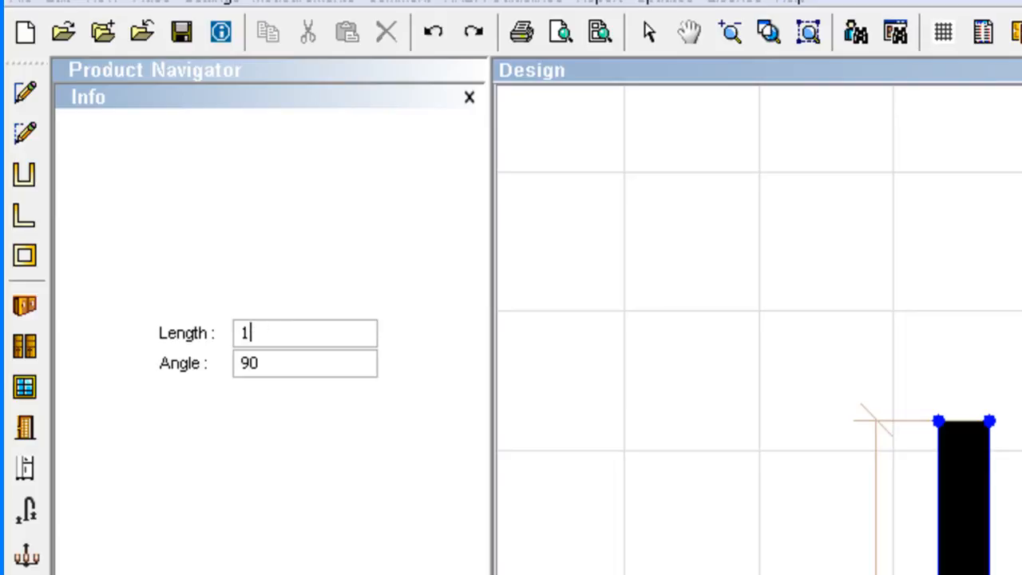
{"action": "key", "text": "Backspace"}
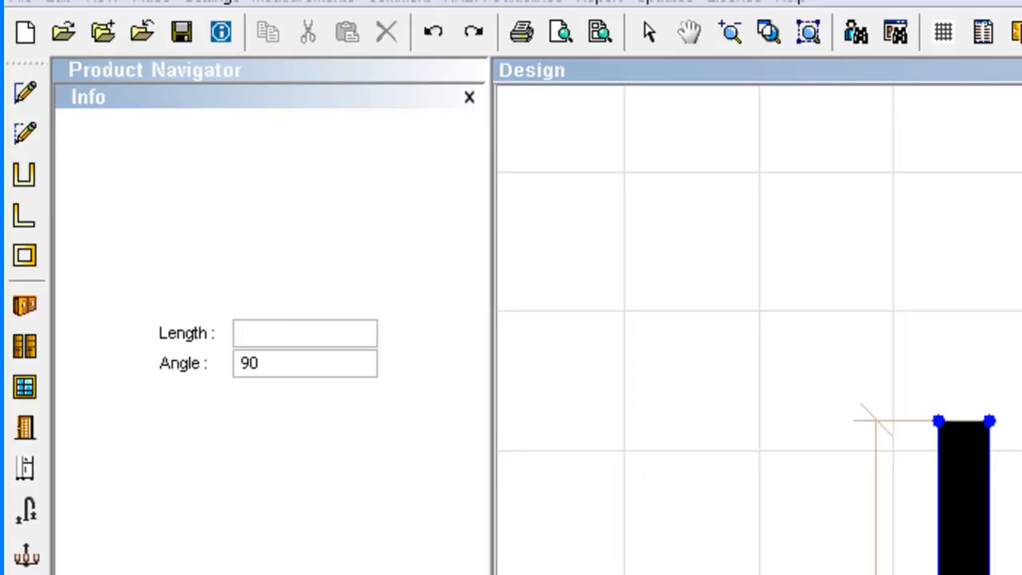
{"action": "type", "text": "126 1/4\""}
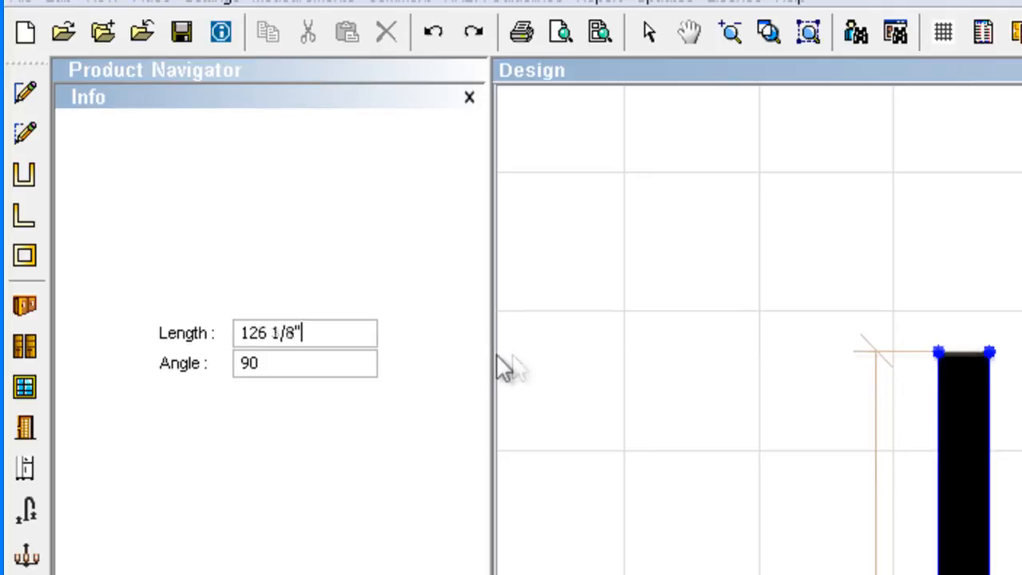
{"action": "type", "text": "125"}
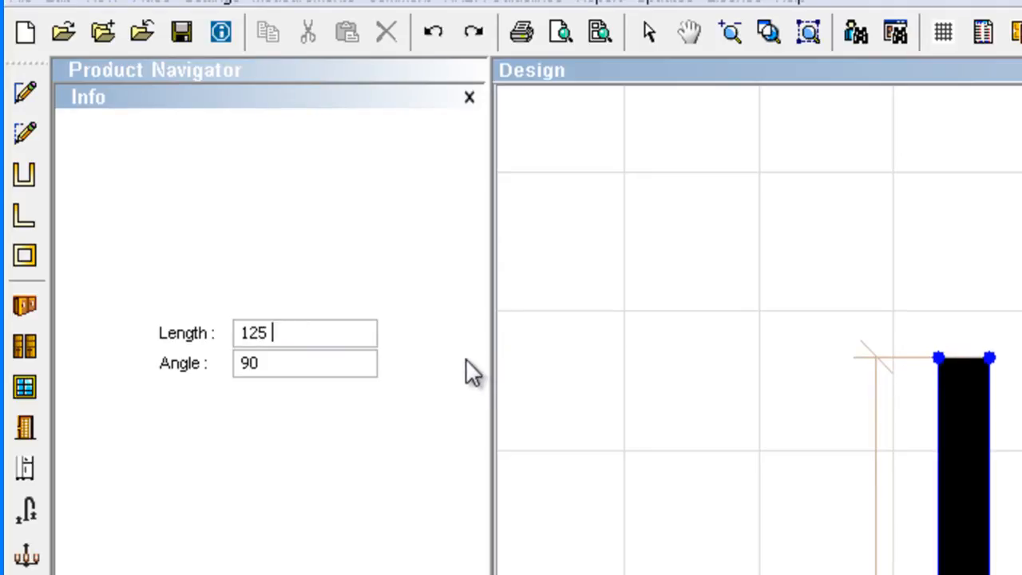
{"action": "key", "text": "BackSpace"}
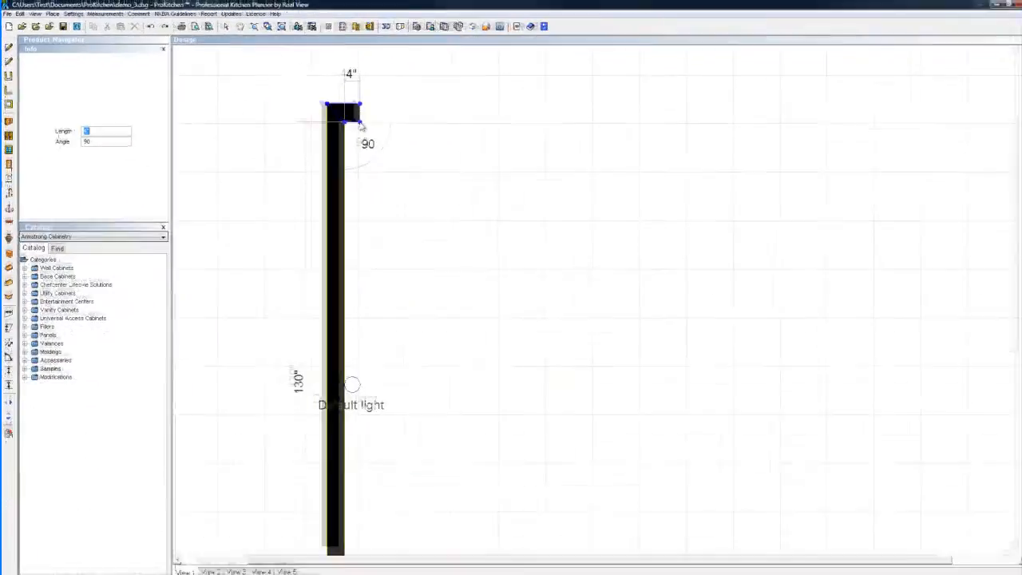
Add a 60-inch right wall and a 48-inch wall angled inward at 135 degrees
{"action": "type", "text": "12"}
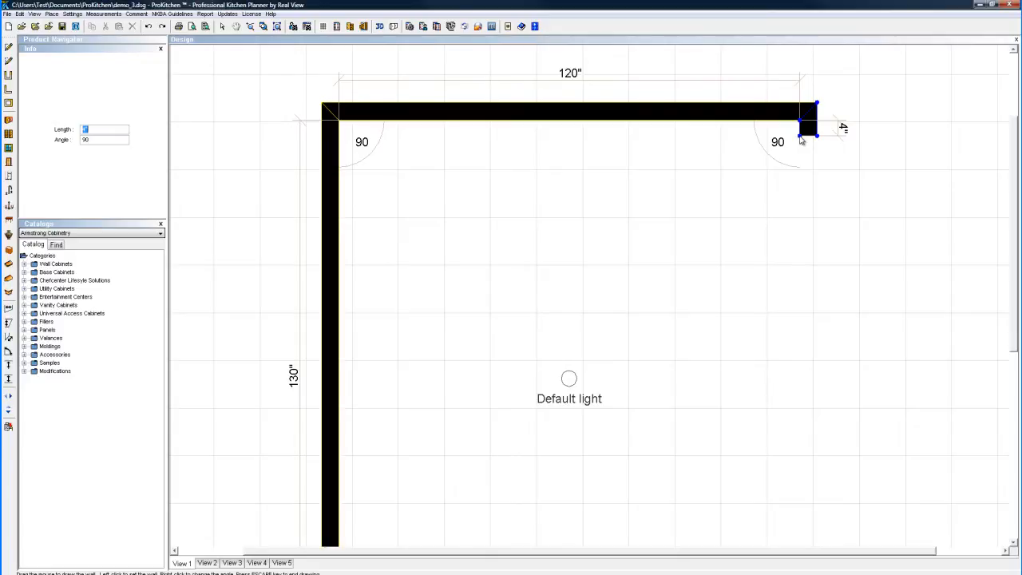
{"action": "type", "text": "50"}
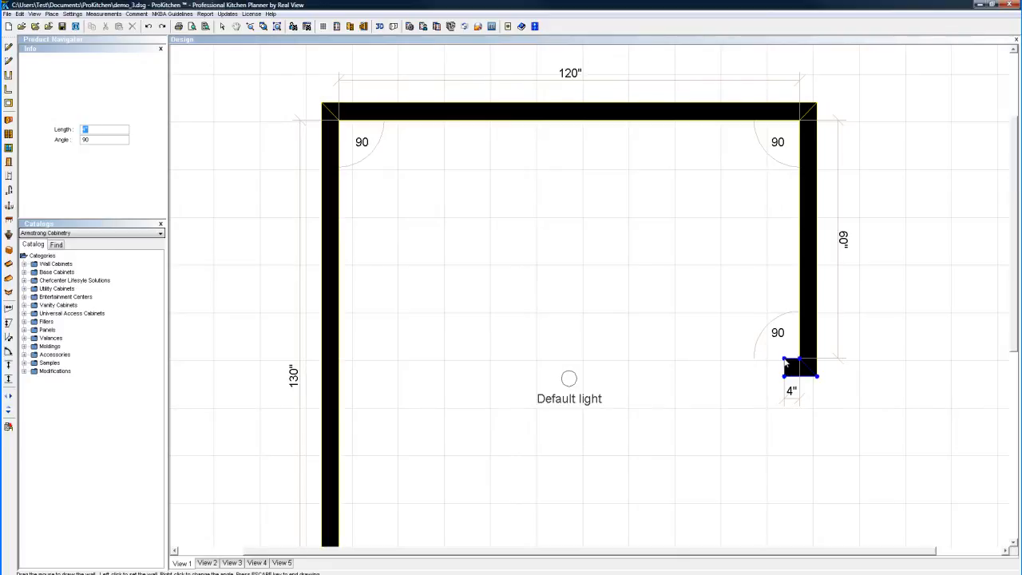
{"action": "type", "text": "48"}
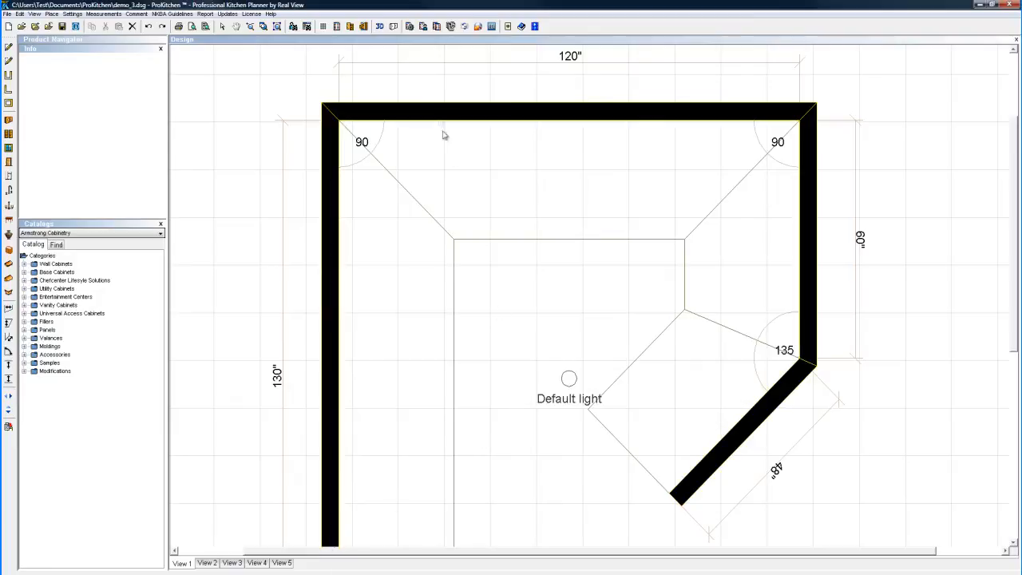
{"action": "mouse_move", "coordinate": [296, 53]}
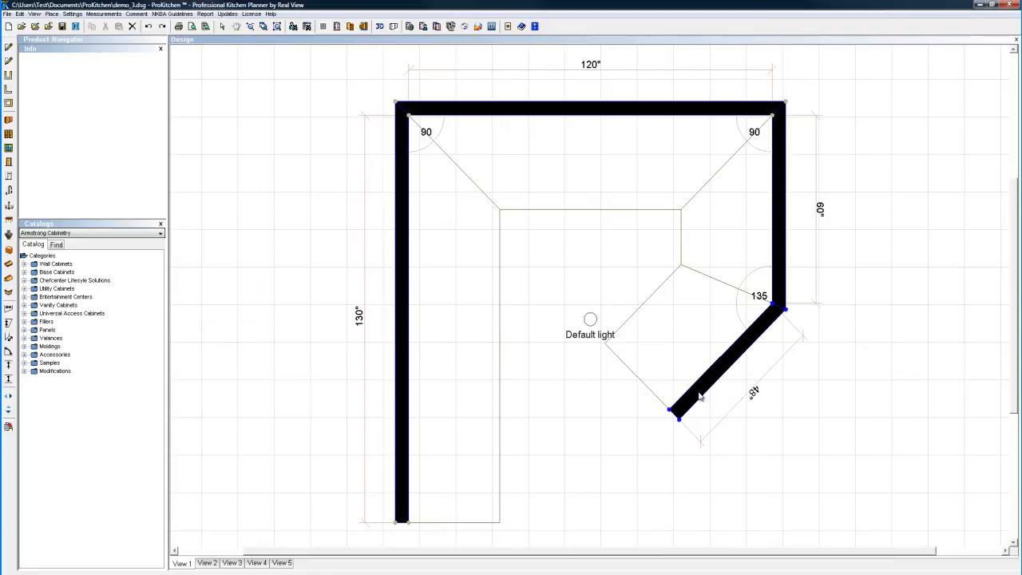
Show the Wall #4 editing options for the angled 48-inch wall
{"action": "right_click", "coordinate": [699, 398]}
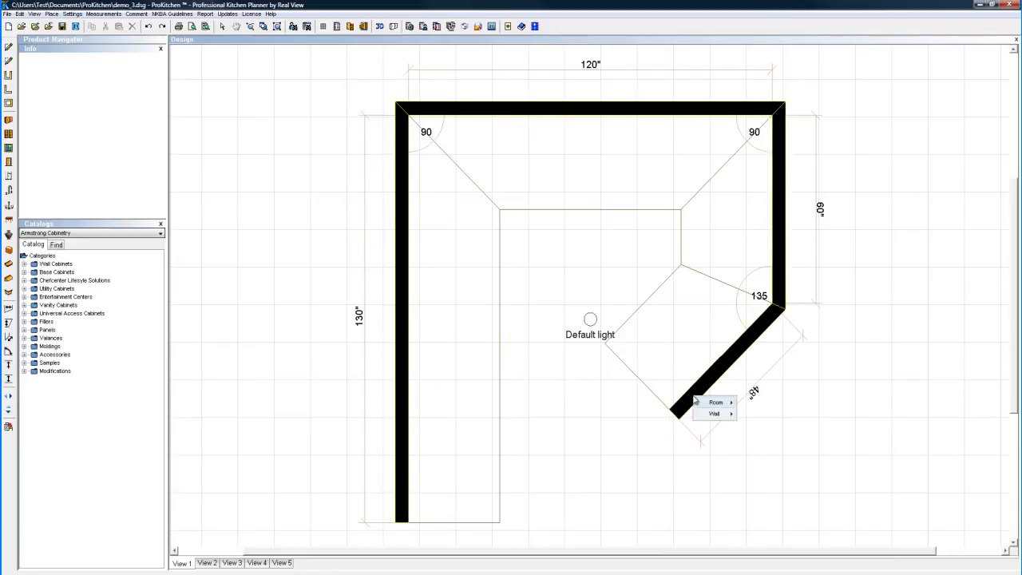
{"action": "left_click", "coordinate": [713, 413]}
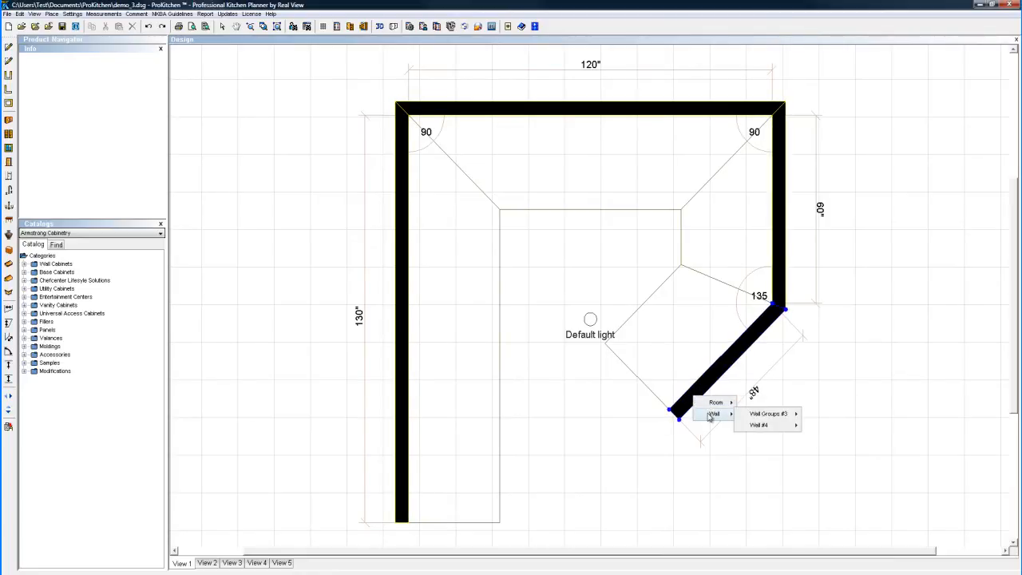
{"action": "mouse_move", "coordinate": [768, 414]}
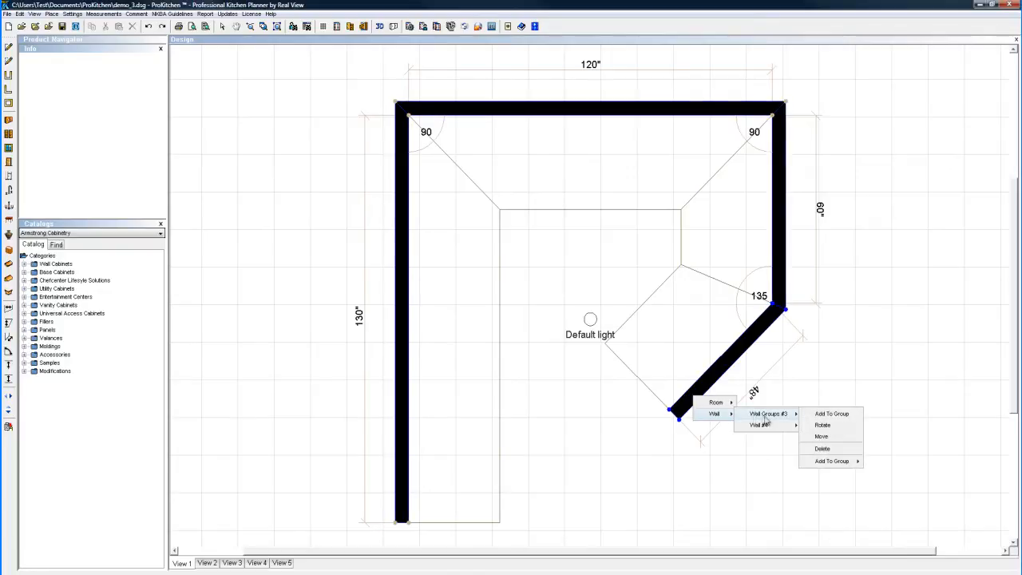
{"action": "mouse_move", "coordinate": [758, 424]}
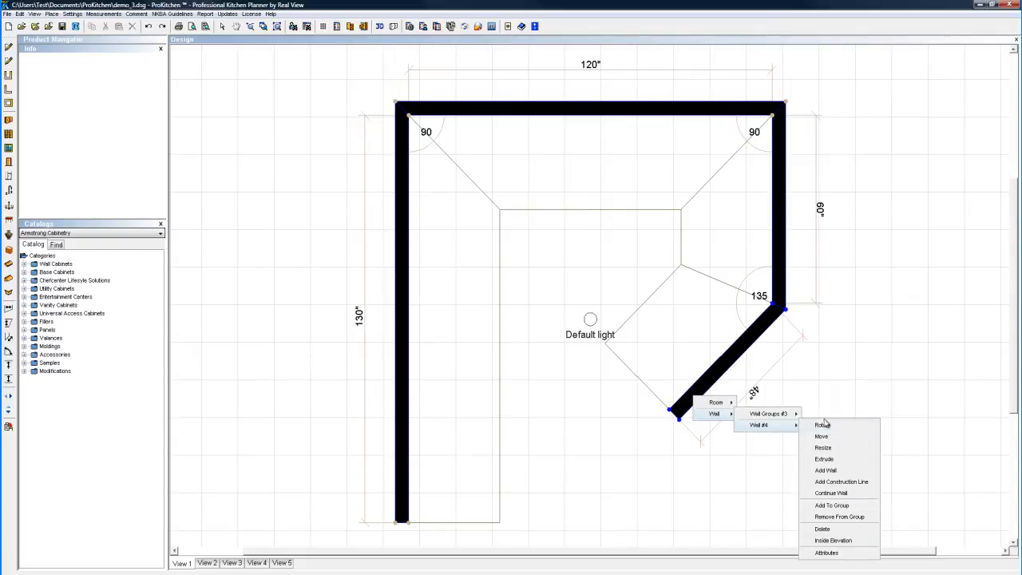
{"action": "mouse_move", "coordinate": [822, 425]}
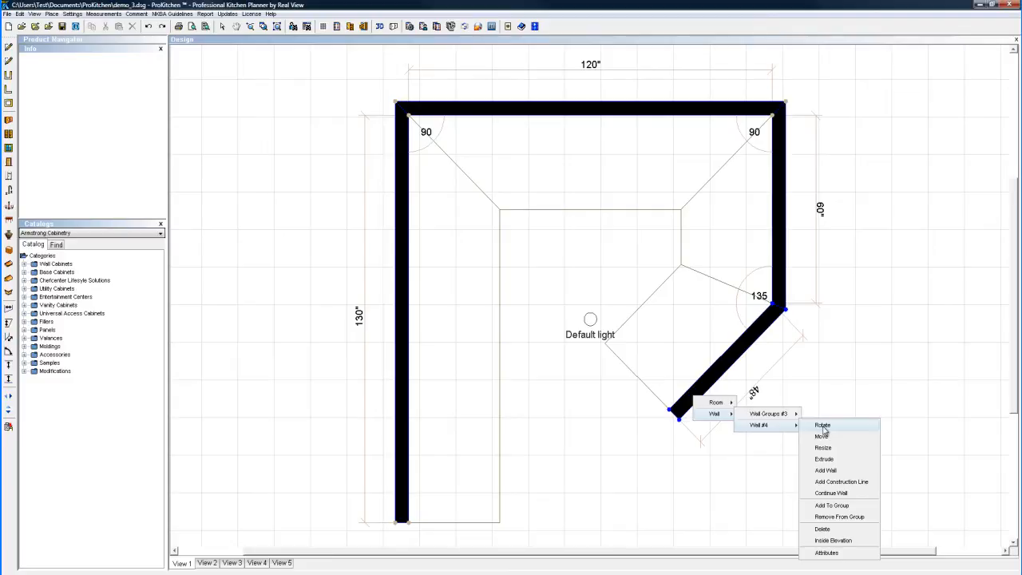
Rotate the angled wall about its corner so it points down and to the right
{"action": "left_click", "coordinate": [822, 424]}
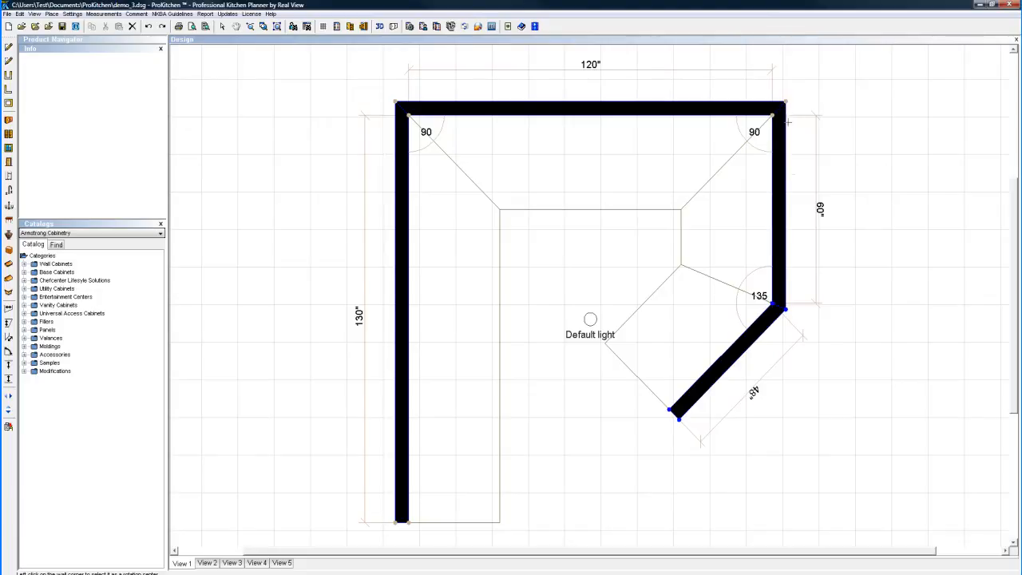
{"action": "mouse_move", "coordinate": [799, 304]}
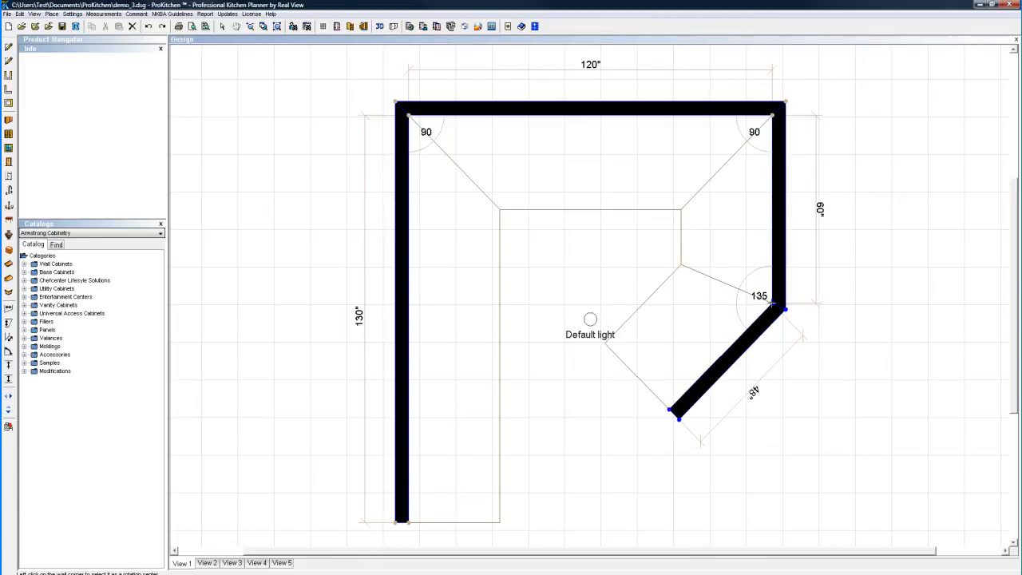
{"action": "left_click_drag", "start_coordinate": [679, 411], "coordinate": [887, 396]}
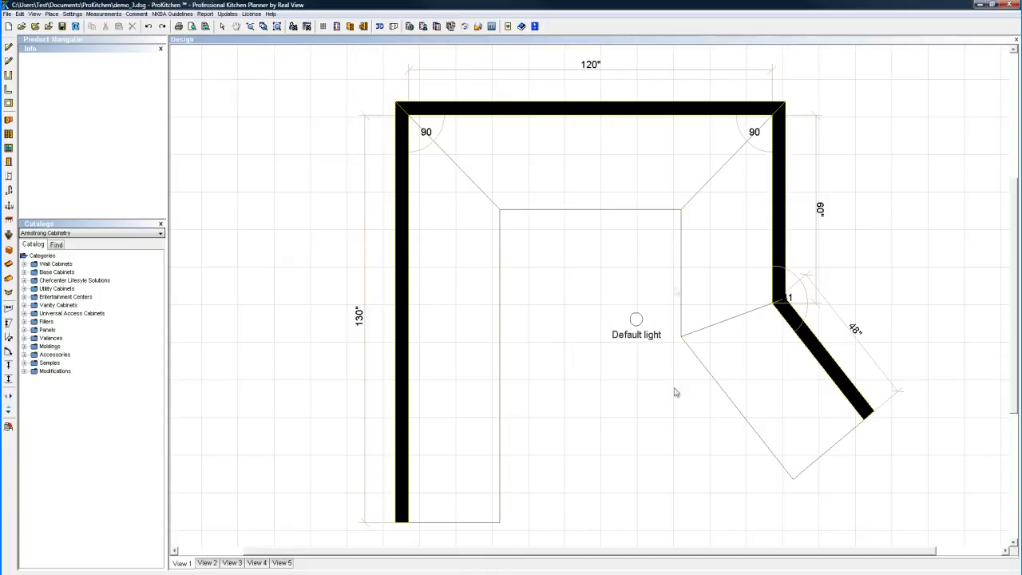
{"action": "mouse_move", "coordinate": [821, 370]}
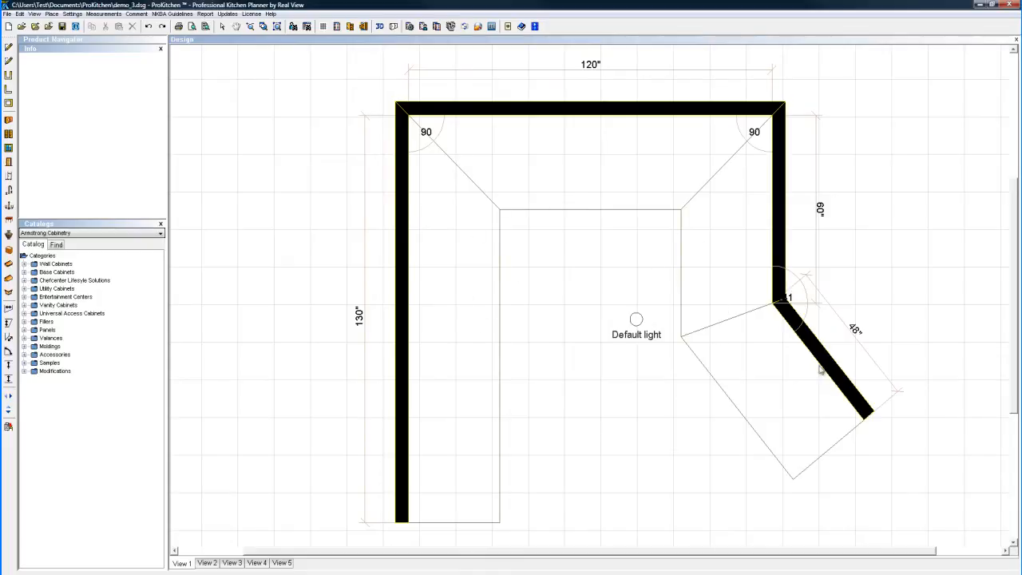
Resize the rotated wall from its free end, shortening it from 48 to about 23 1/2 inches
{"action": "right_click", "coordinate": [823, 369]}
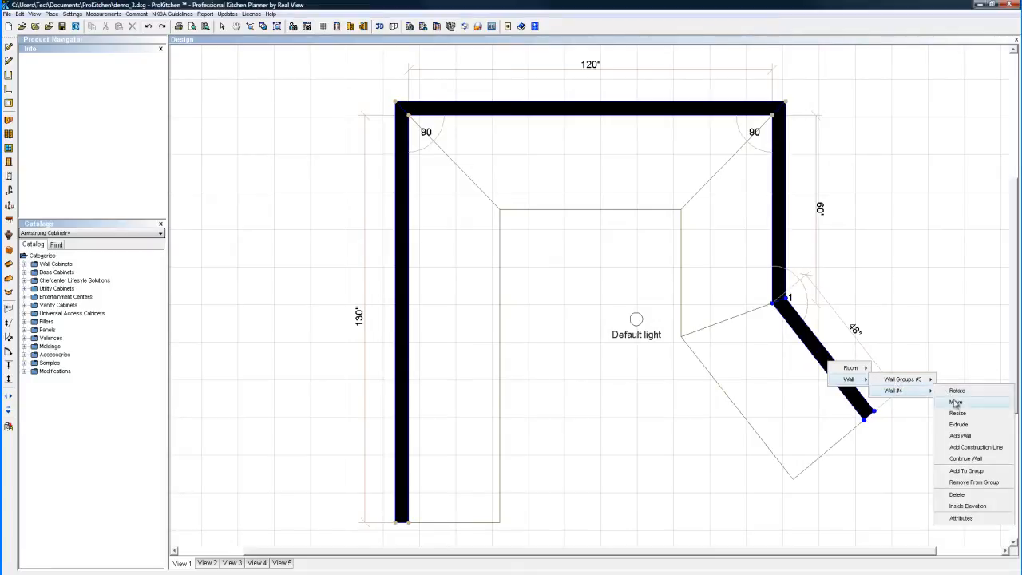
{"action": "left_click", "coordinate": [956, 402]}
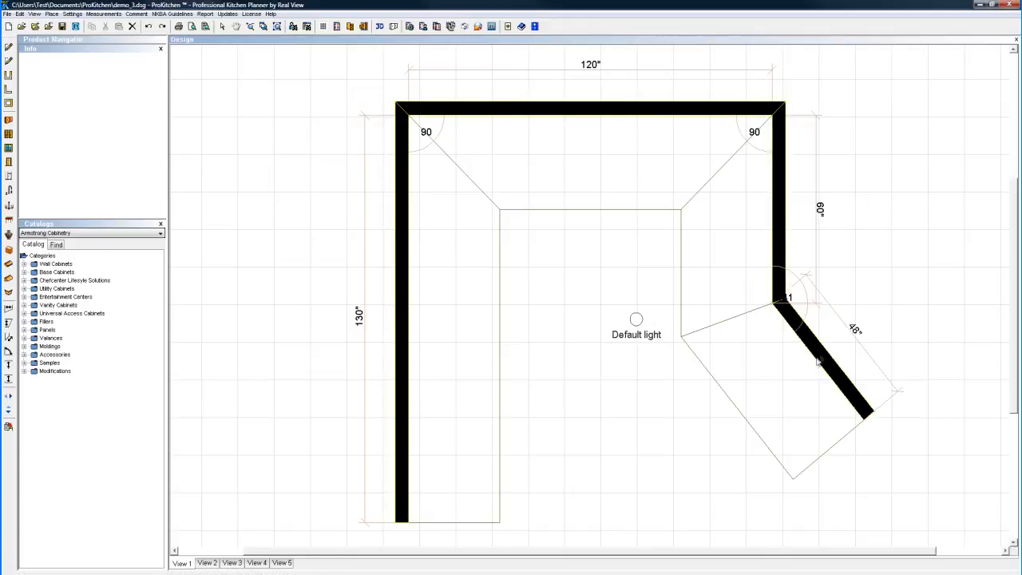
{"action": "right_click", "coordinate": [823, 359]}
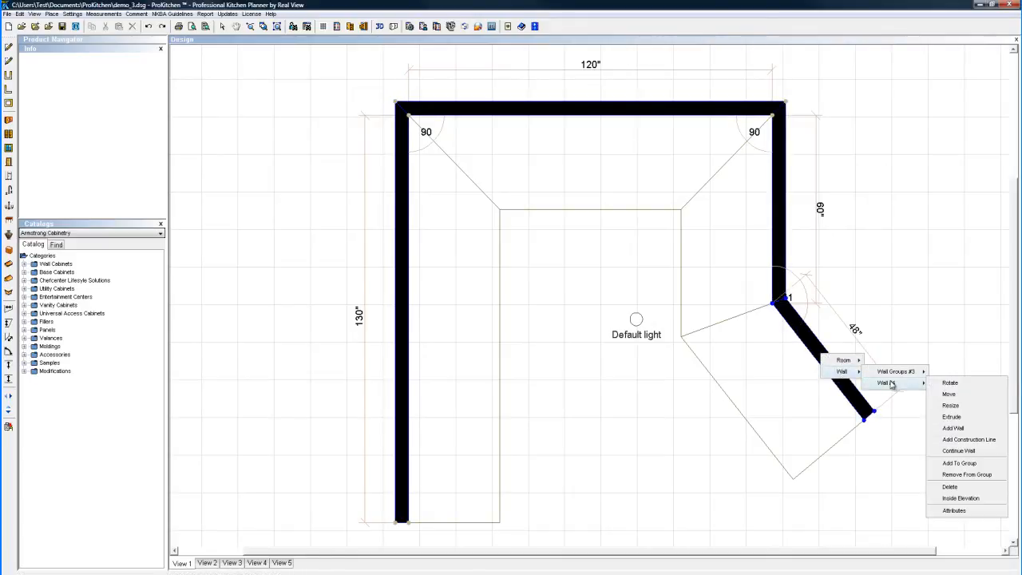
{"action": "left_click", "coordinate": [950, 394]}
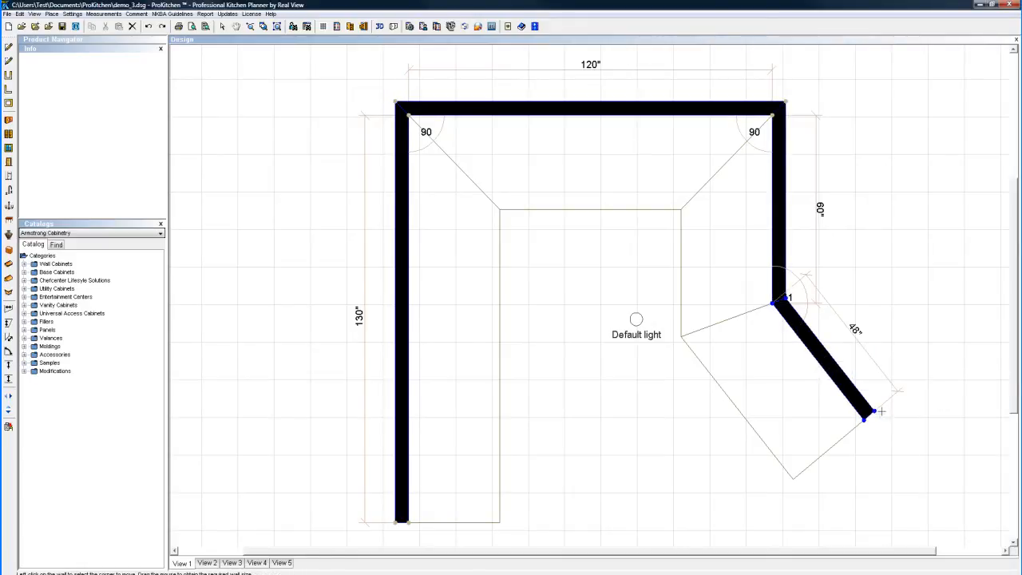
{"action": "left_click_drag", "start_coordinate": [865, 415], "coordinate": [886, 437]}
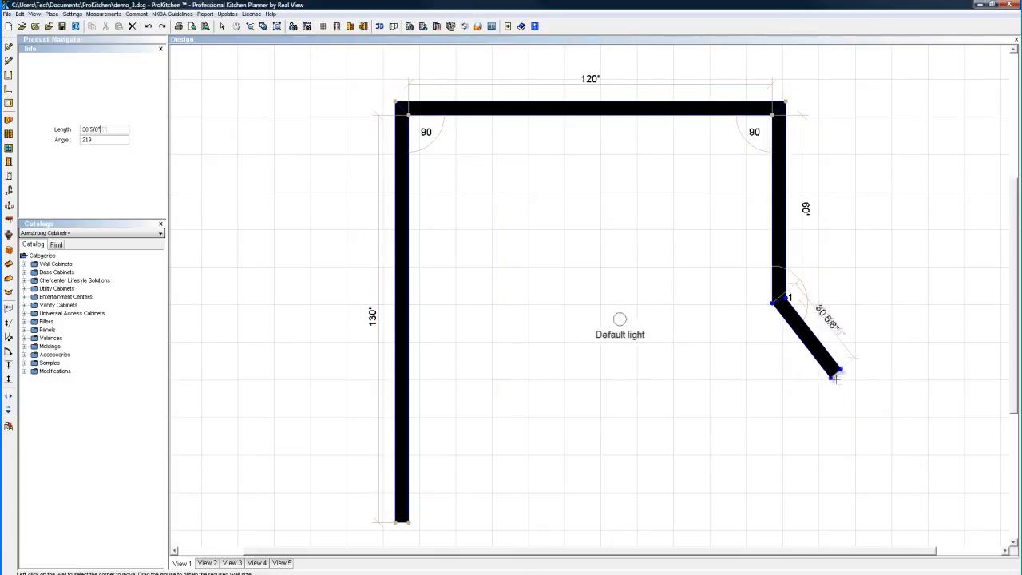
{"action": "left_click_drag", "start_coordinate": [837, 378], "coordinate": [875, 423]}
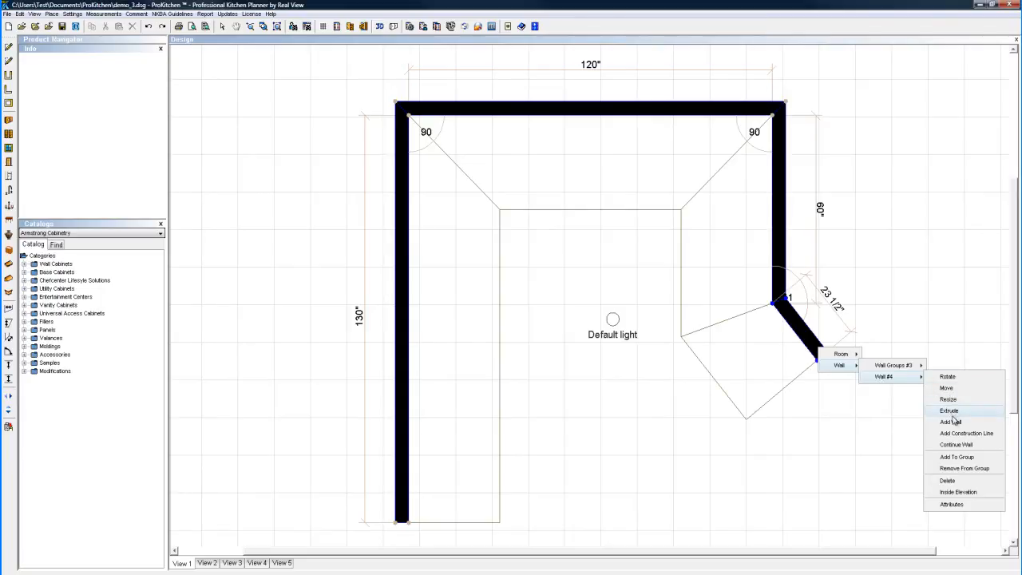
{"action": "mouse_move", "coordinate": [950, 422]}
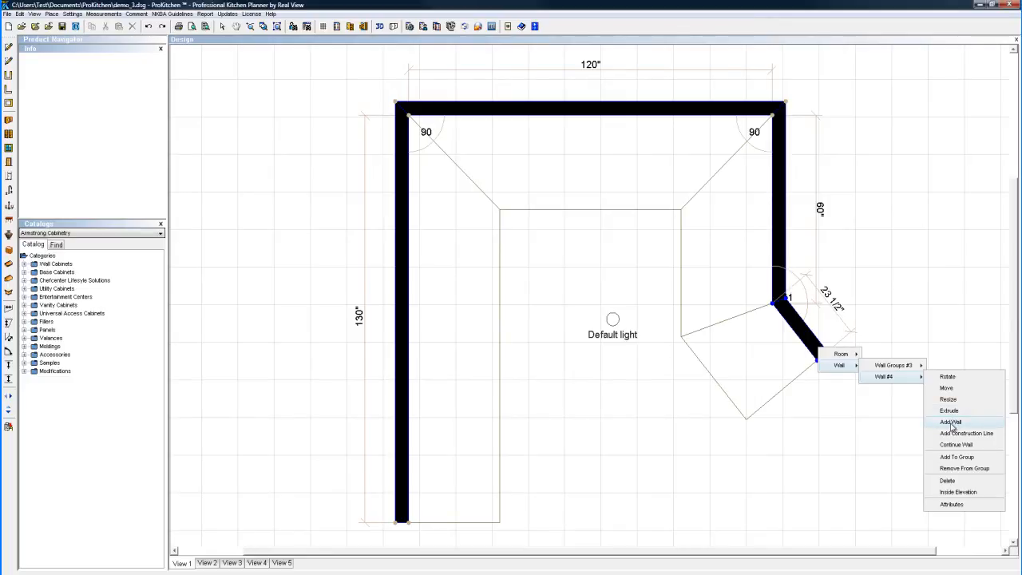
Bring up the Wall #4 context menu options for the 23 1/2-inch angled wall
{"action": "left_click", "coordinate": [951, 422]}
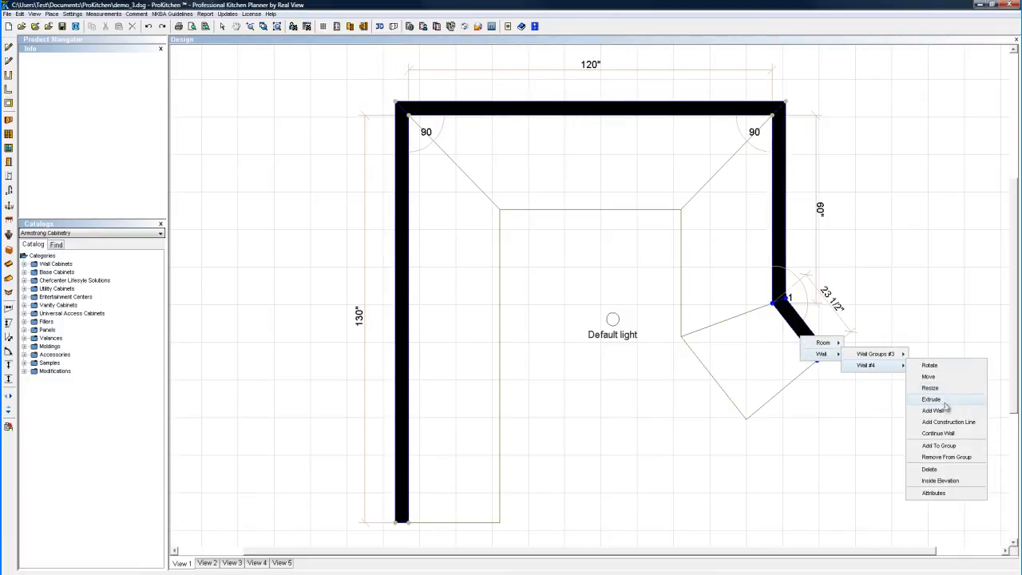
{"action": "mouse_move", "coordinate": [949, 421]}
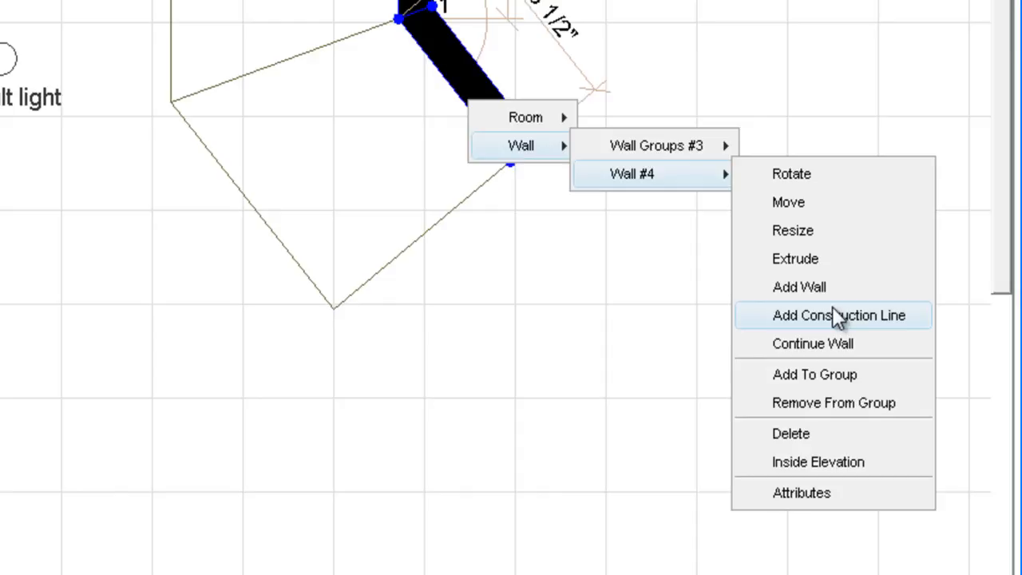
{"action": "mouse_move", "coordinate": [835, 332]}
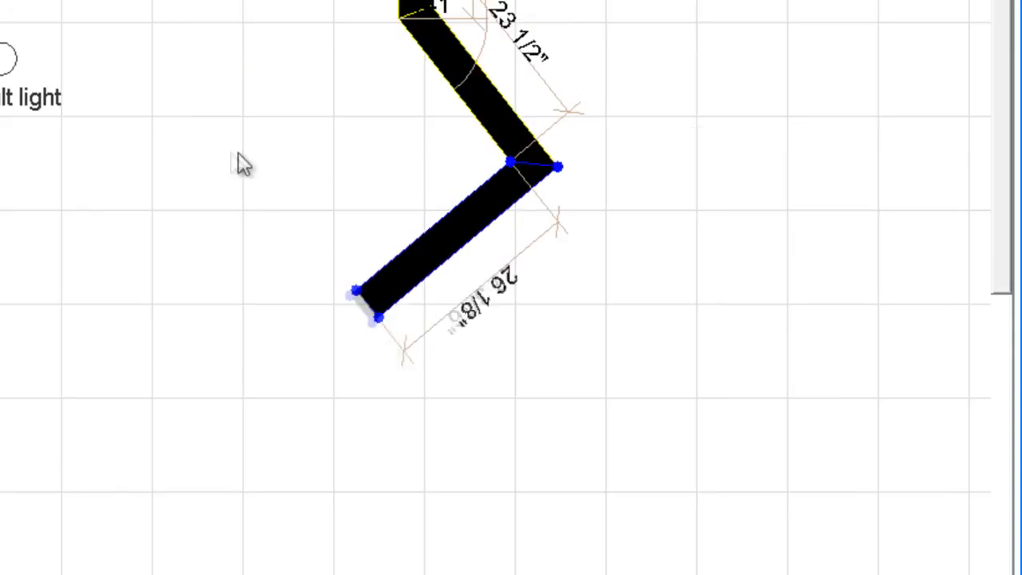
Drag a 42-inch wall down-left from the angled wall's end, then return to the angled wall's menu
{"action": "left_click_drag", "start_coordinate": [368, 303], "coordinate": [275, 367]}
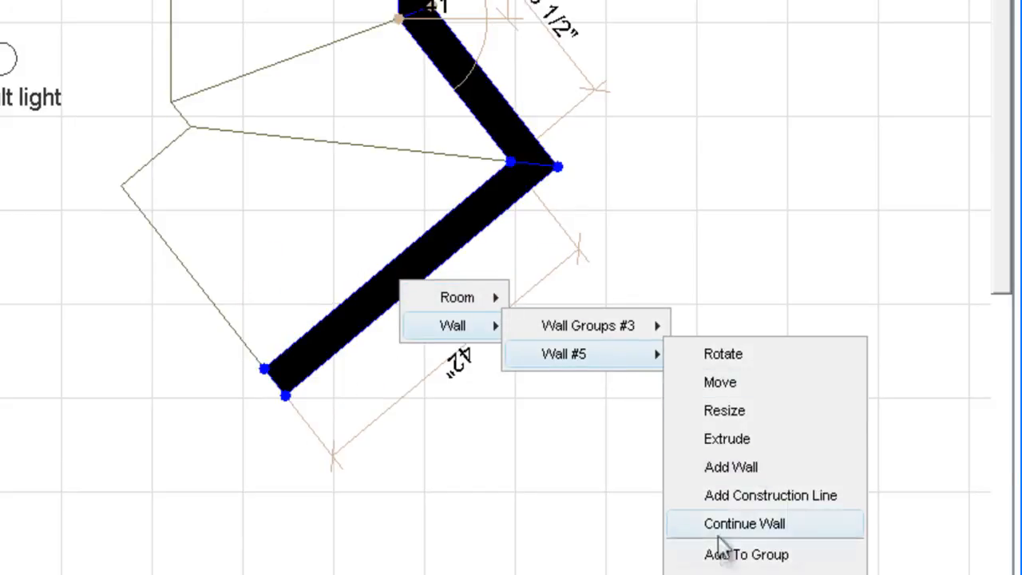
{"action": "mouse_move", "coordinate": [746, 554]}
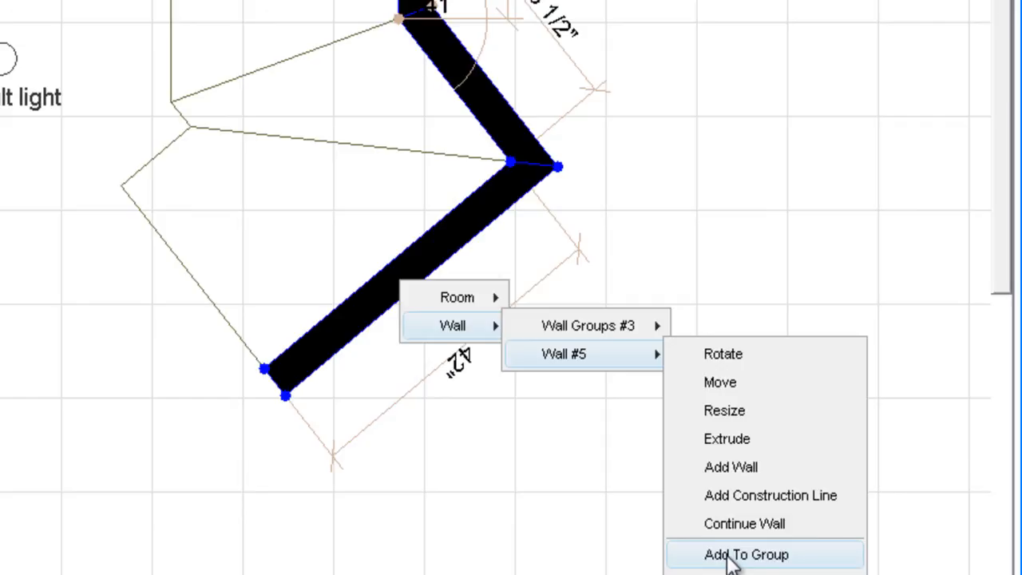
{"action": "mouse_move", "coordinate": [747, 555]}
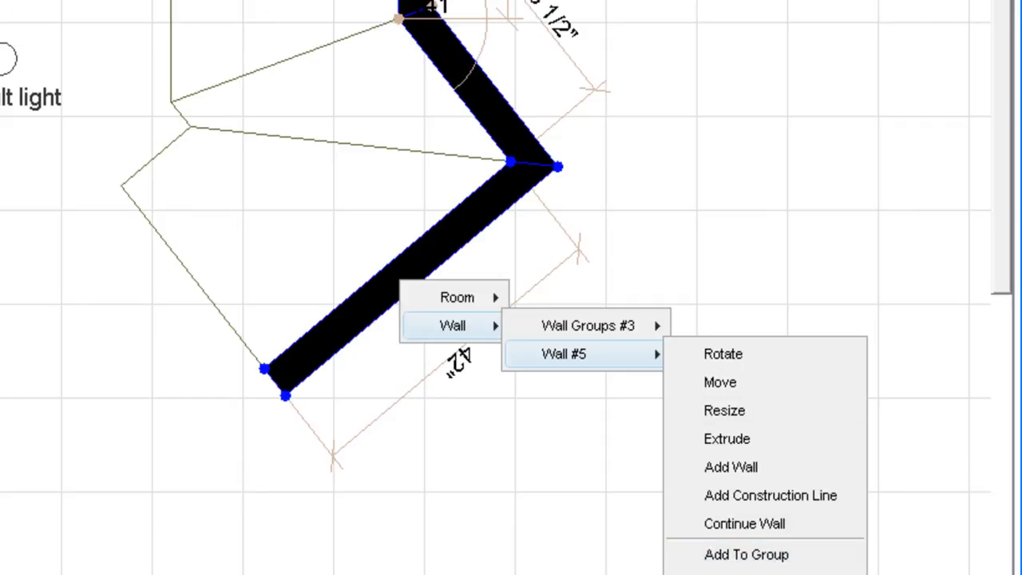
{"action": "mouse_move", "coordinate": [746, 554]}
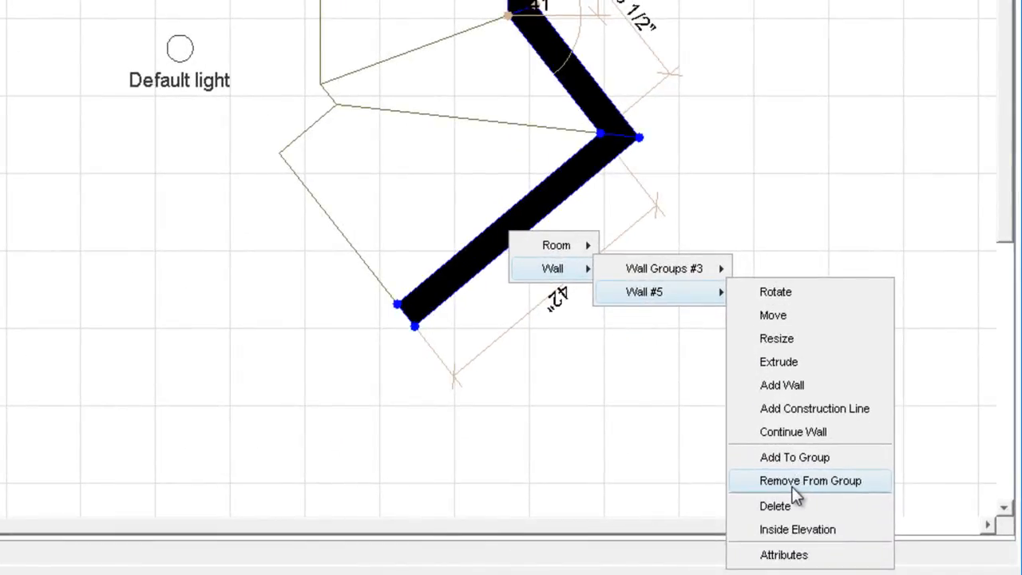
{"action": "mouse_move", "coordinate": [786, 515]}
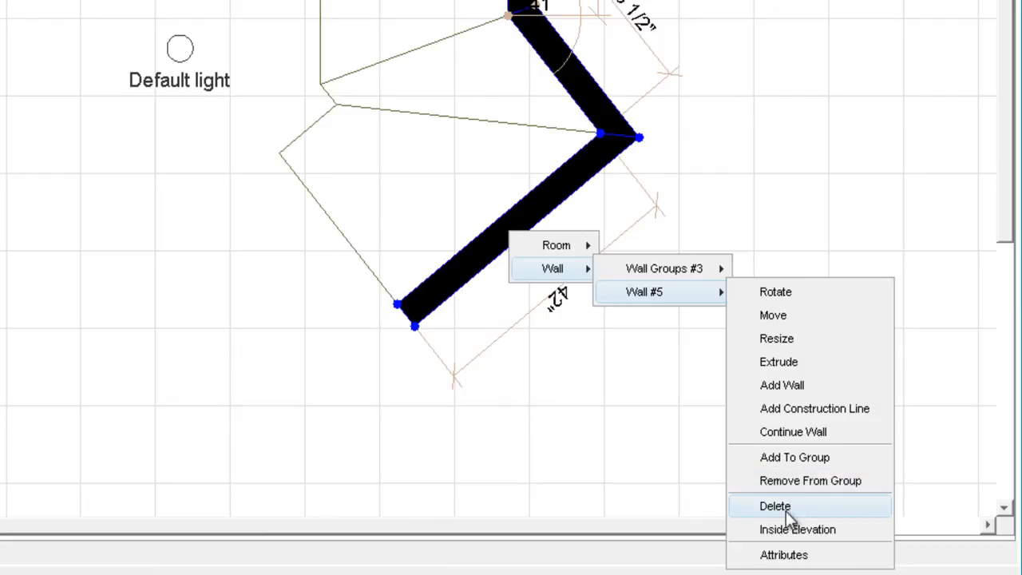
{"action": "mouse_move", "coordinate": [789, 536]}
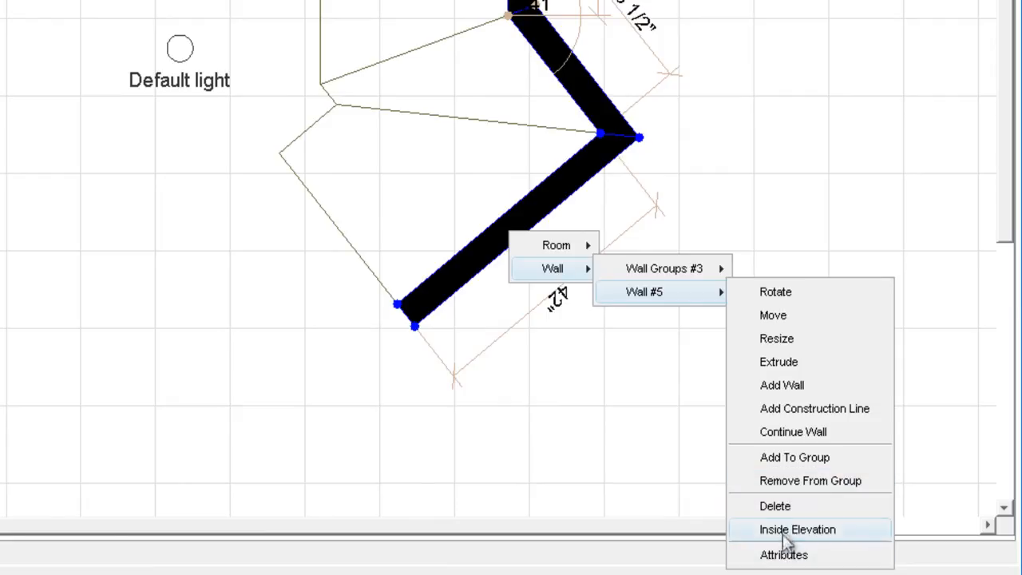
{"action": "left_click", "coordinate": [797, 529]}
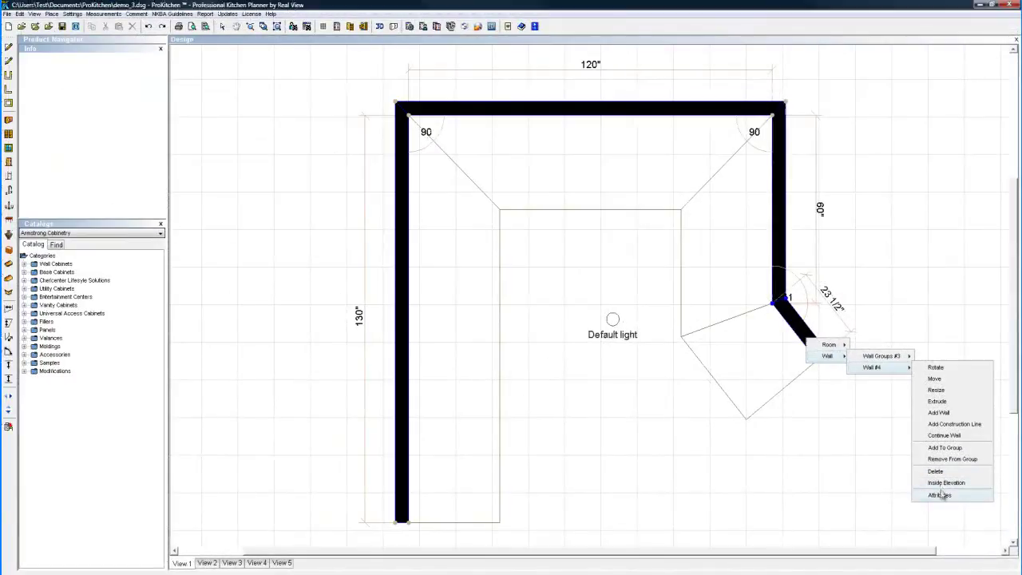
Change Wall #4 to a Construction Line in its Attributes dialog and confirm
{"action": "left_click", "coordinate": [940, 495]}
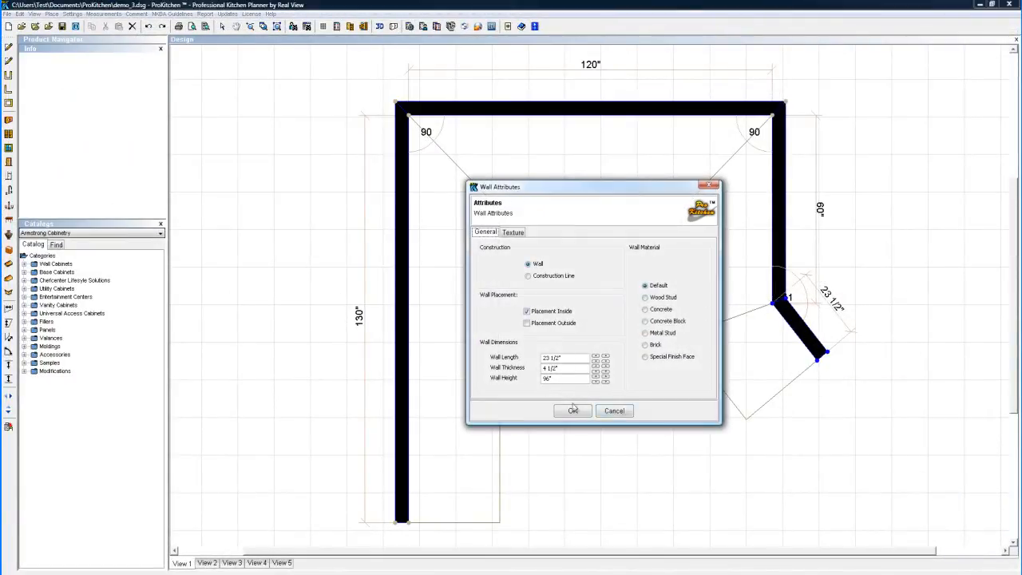
{"action": "mouse_move", "coordinate": [563, 306]}
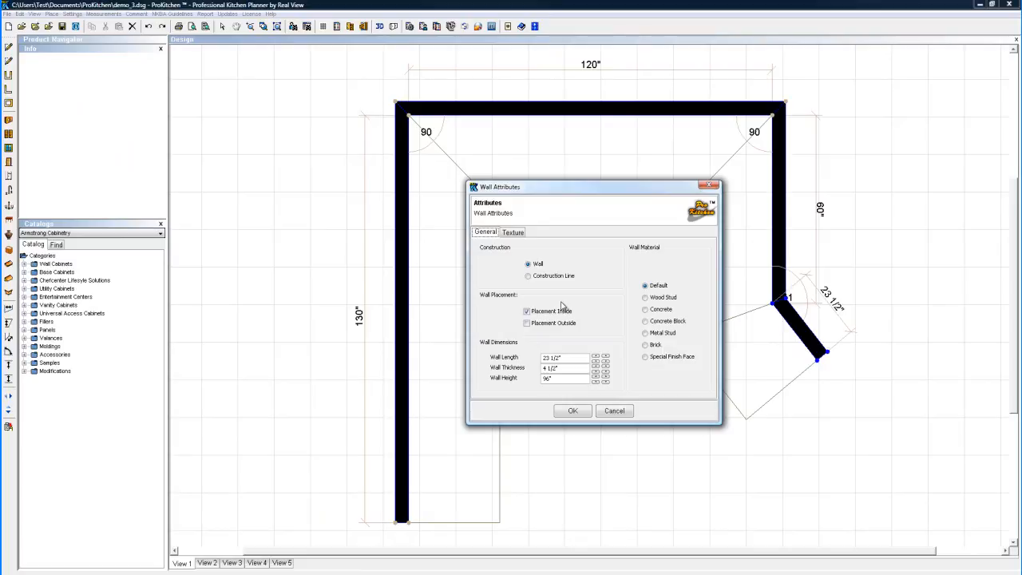
{"action": "mouse_move", "coordinate": [551, 265]}
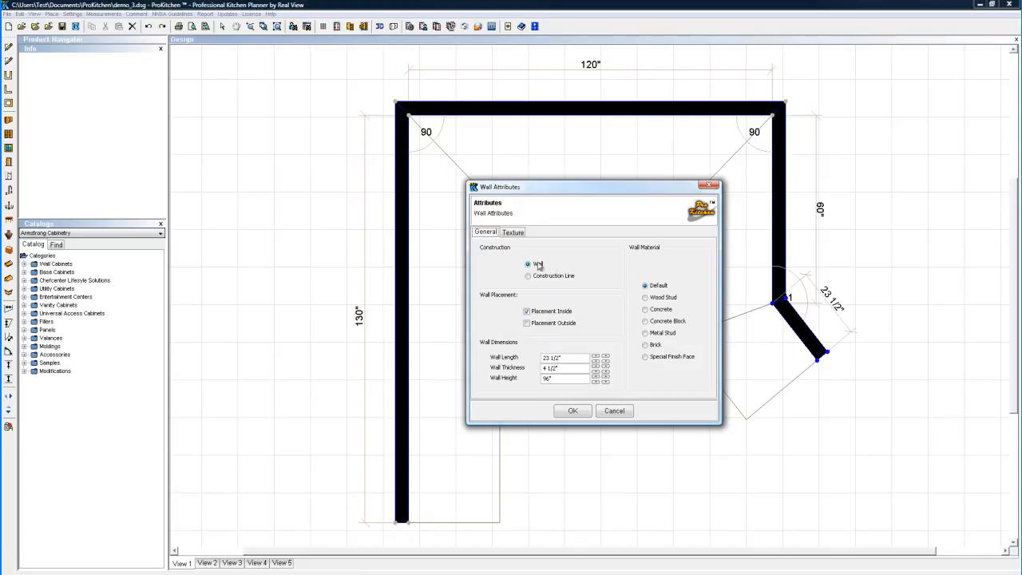
{"action": "left_click", "coordinate": [528, 276]}
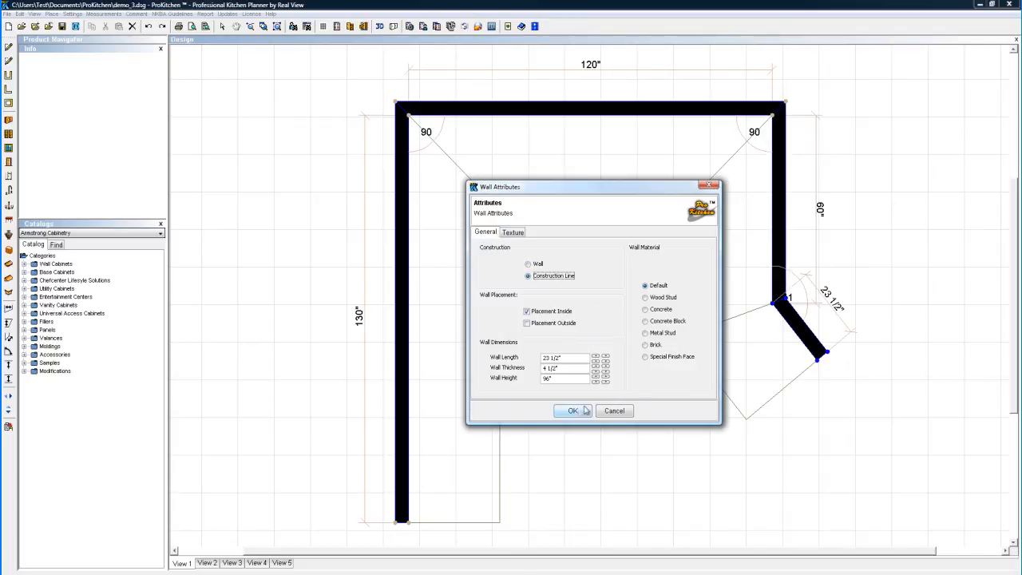
{"action": "left_click", "coordinate": [573, 410]}
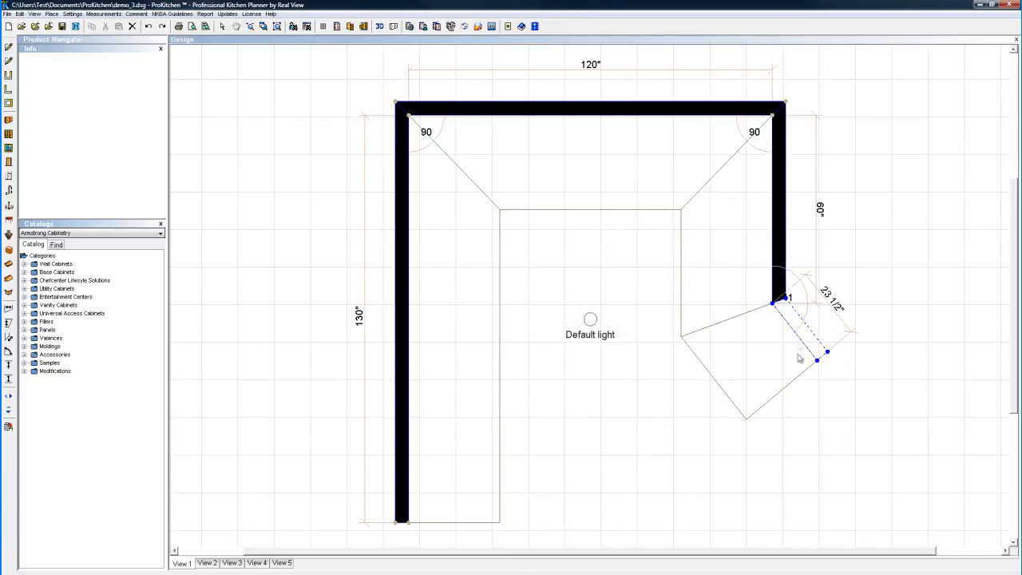
{"action": "mouse_move", "coordinate": [822, 318]}
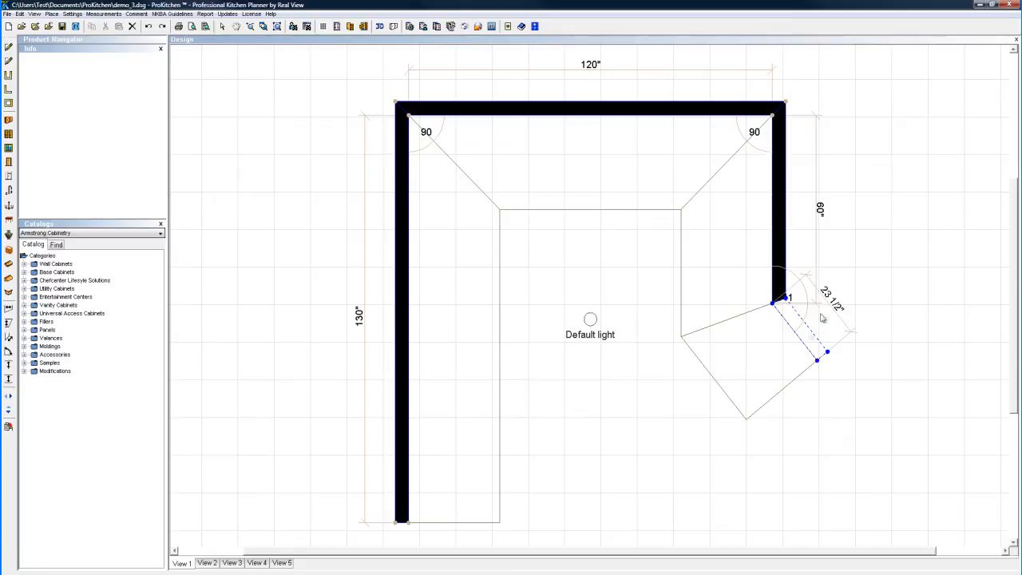
{"action": "mouse_move", "coordinate": [743, 330]}
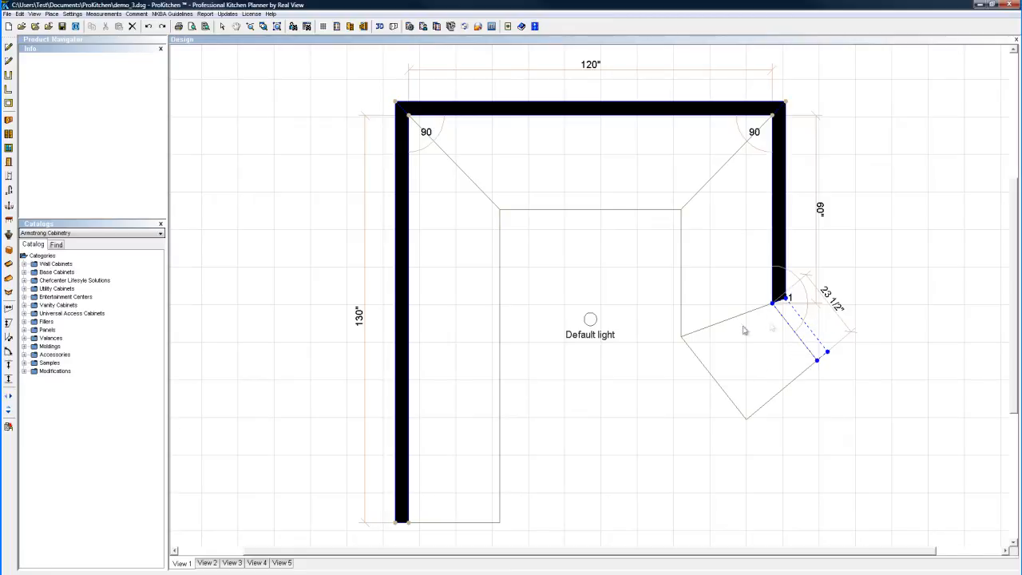
{"action": "mouse_move", "coordinate": [743, 392]}
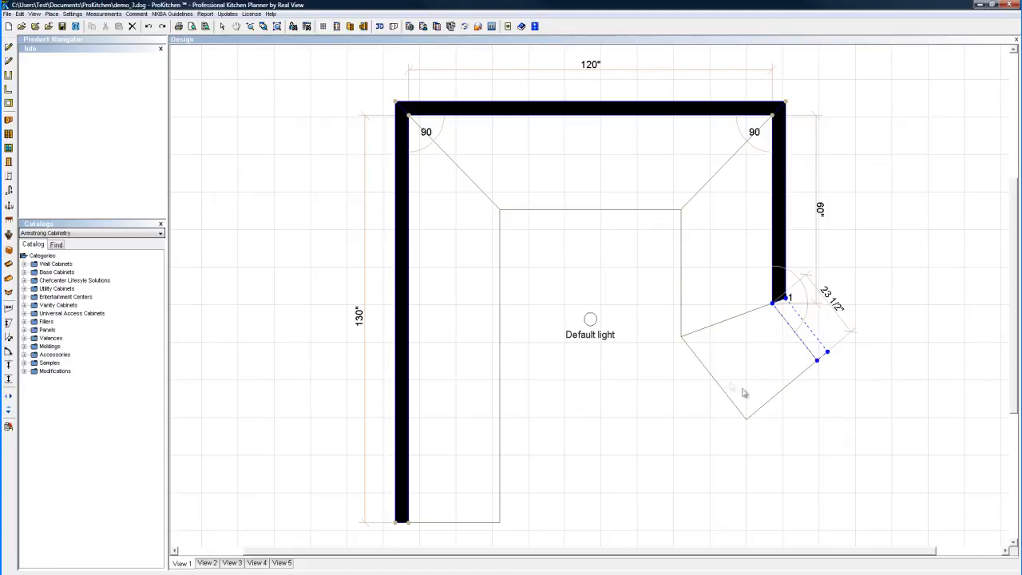
{"action": "mouse_move", "coordinate": [737, 400]}
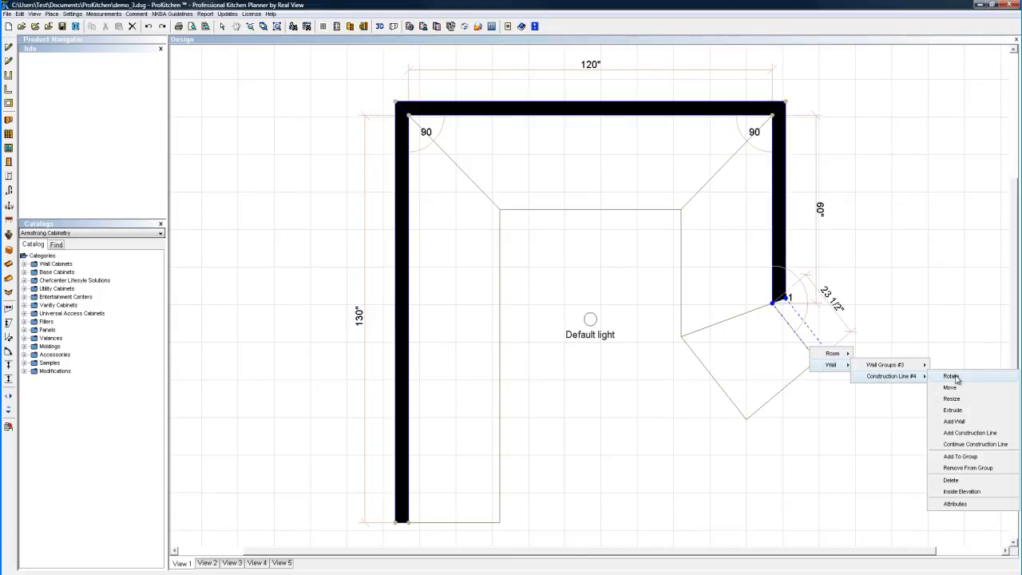
{"action": "mouse_move", "coordinate": [891, 376]}
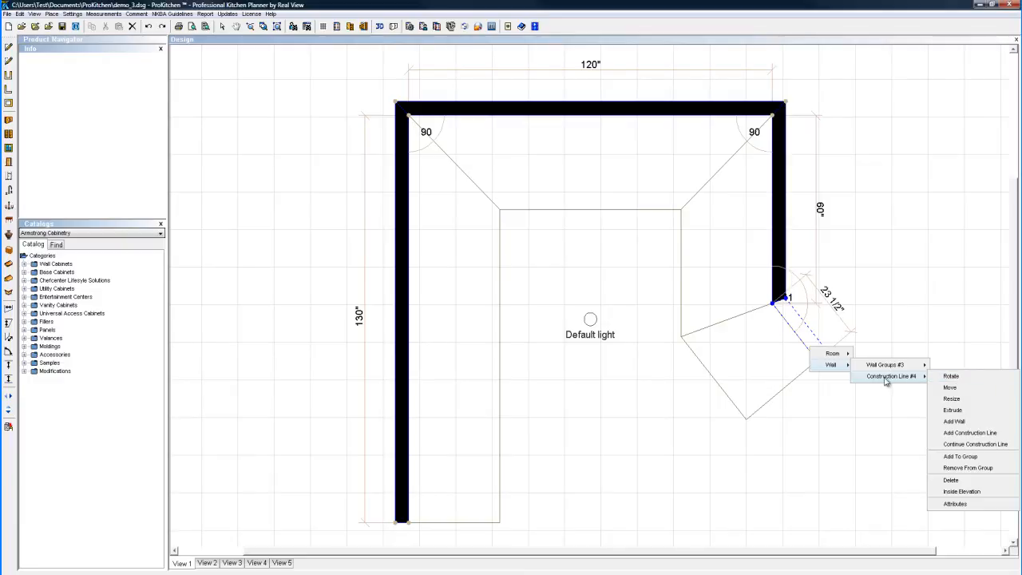
{"action": "mouse_move", "coordinate": [961, 456]}
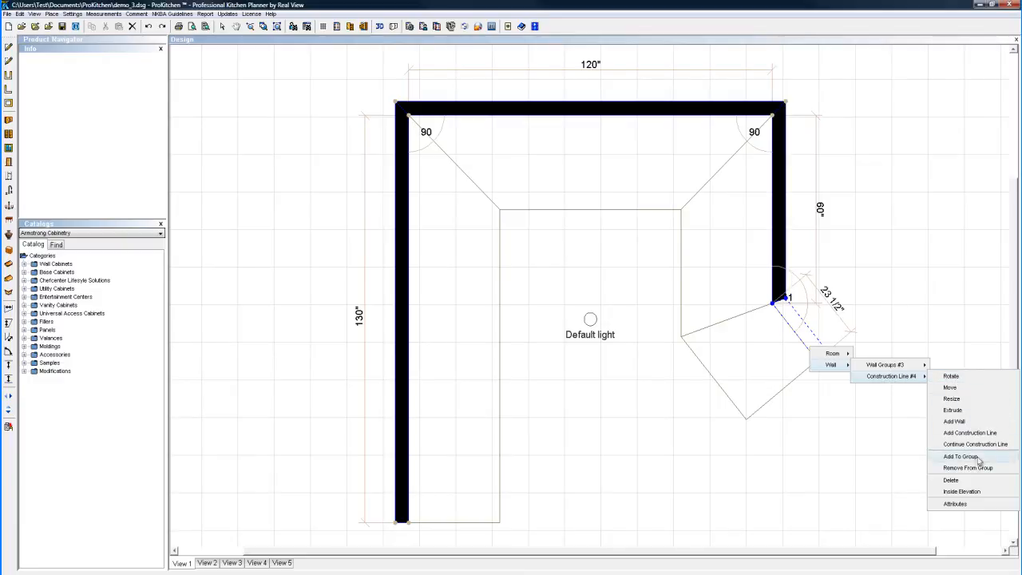
Reopen the Construction Line #4 attributes showing 23 1/2-inch length and 96-inch height
{"action": "left_click", "coordinate": [956, 504]}
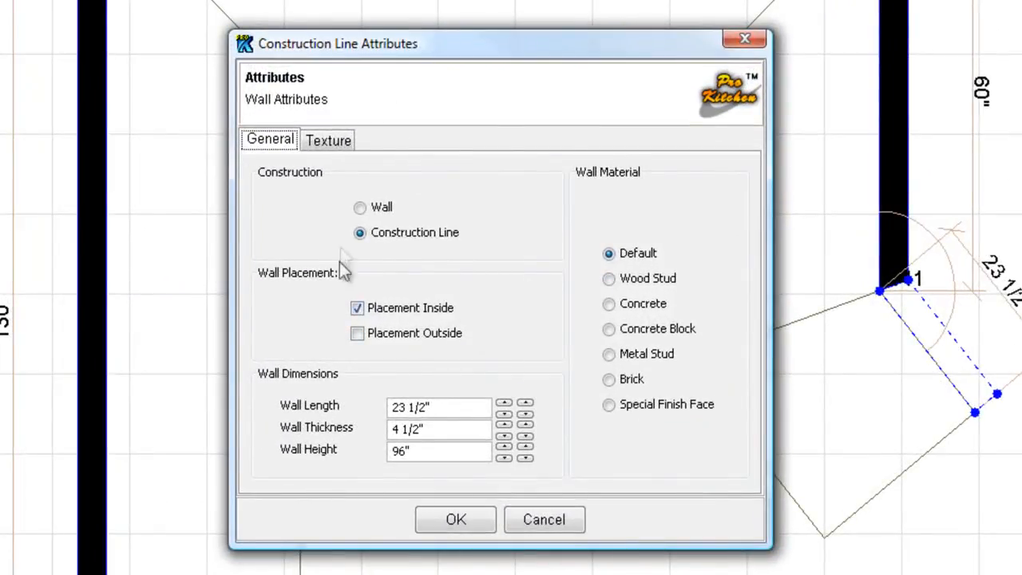
Set the line back to Wall, choose Special texture, and bring up the texture collection browser
{"action": "left_click", "coordinate": [359, 208]}
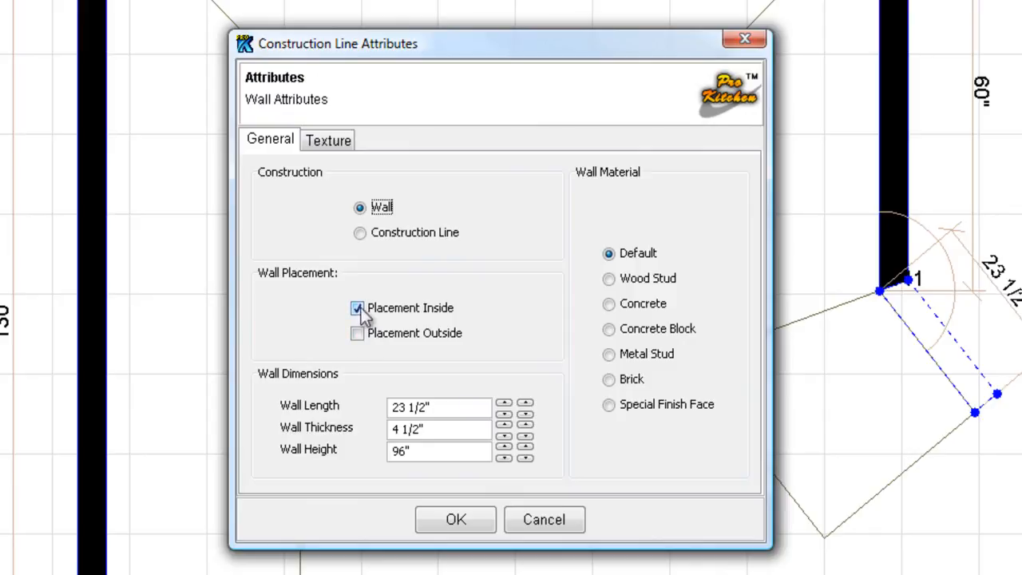
{"action": "mouse_move", "coordinate": [407, 324]}
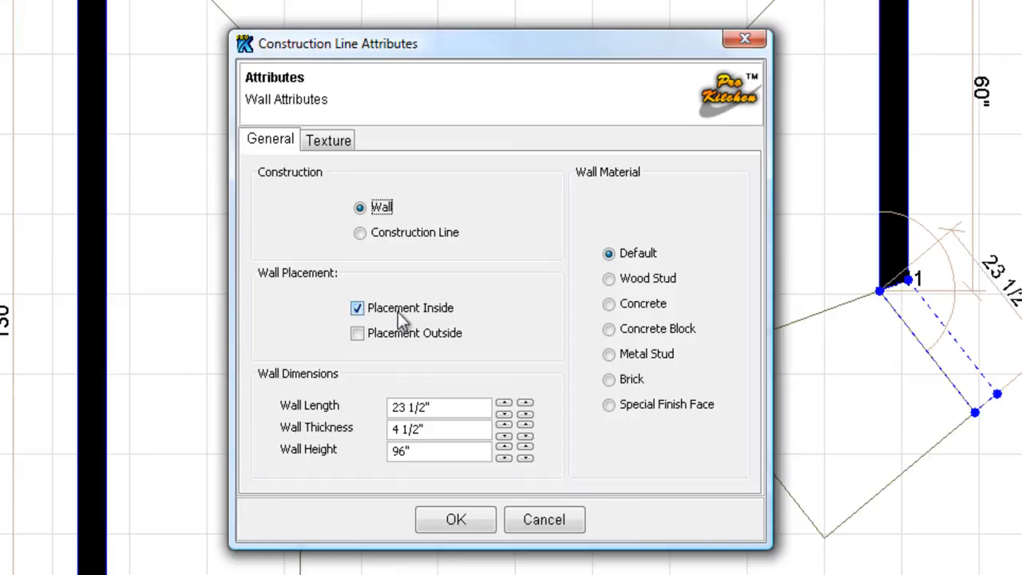
{"action": "mouse_move", "coordinate": [381, 319]}
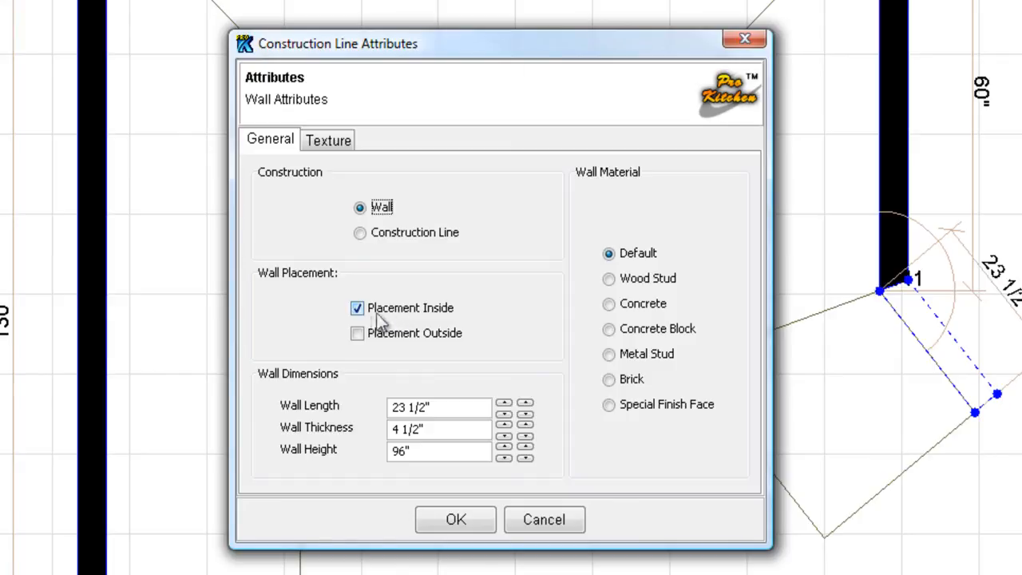
{"action": "mouse_move", "coordinate": [387, 392]}
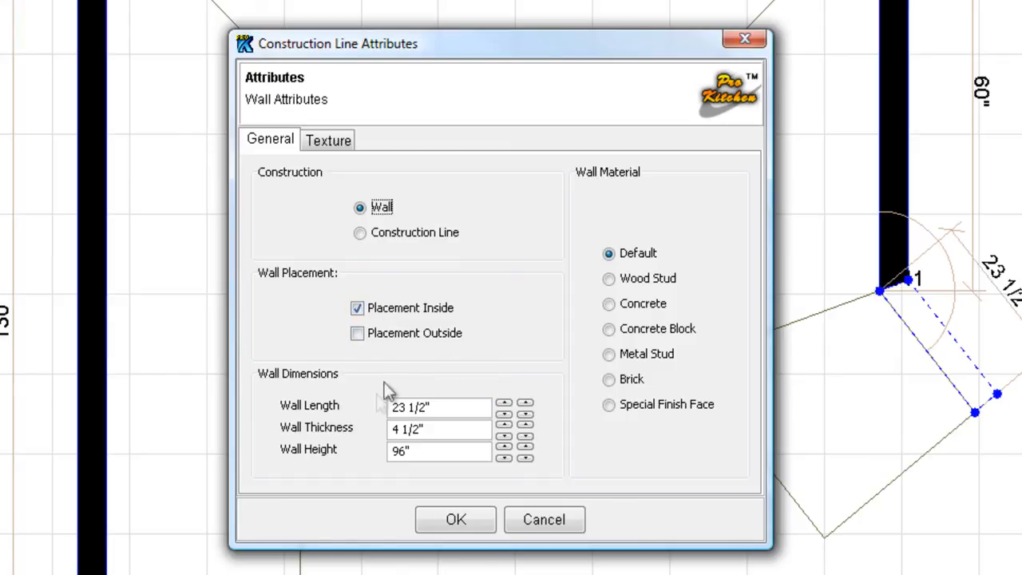
{"action": "mouse_move", "coordinate": [379, 447]}
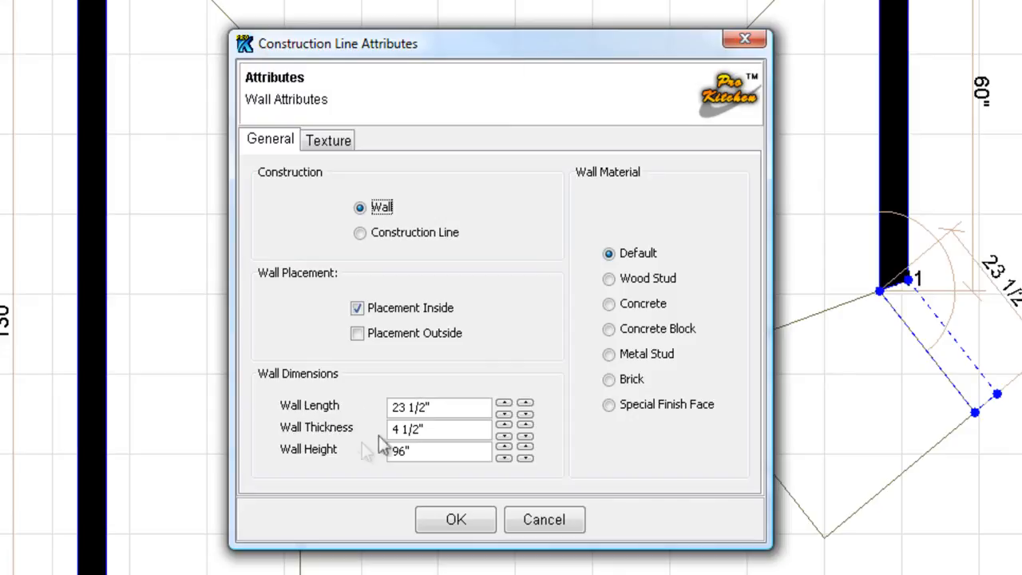
{"action": "mouse_move", "coordinate": [384, 423]}
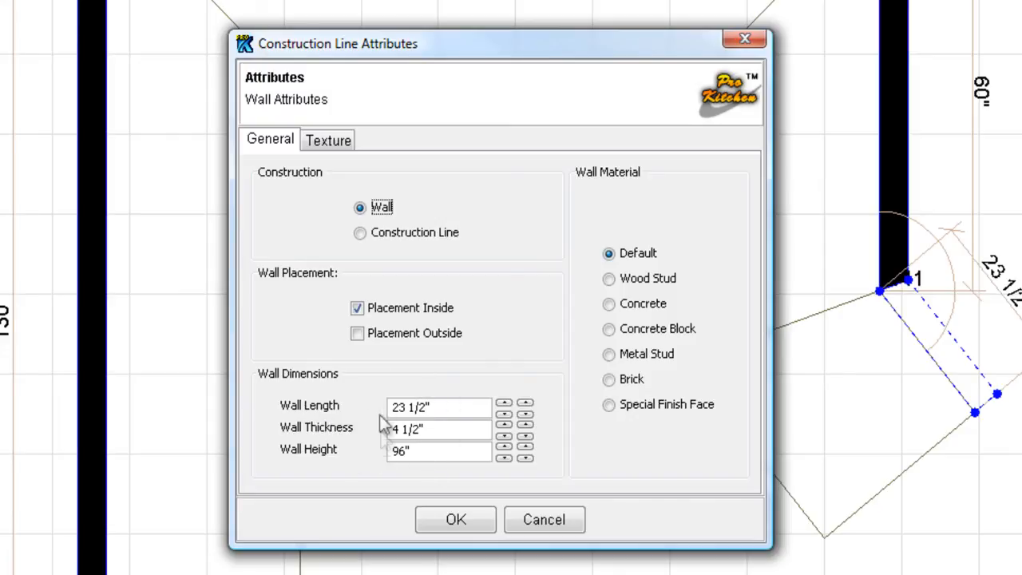
{"action": "mouse_move", "coordinate": [367, 424]}
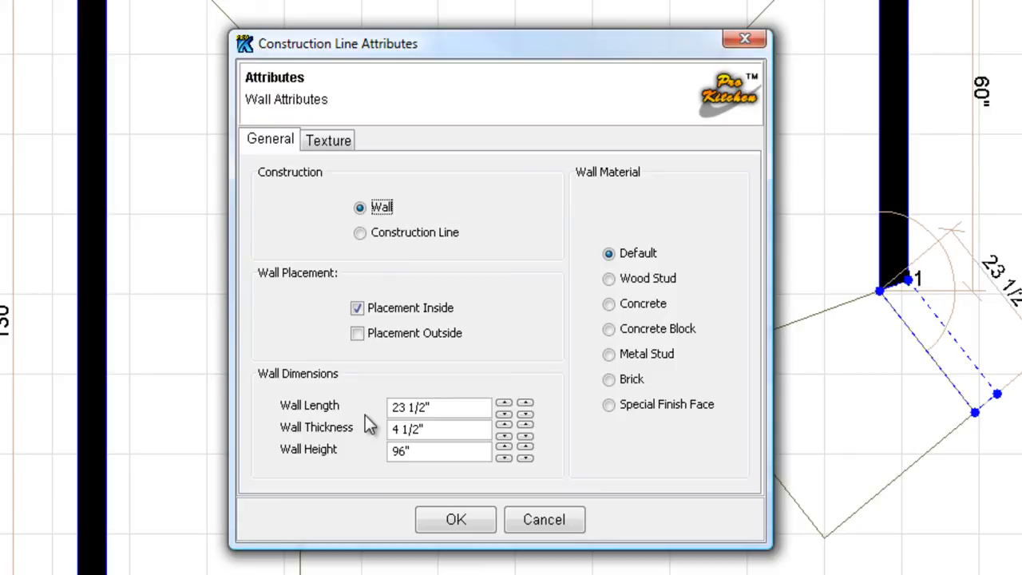
{"action": "mouse_move", "coordinate": [615, 182]}
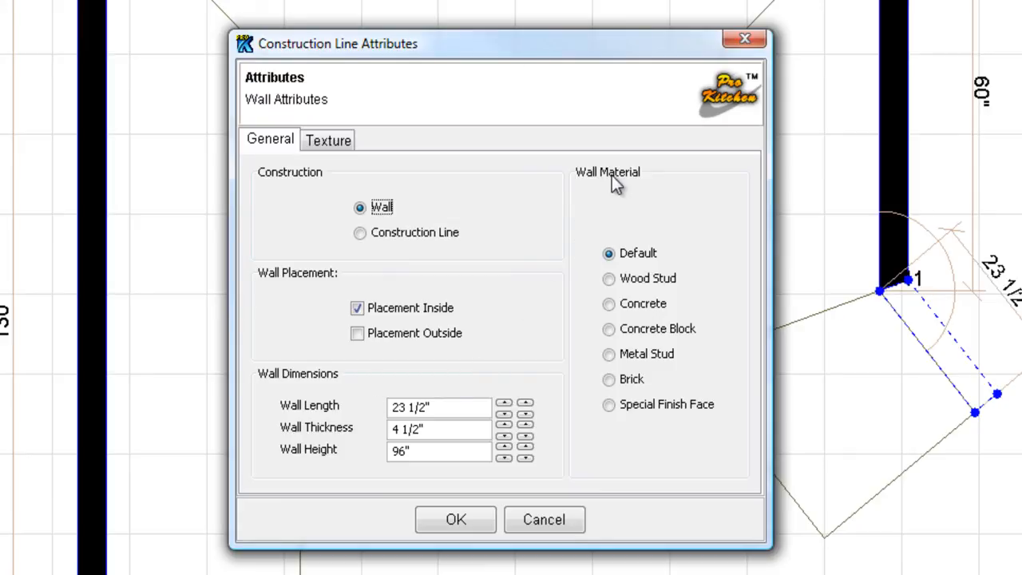
{"action": "mouse_move", "coordinate": [631, 263]}
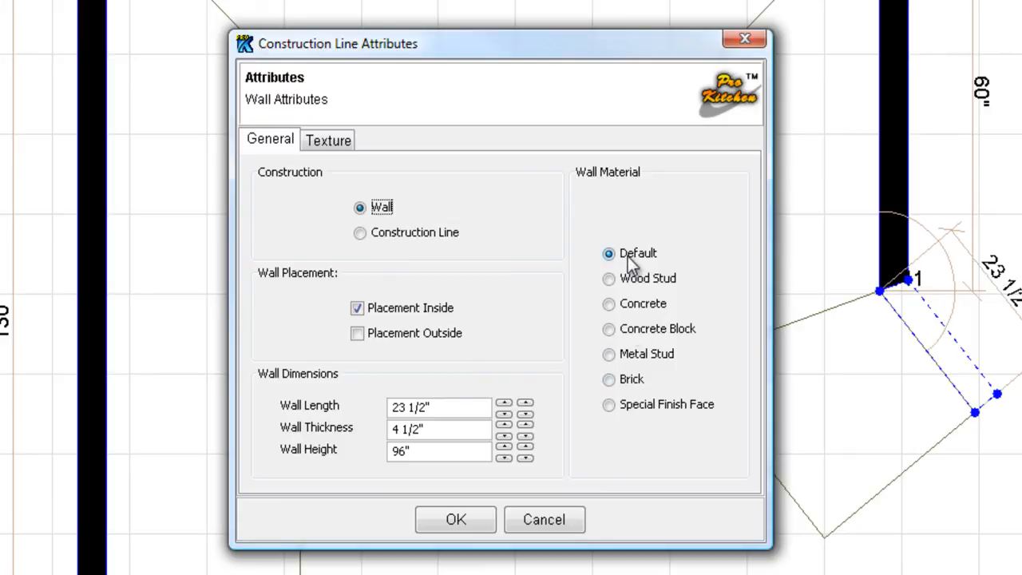
{"action": "mouse_move", "coordinate": [643, 259]}
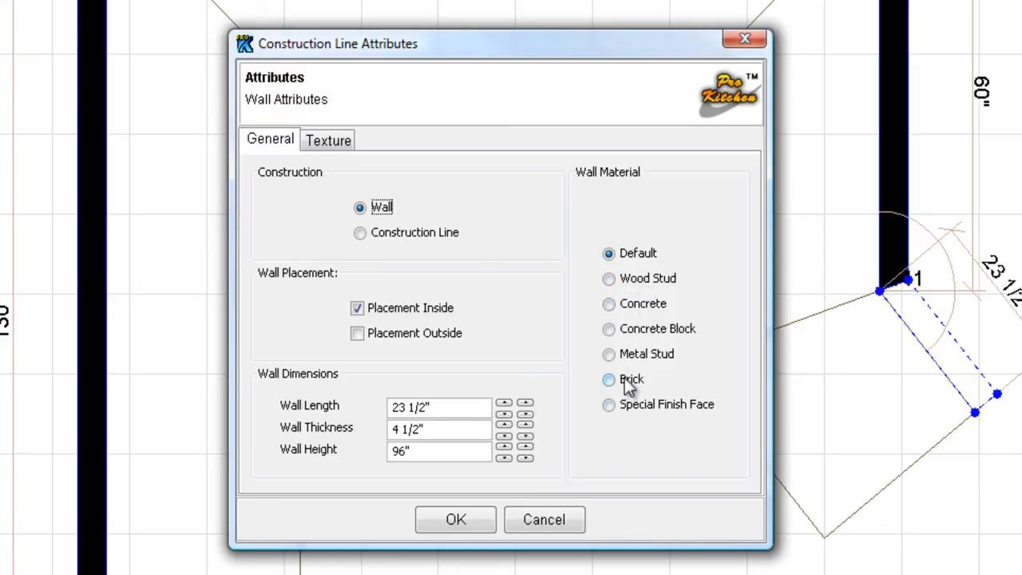
{"action": "mouse_move", "coordinate": [621, 246]}
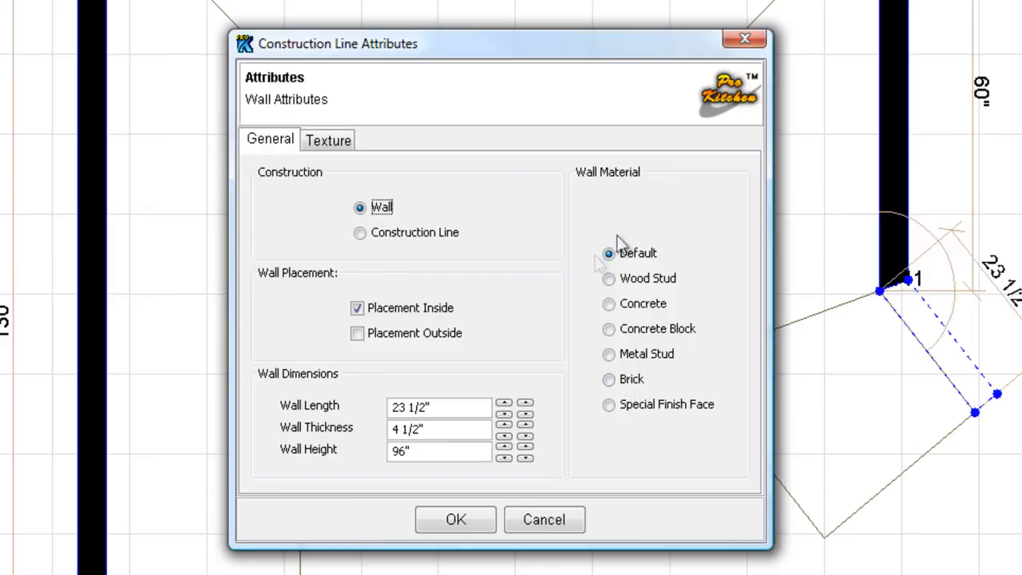
{"action": "mouse_move", "coordinate": [615, 250]}
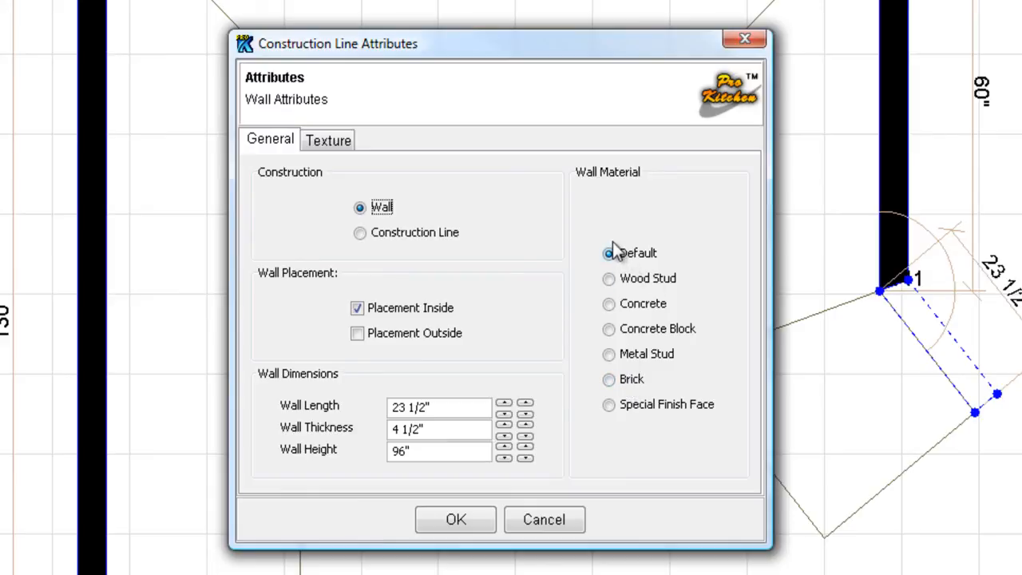
{"action": "left_click", "coordinate": [327, 140]}
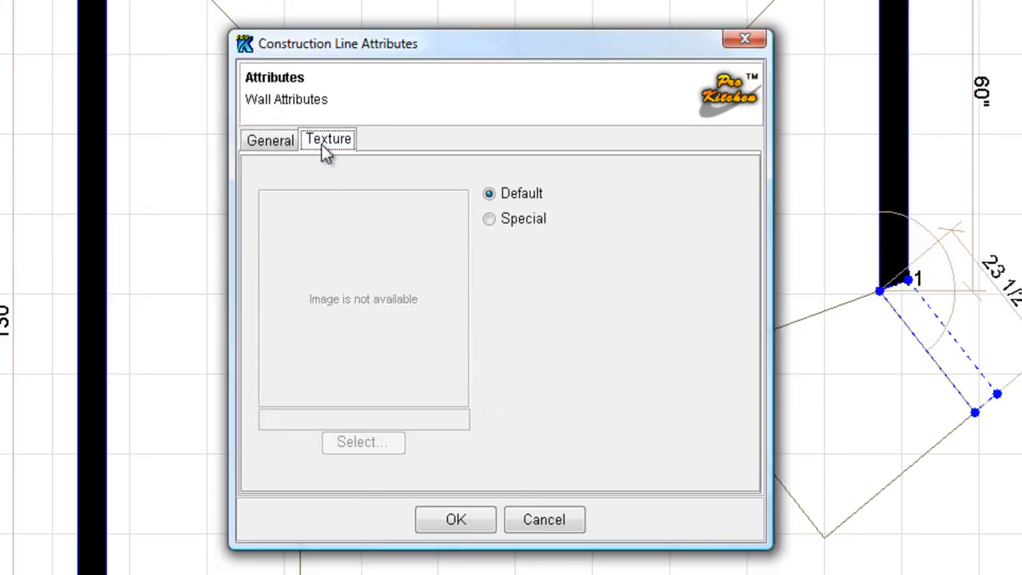
{"action": "mouse_move", "coordinate": [512, 235]}
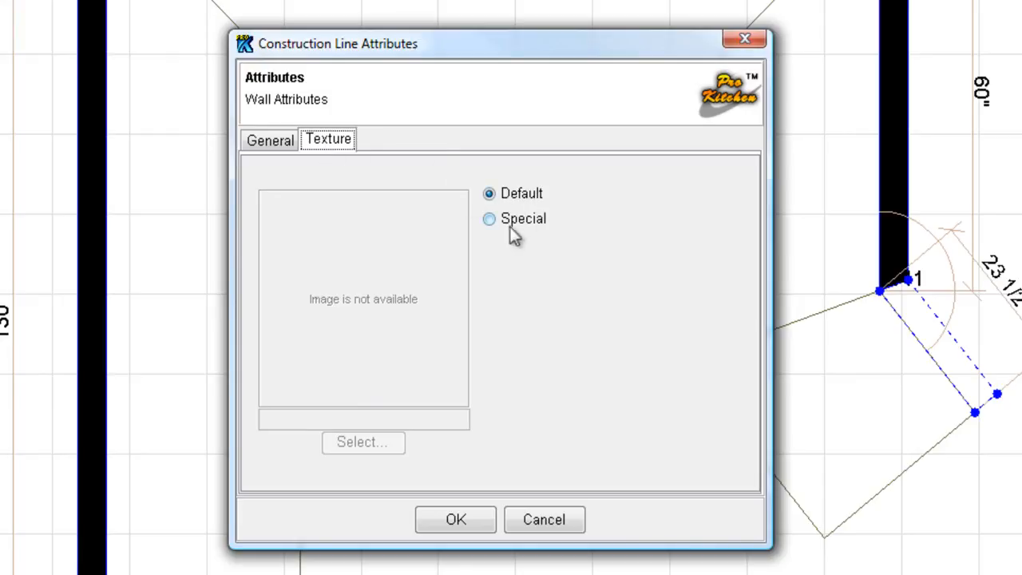
{"action": "left_click", "coordinate": [489, 218]}
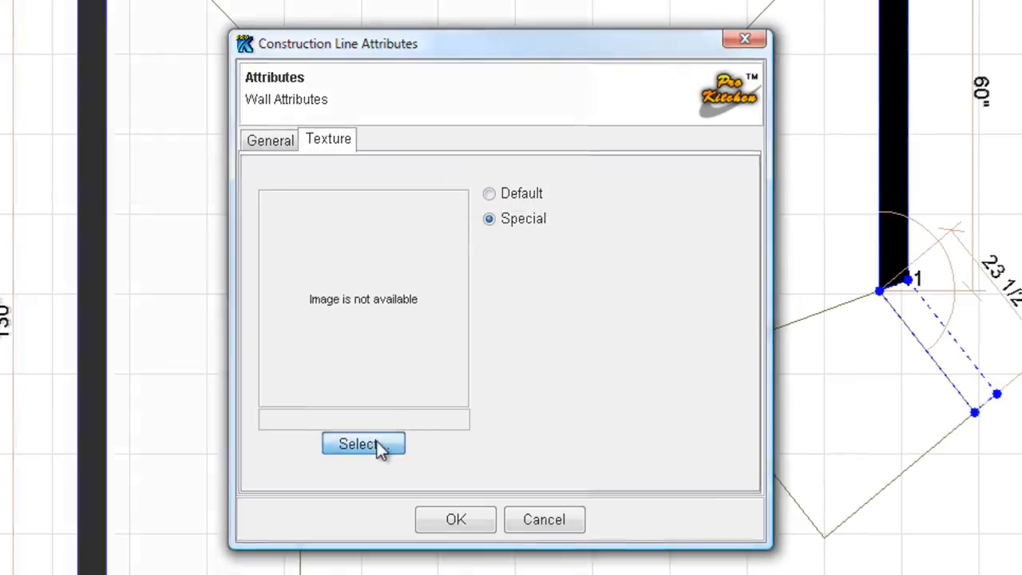
{"action": "left_click", "coordinate": [363, 444]}
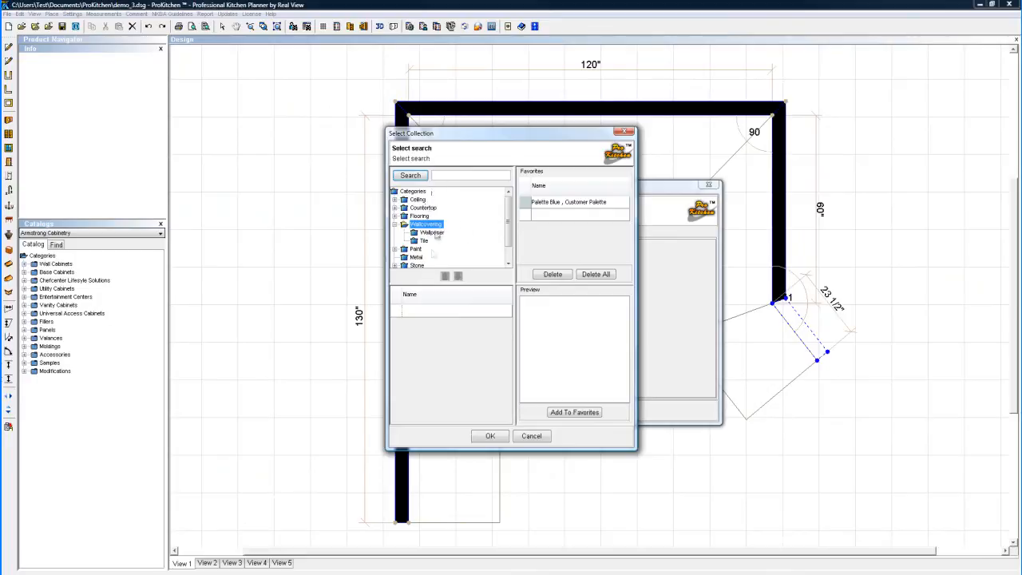